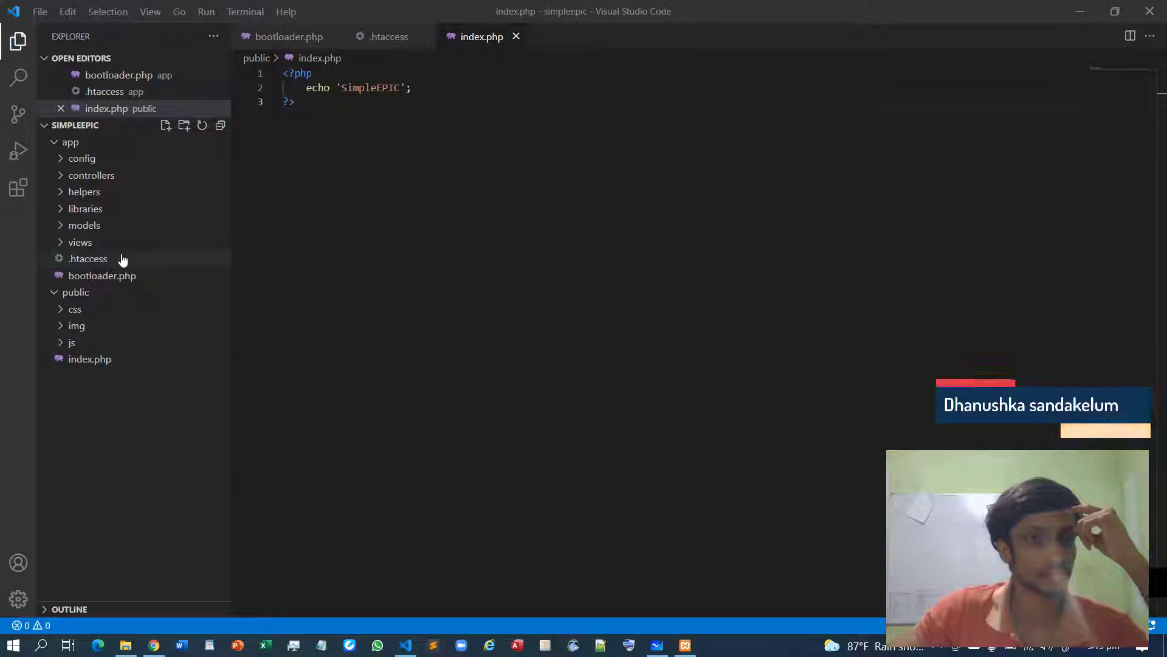
{"action": "mouse_move", "coordinate": [87, 258]}
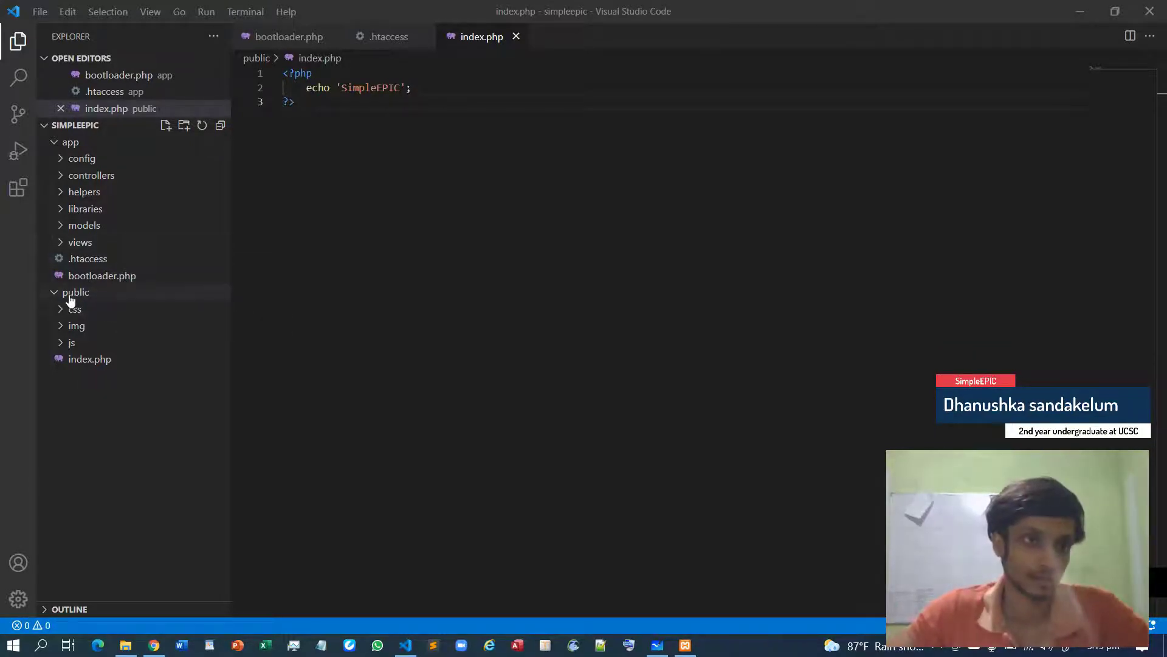
Create an empty .htaccess file inside the public folder.
{"action": "left_click", "coordinate": [76, 292]}
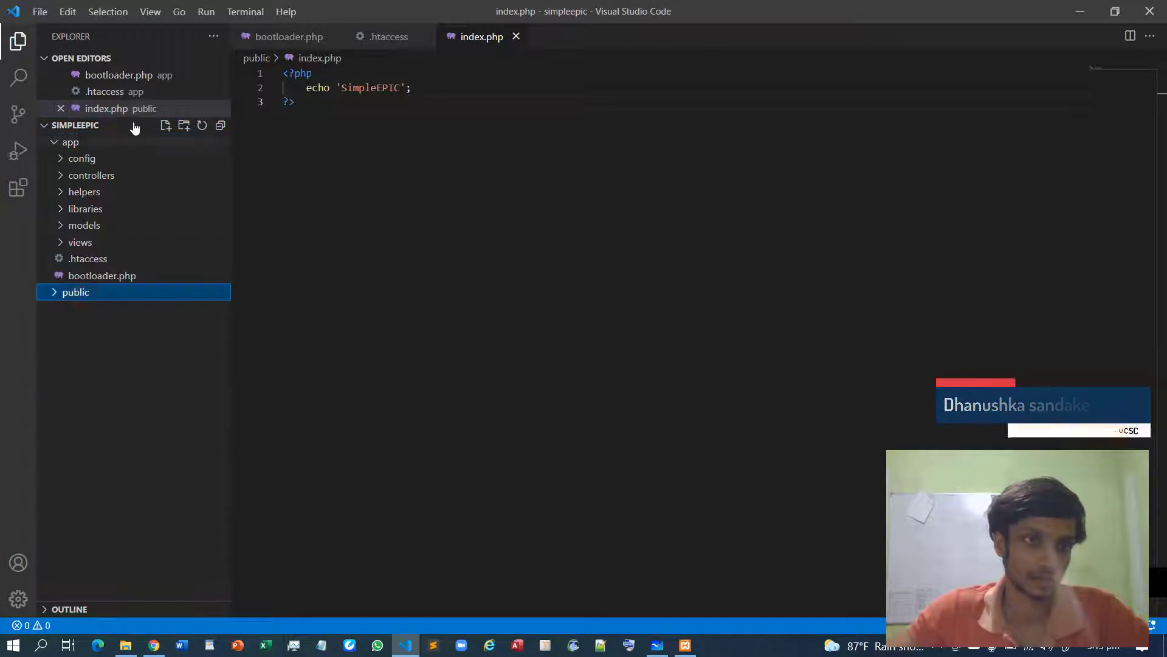
{"action": "left_click", "coordinate": [165, 125]}
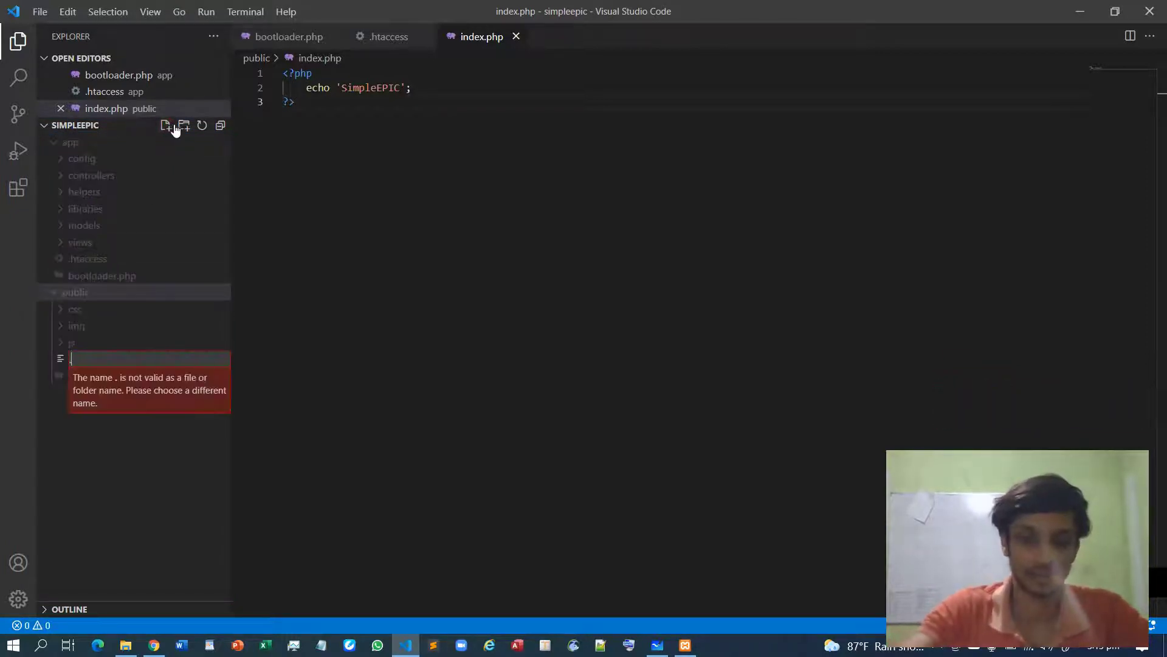
{"action": "type", "text": "ht"}
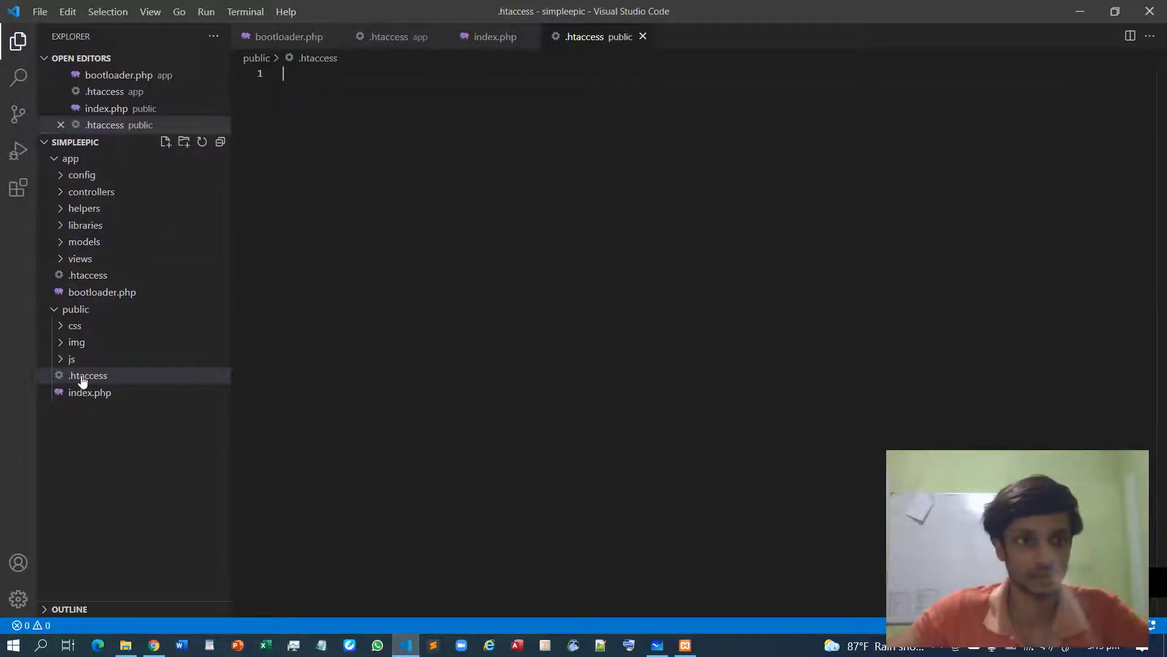
Create an empty .htaccess file at the simpleepic project root.
{"action": "left_click", "coordinate": [71, 158]}
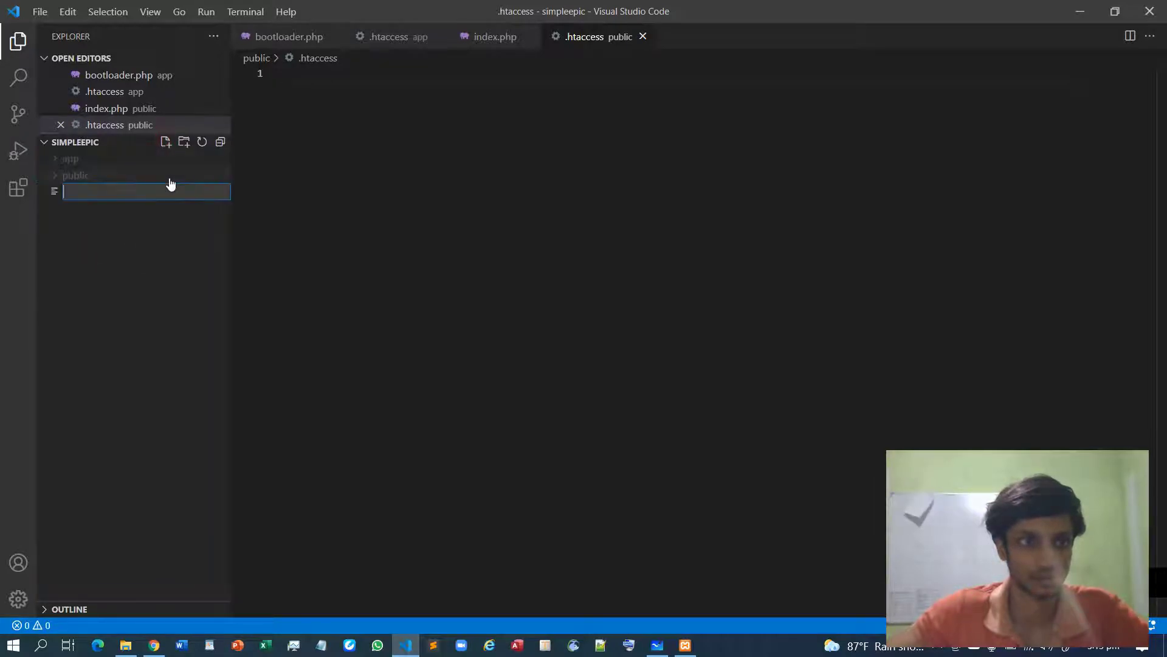
{"action": "type", "text": ".htac"}
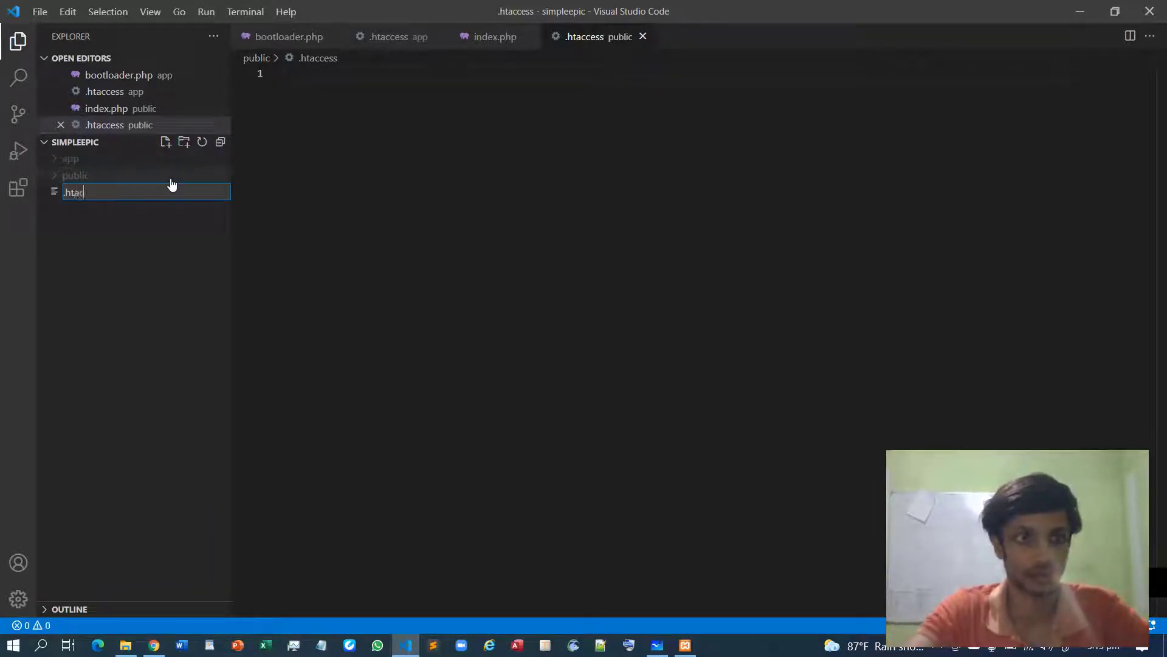
{"action": "key", "text": "Enter"}
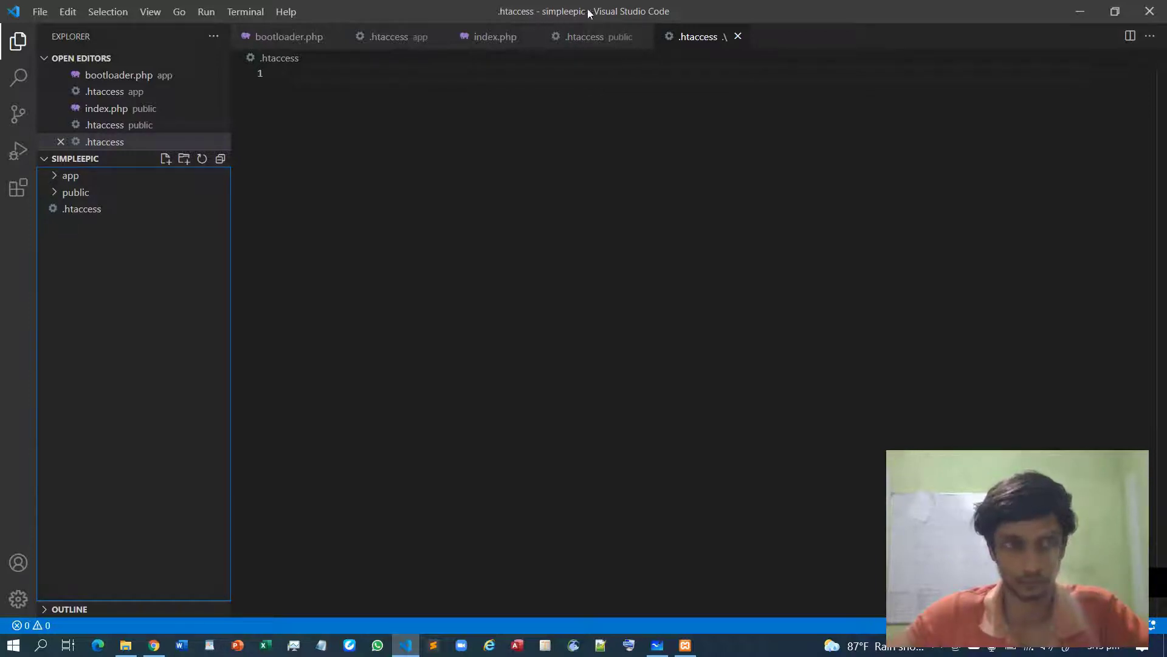
Review public/index.php and app/bootloader.php, then bring up the root .htaccess for editing.
{"action": "left_click", "coordinate": [75, 192]}
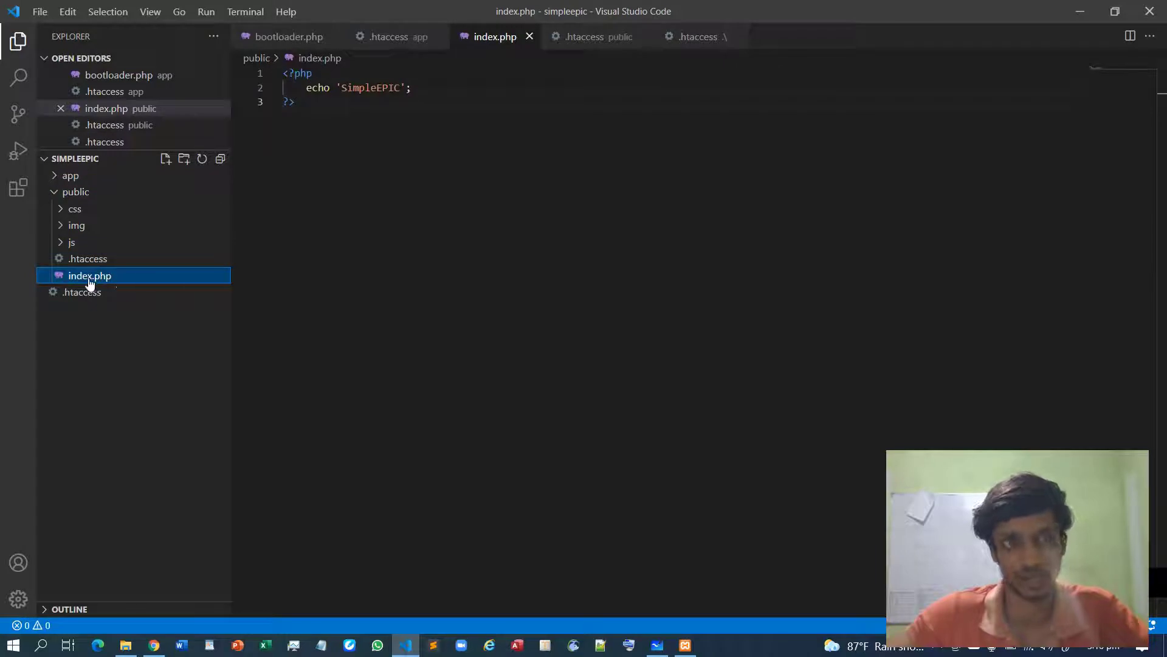
{"action": "left_click", "coordinate": [76, 190]}
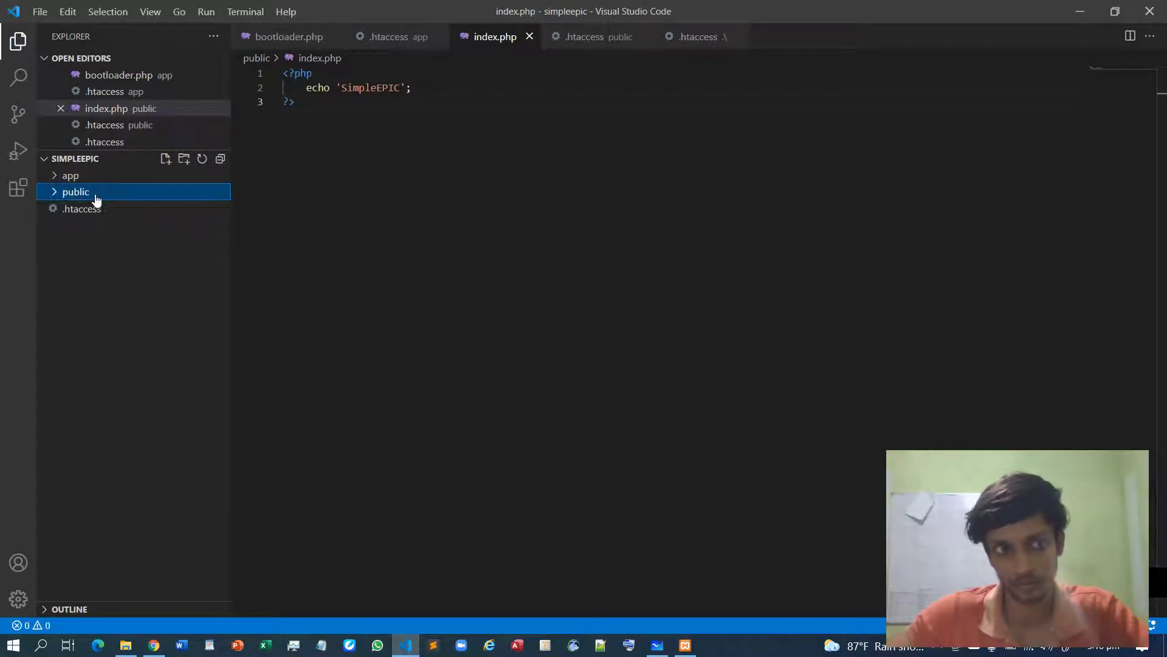
{"action": "left_click", "coordinate": [75, 191]}
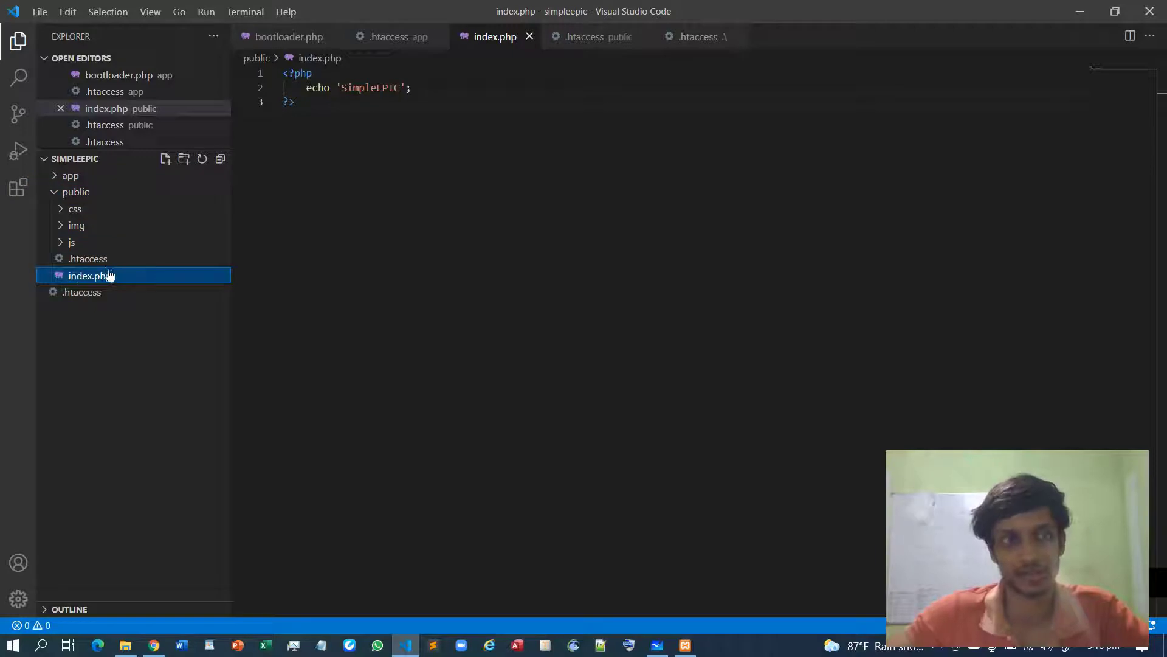
{"action": "left_click", "coordinate": [70, 175]}
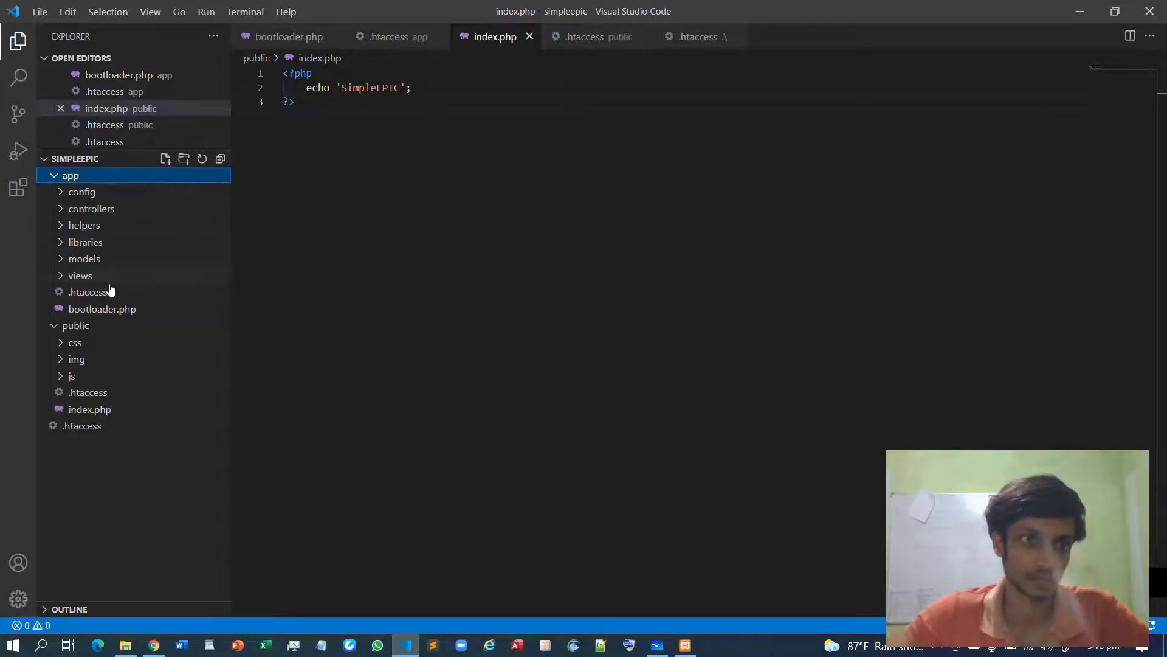
{"action": "left_click", "coordinate": [102, 307]}
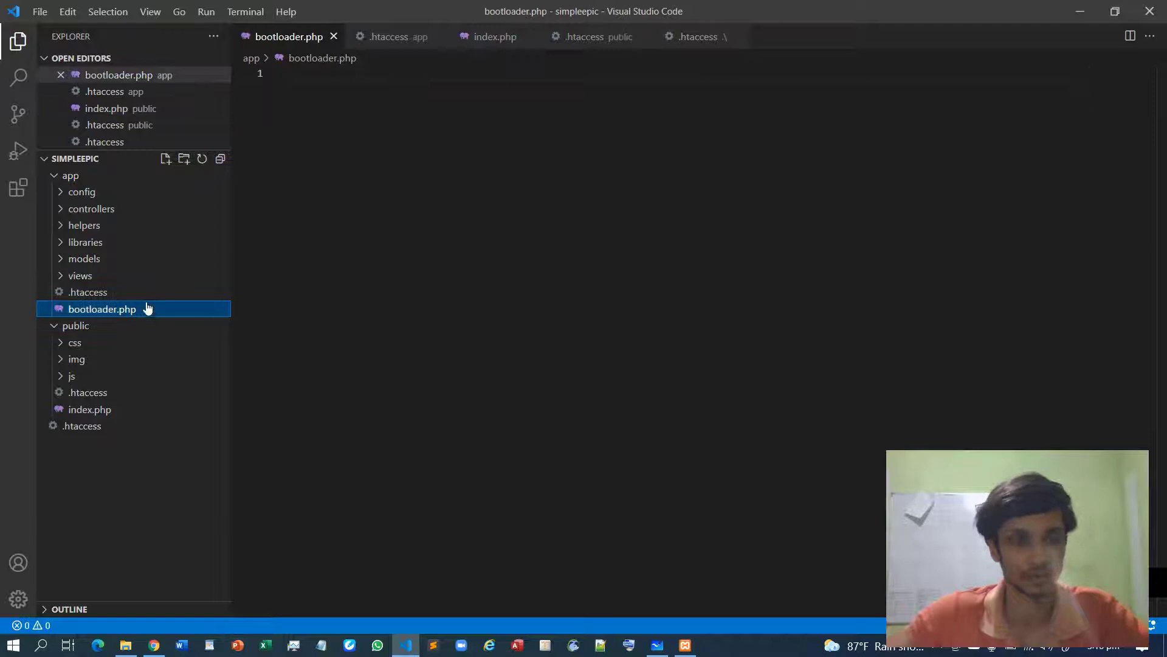
{"action": "mouse_move", "coordinate": [107, 244]}
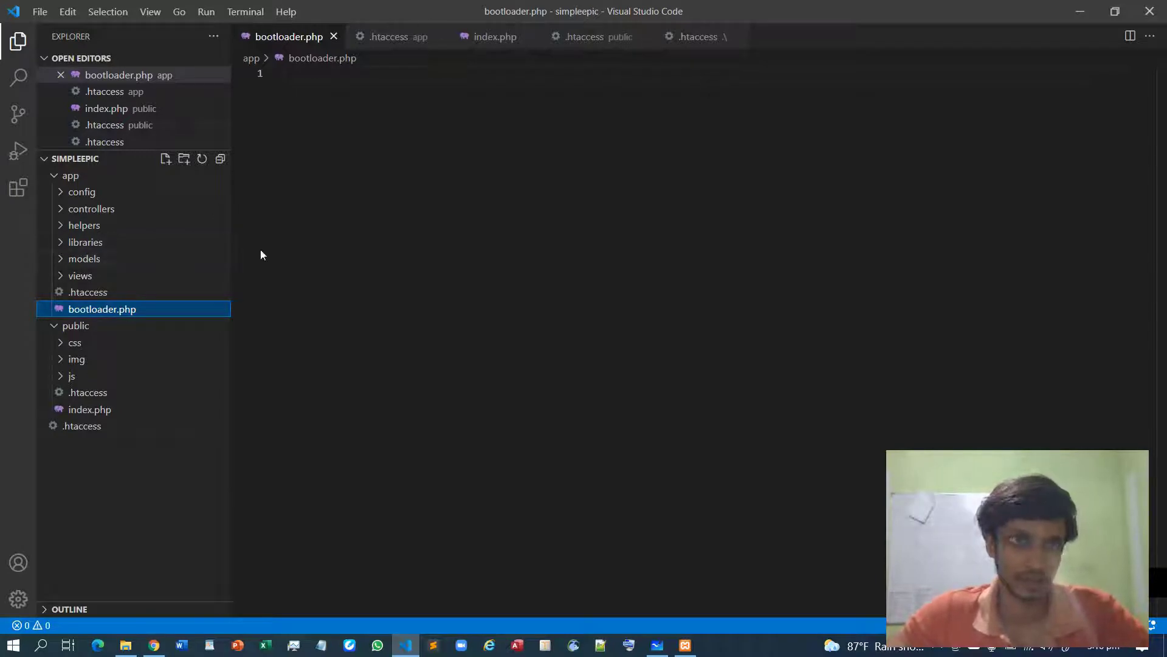
{"action": "mouse_move", "coordinate": [104, 404]}
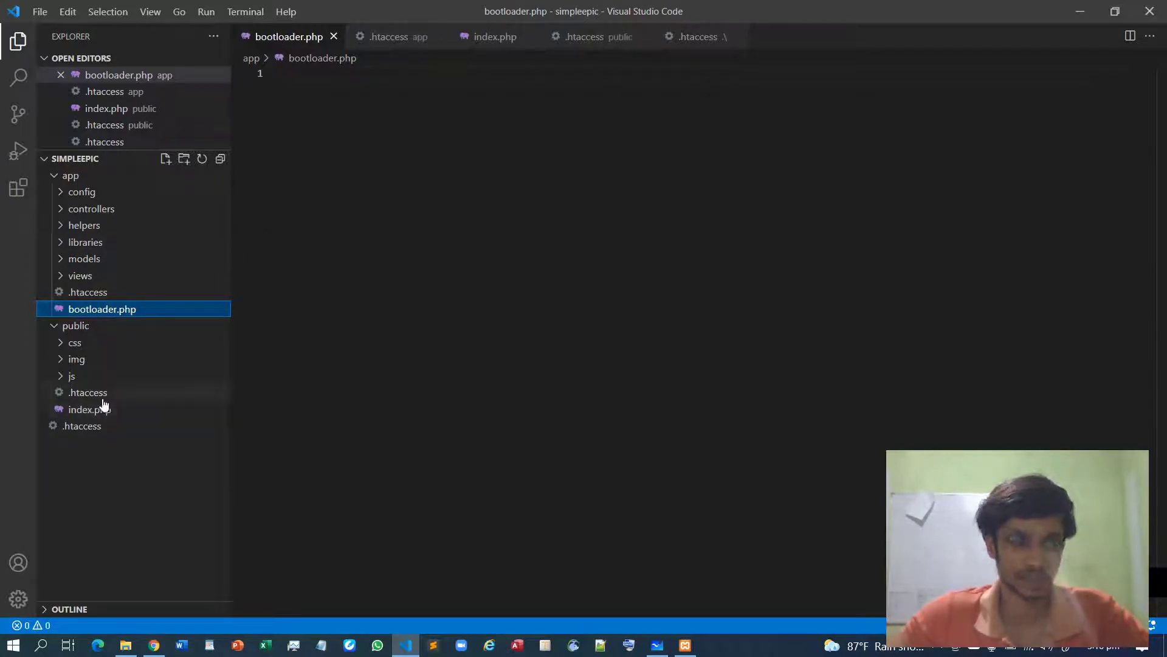
{"action": "mouse_move", "coordinate": [88, 393]}
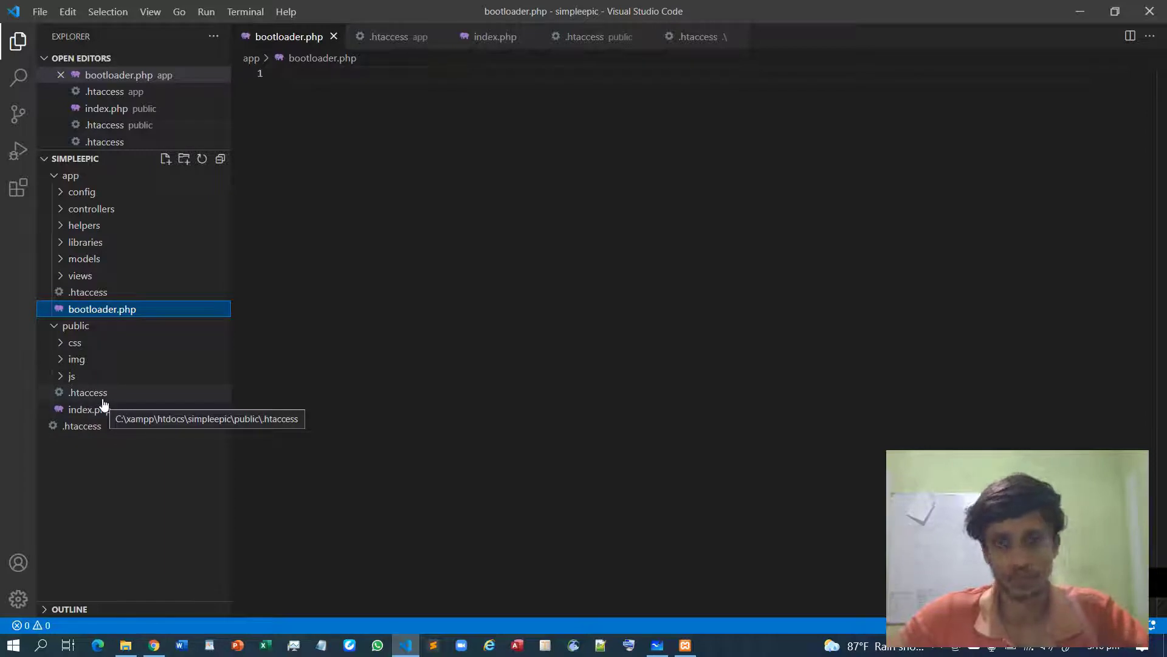
{"action": "mouse_move", "coordinate": [171, 395]}
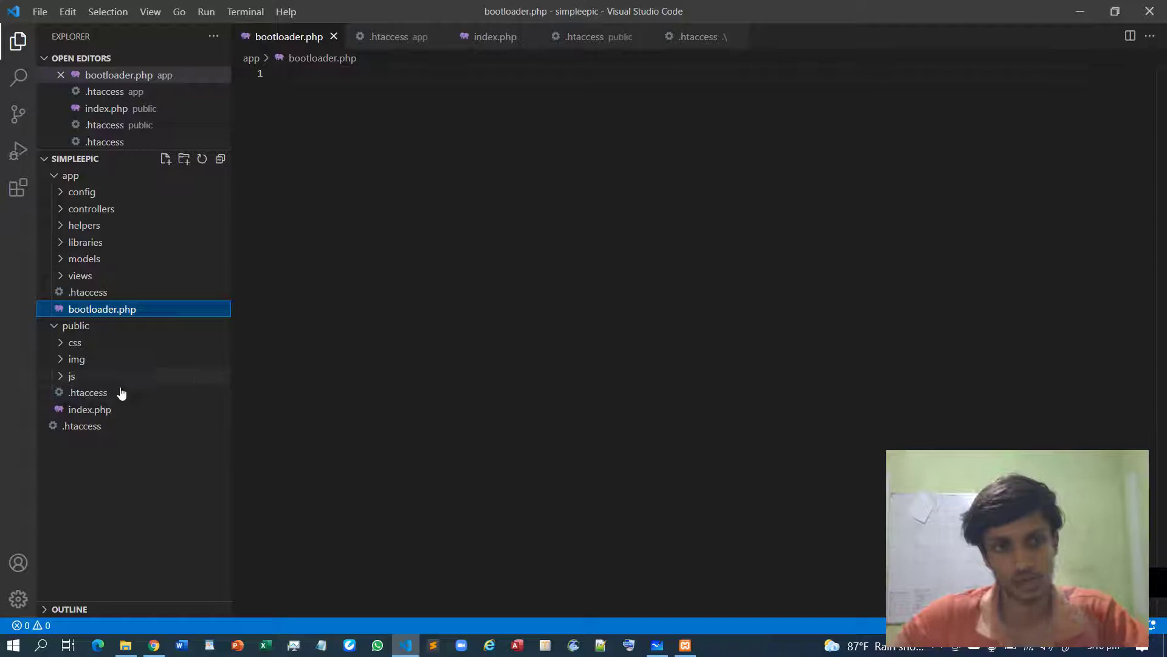
{"action": "mouse_move", "coordinate": [87, 393]}
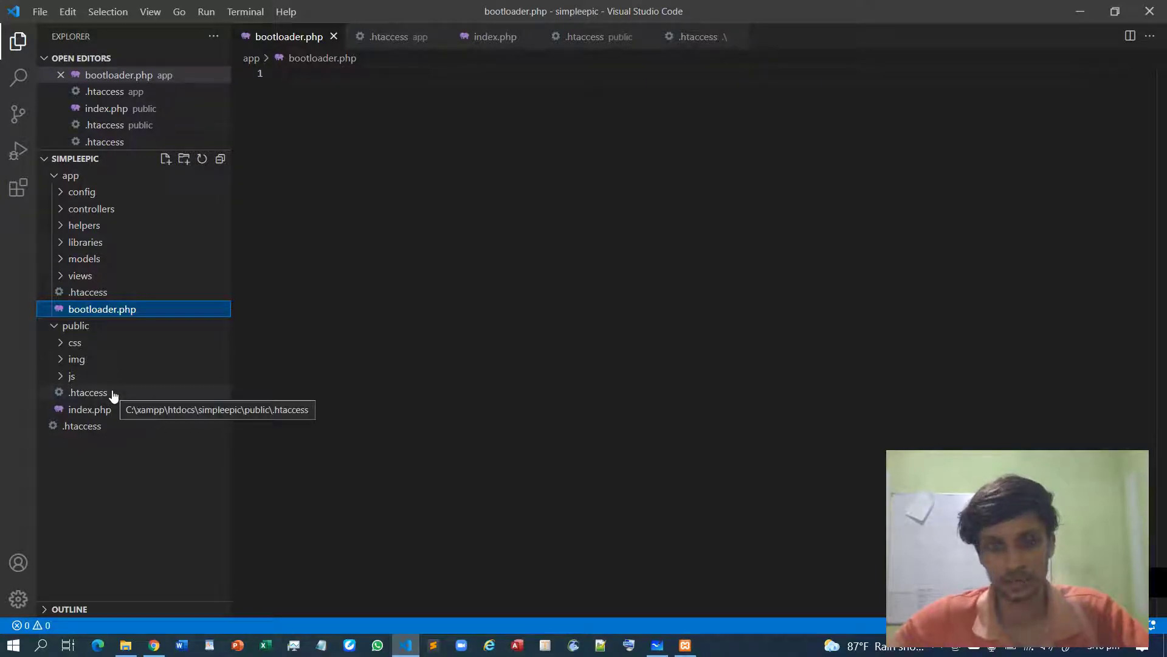
{"action": "left_click", "coordinate": [87, 393]}
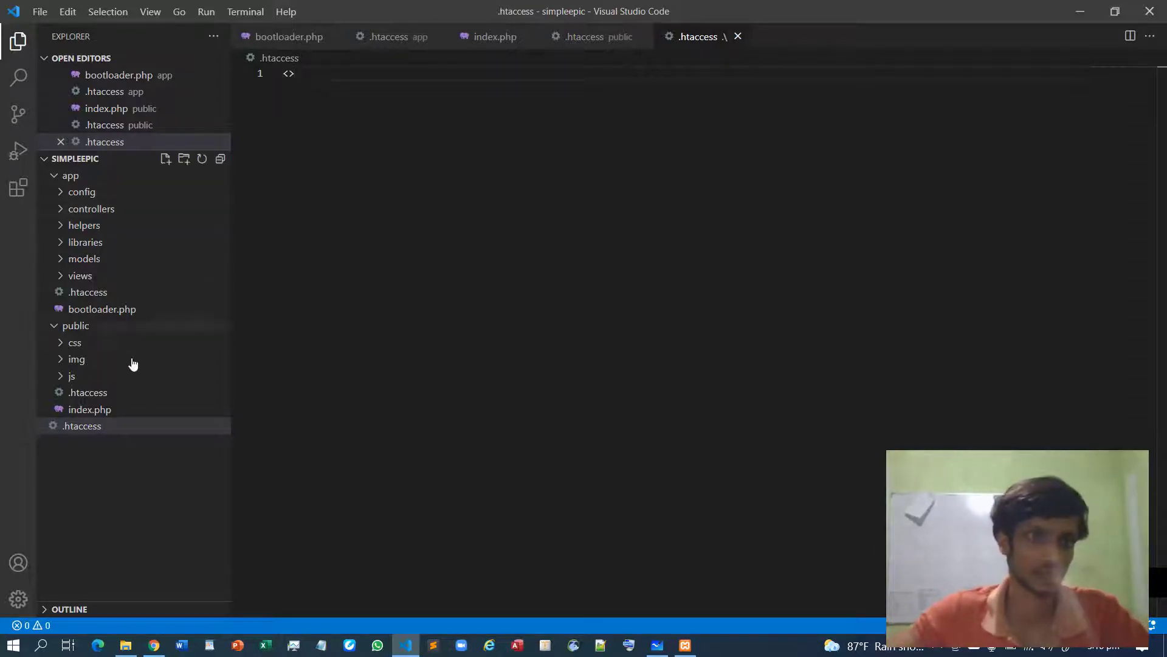
Write the <IfModule mod_rewrite.c> ... </IfModule> wrapper in the root .htaccess.
{"action": "left_click", "coordinate": [82, 425]}
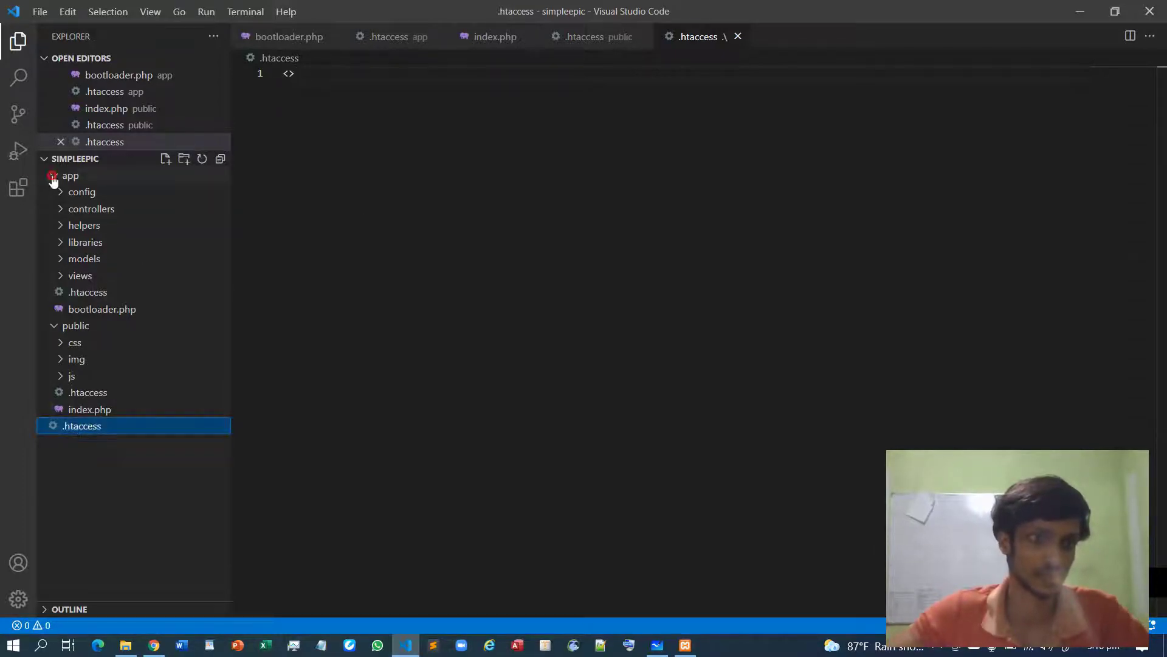
{"action": "left_click", "coordinate": [70, 176]}
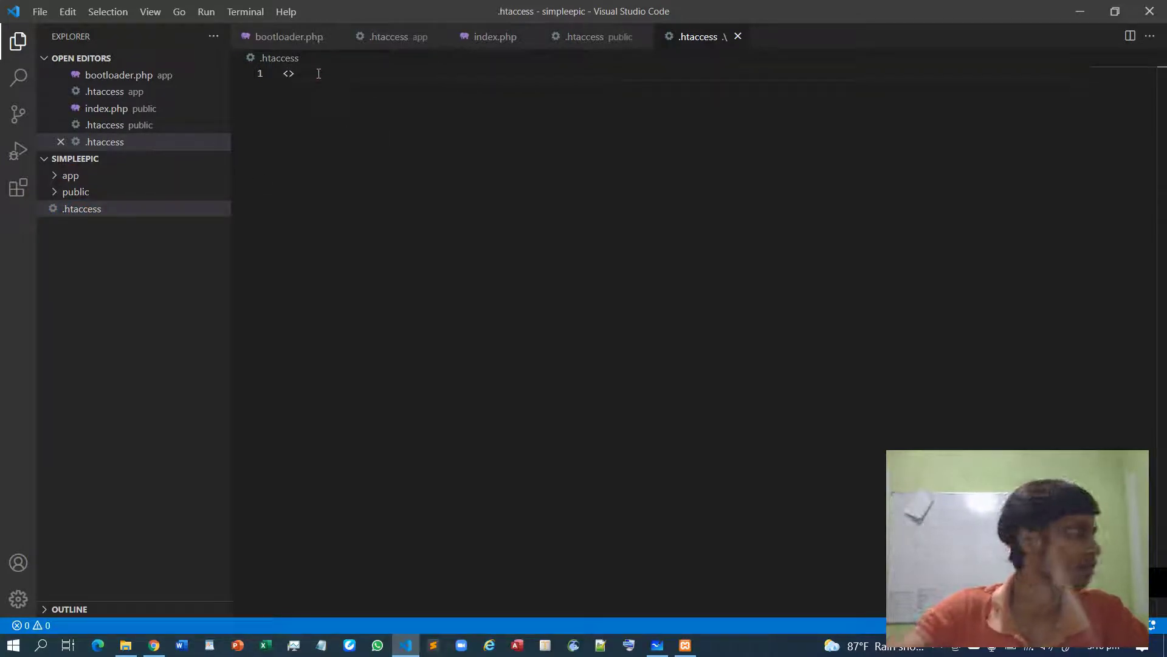
{"action": "type", "text": "IfModule"}
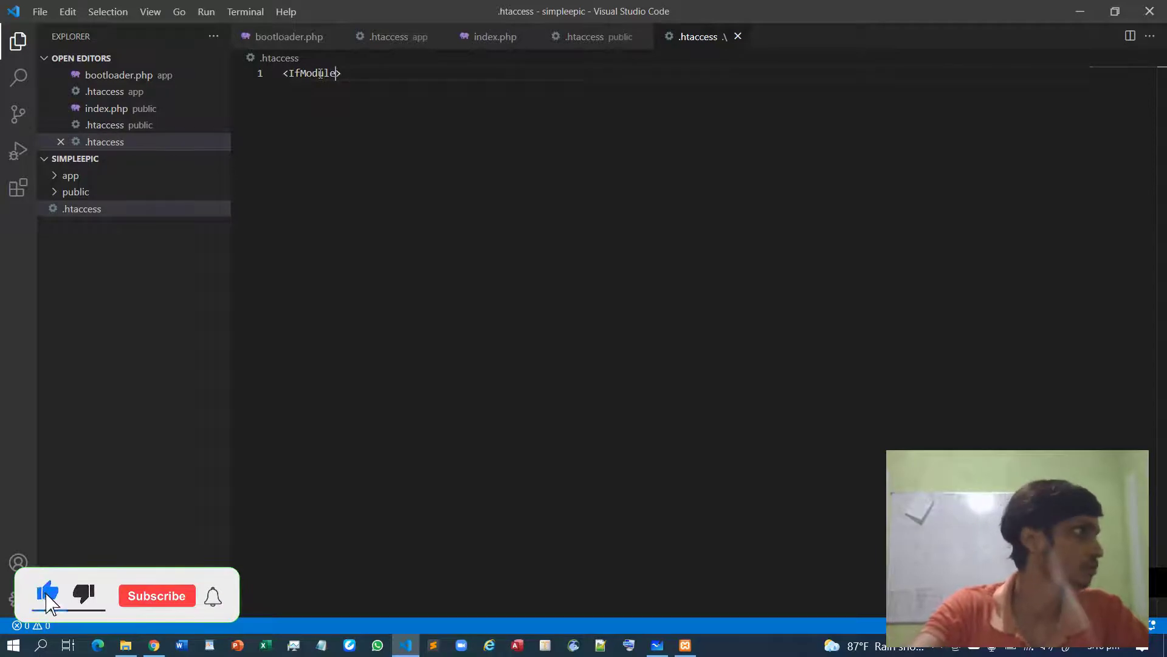
{"action": "type", "text": "mod_re"}
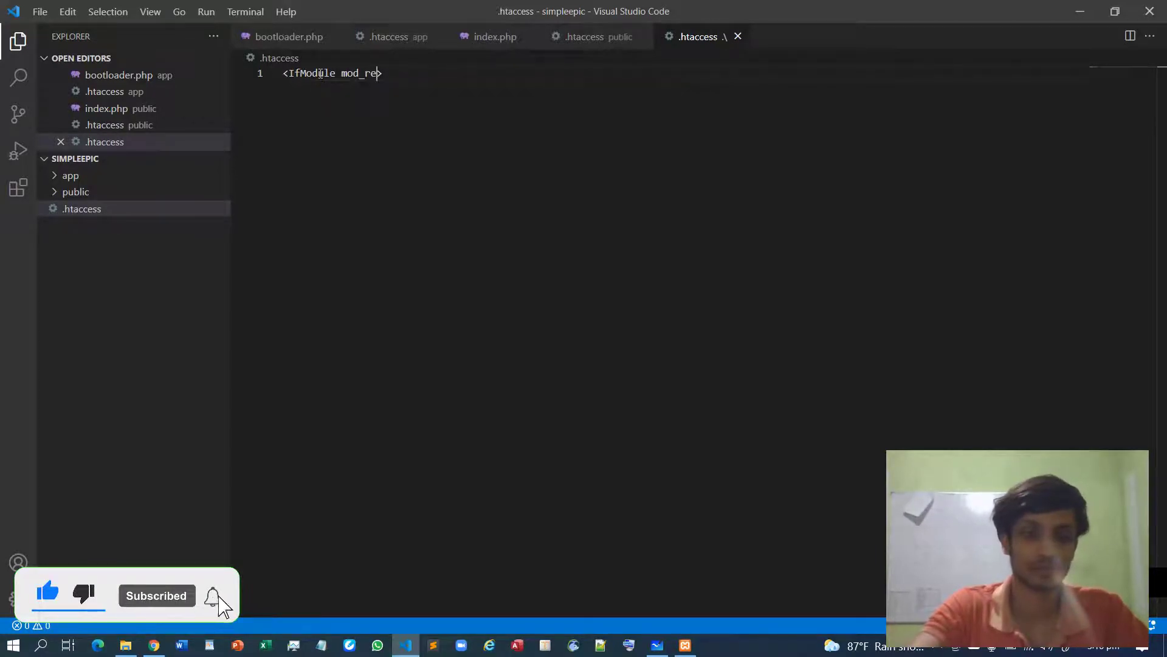
{"action": "type", "text": "write>"}
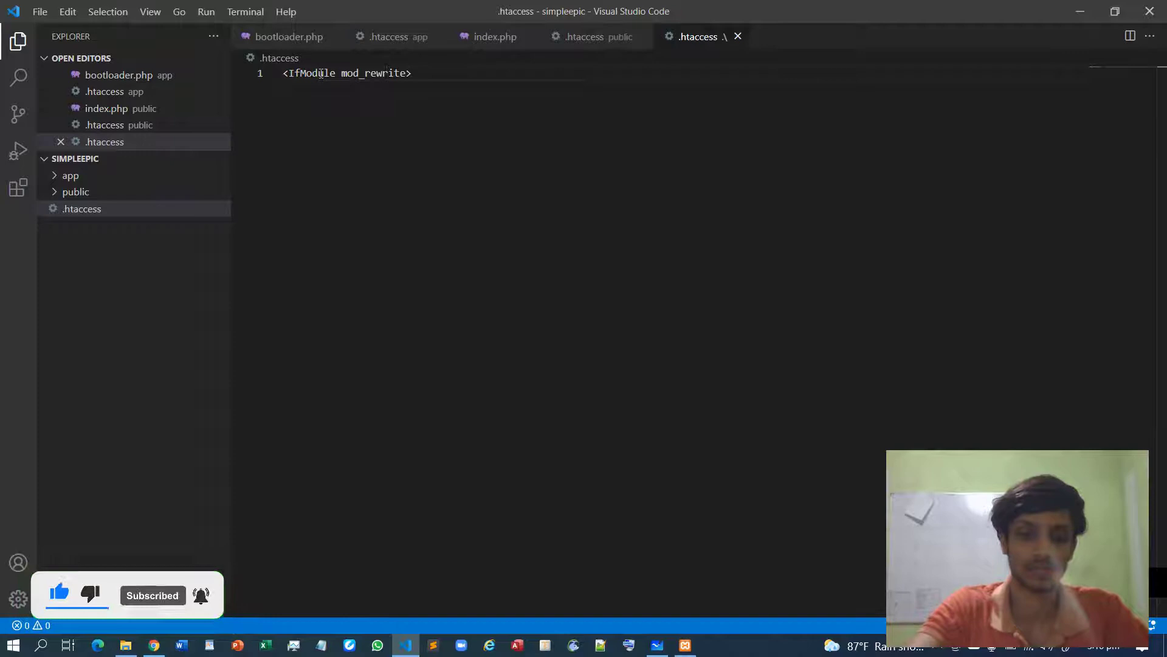
{"action": "type", "text": ".c"}
{"action": "type", "text": "<>"}
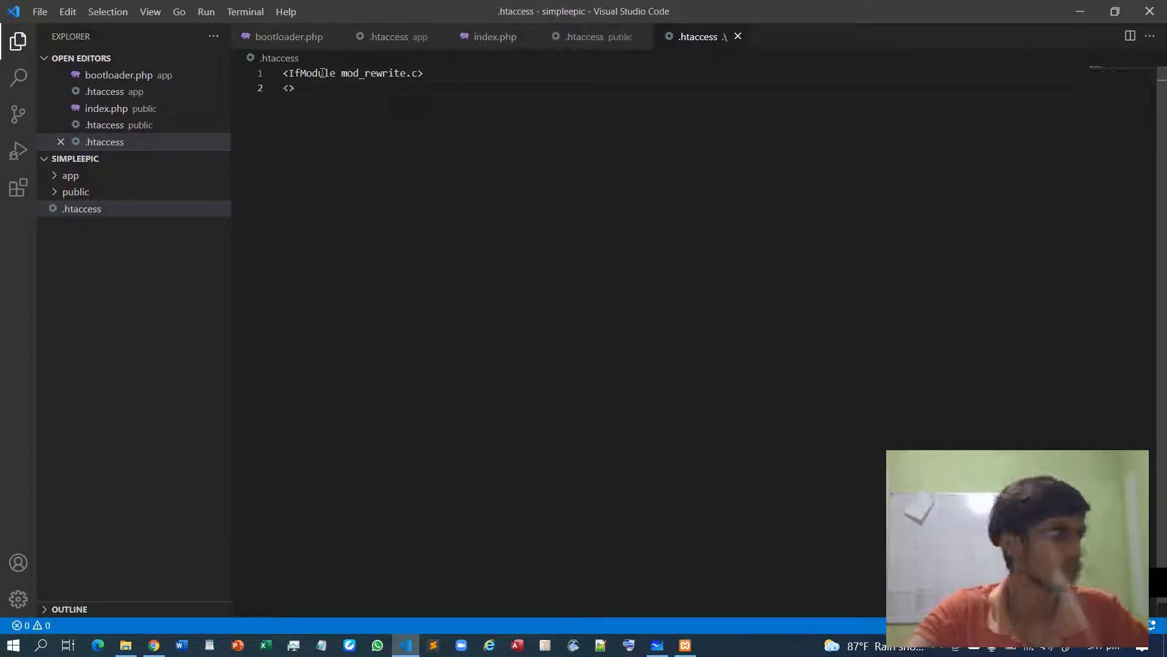
{"action": "type", "text": "/IfModule"}
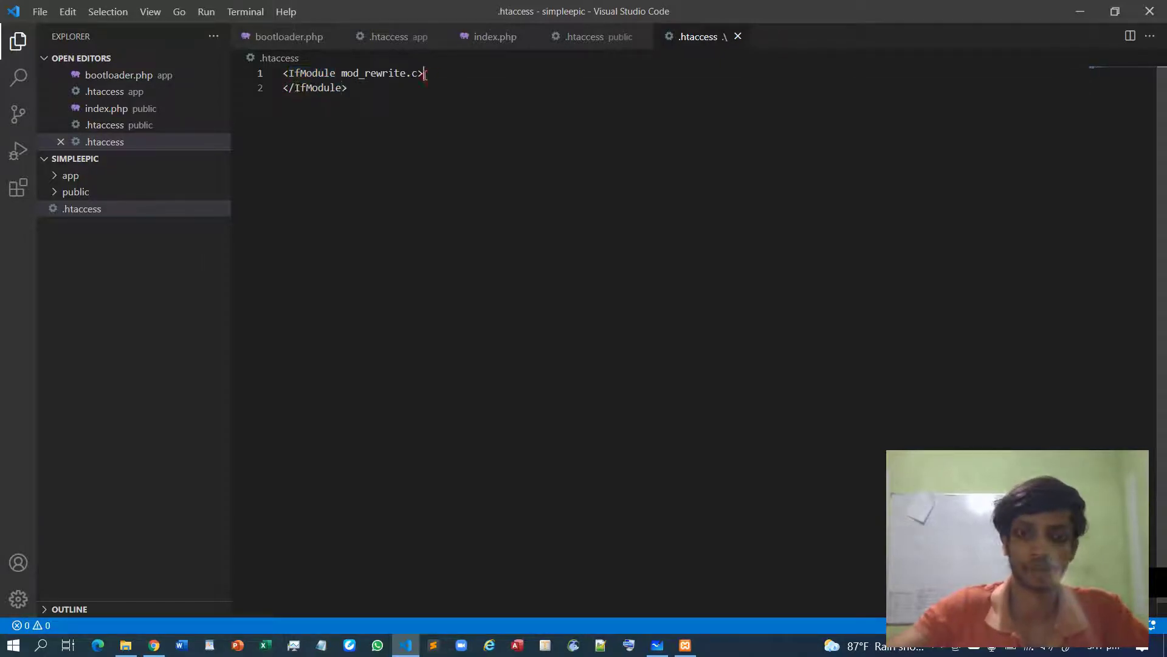
{"action": "key", "text": "Enter"}
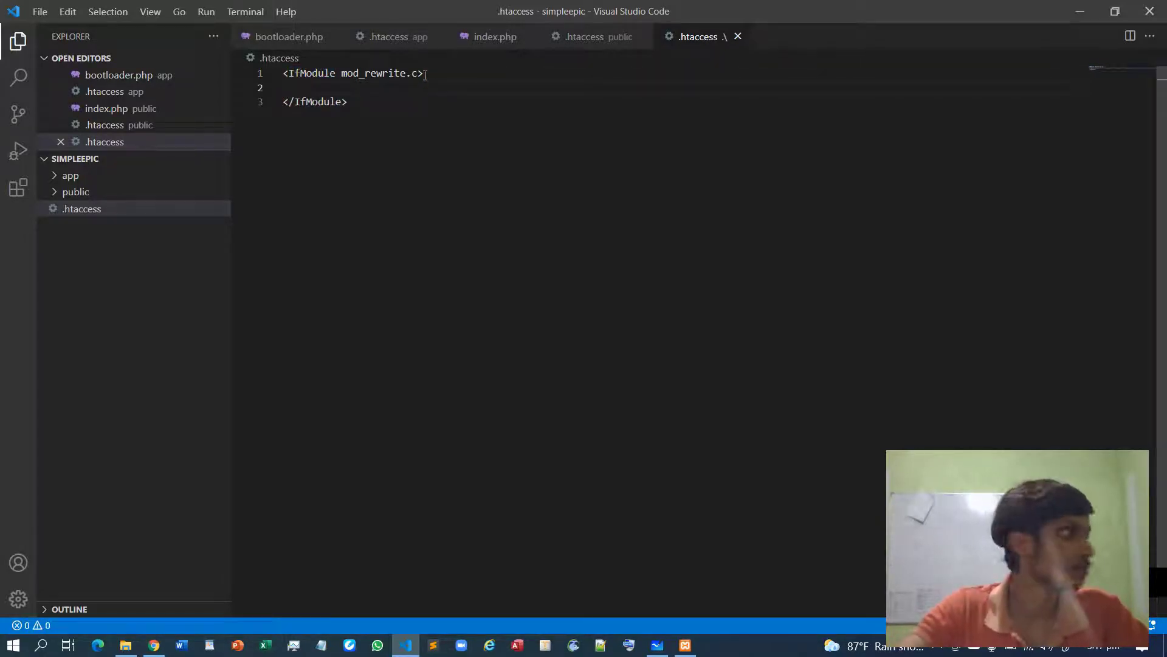
Add RewriteEngine on and RewriteRule ^$ public/ [L] inside the block.
{"action": "type", "text": "R"}
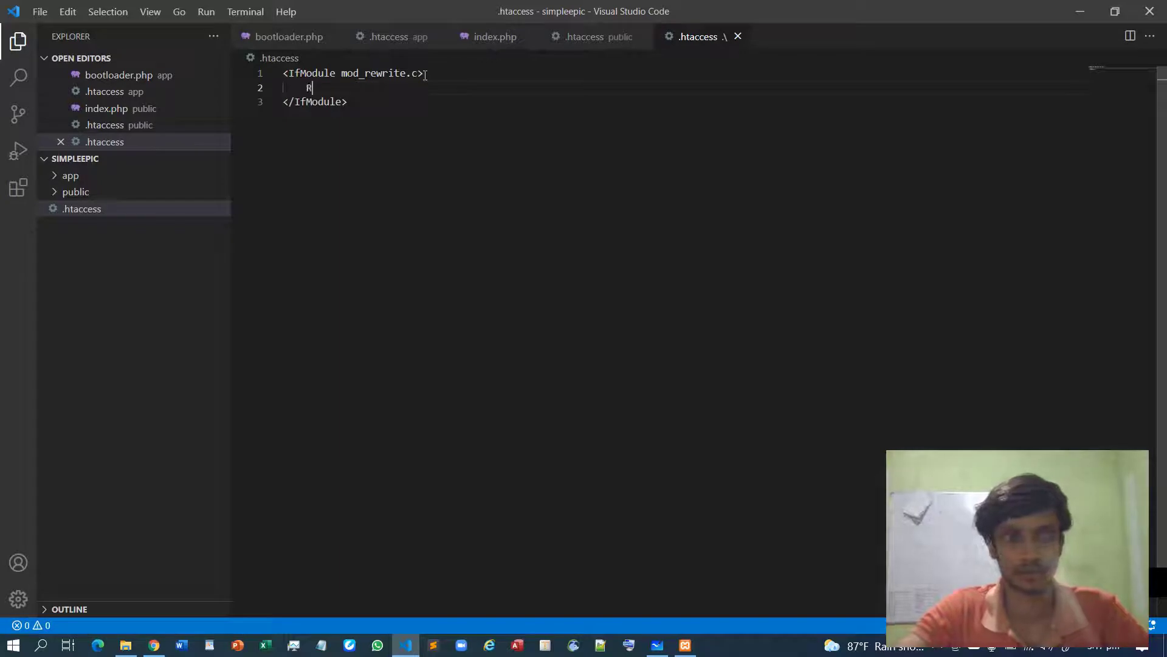
{"action": "type", "text": "ew"}
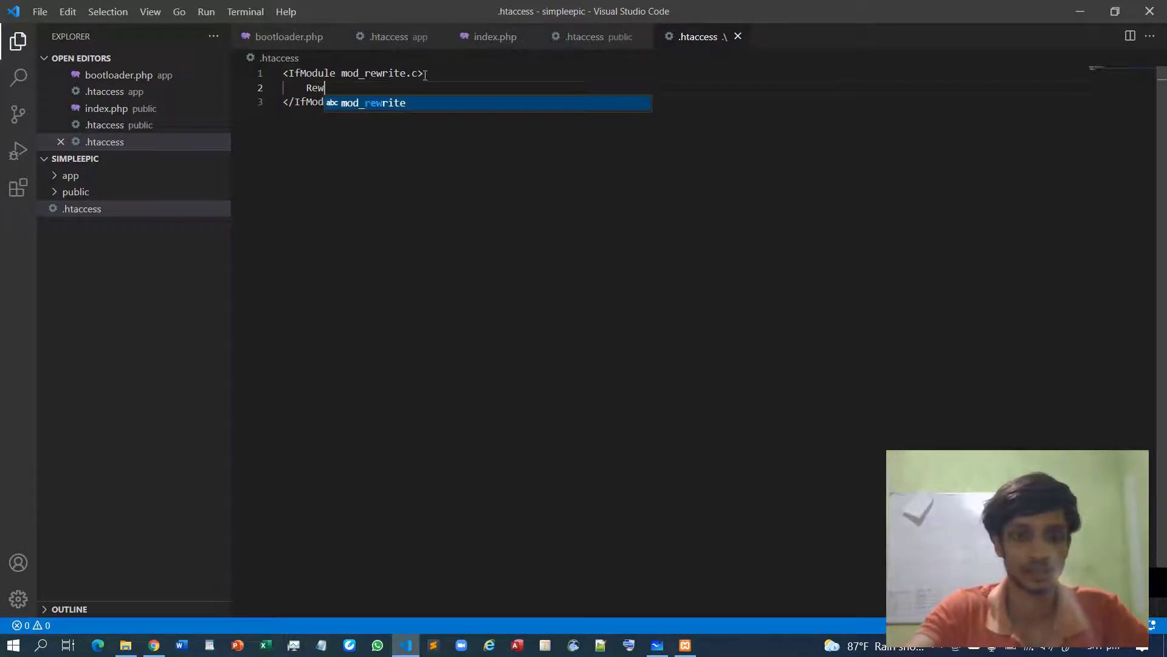
{"action": "type", "text": "rite"}
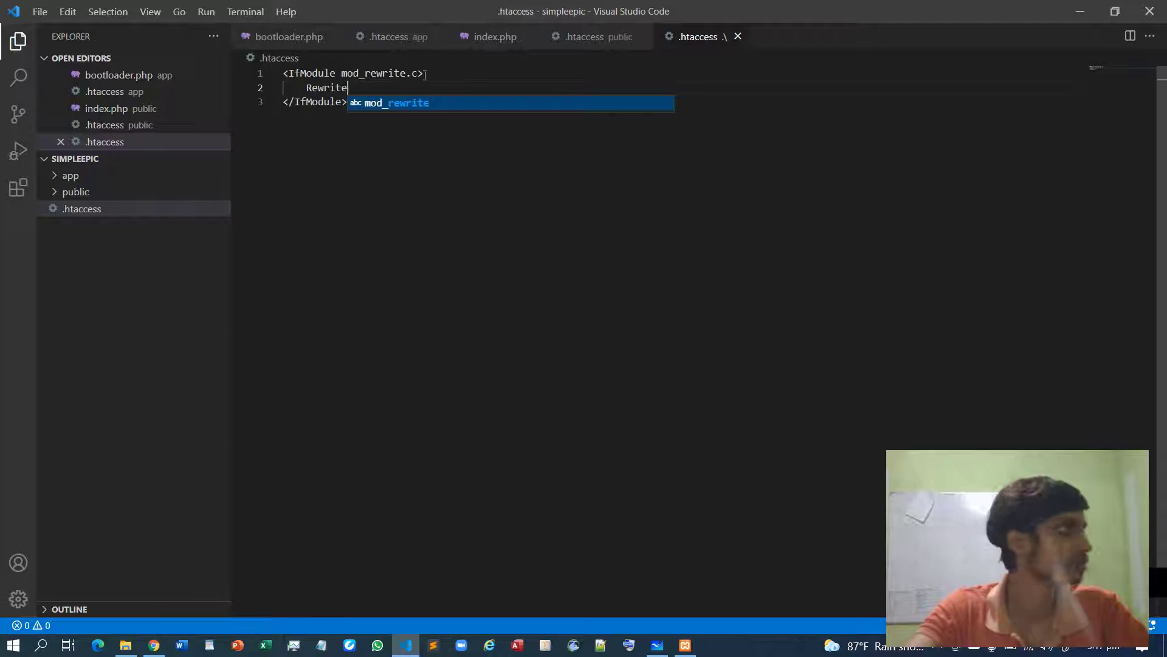
{"action": "type", "text": "Engine"}
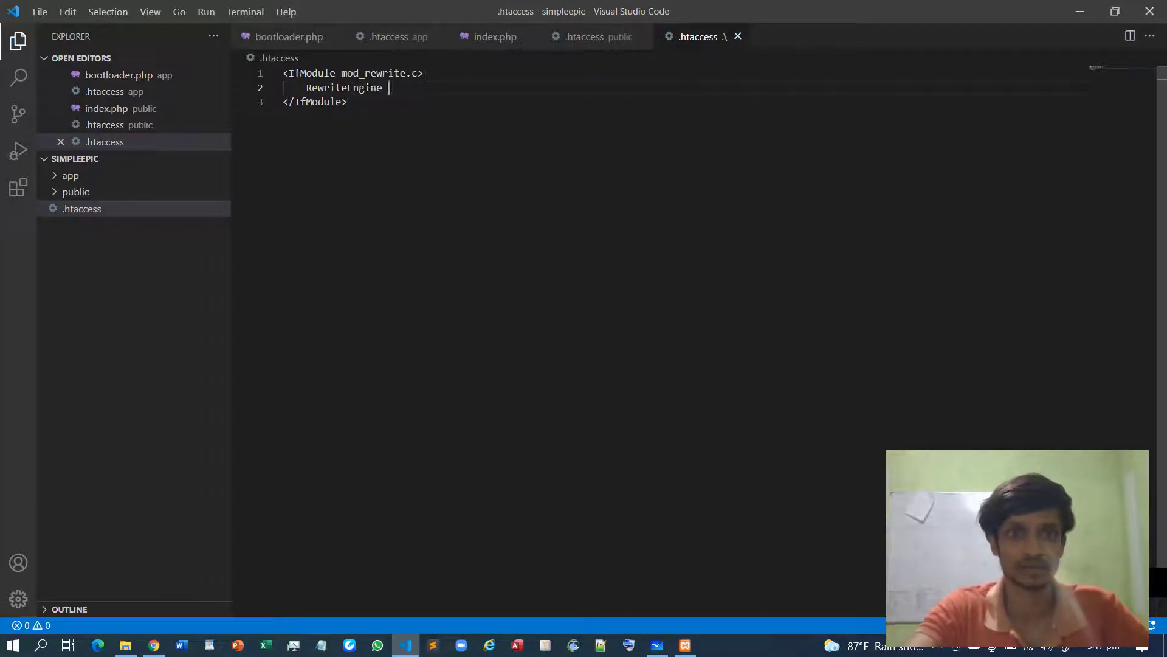
{"action": "type", "text": "on"}
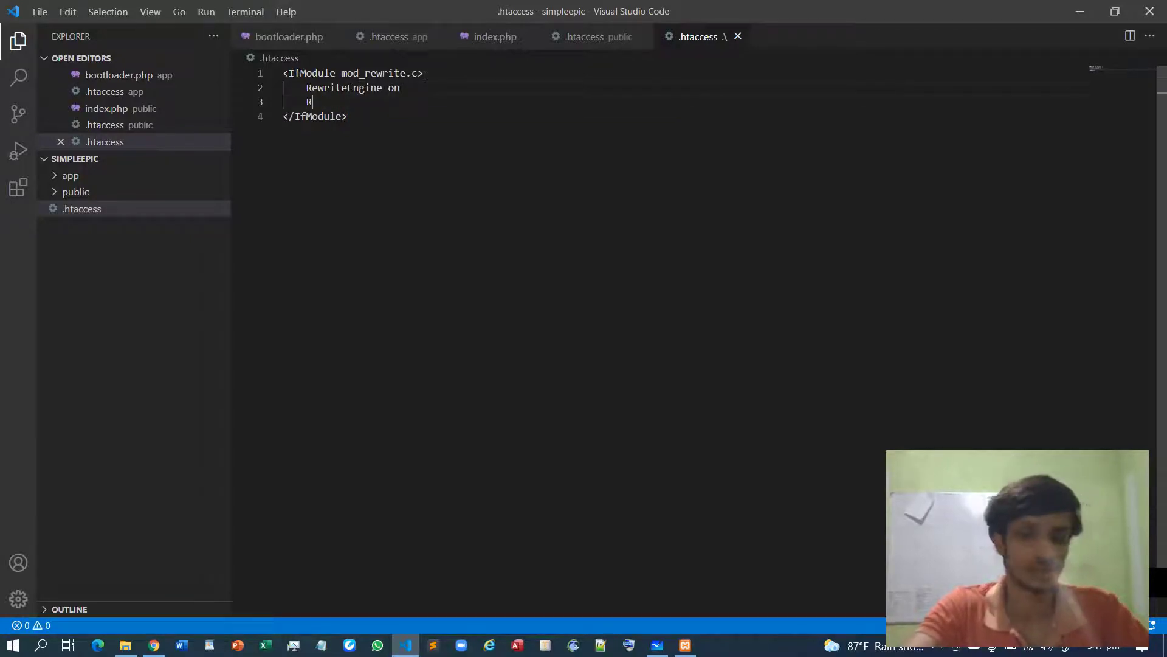
{"action": "type", "text": "ewriteEngine"}
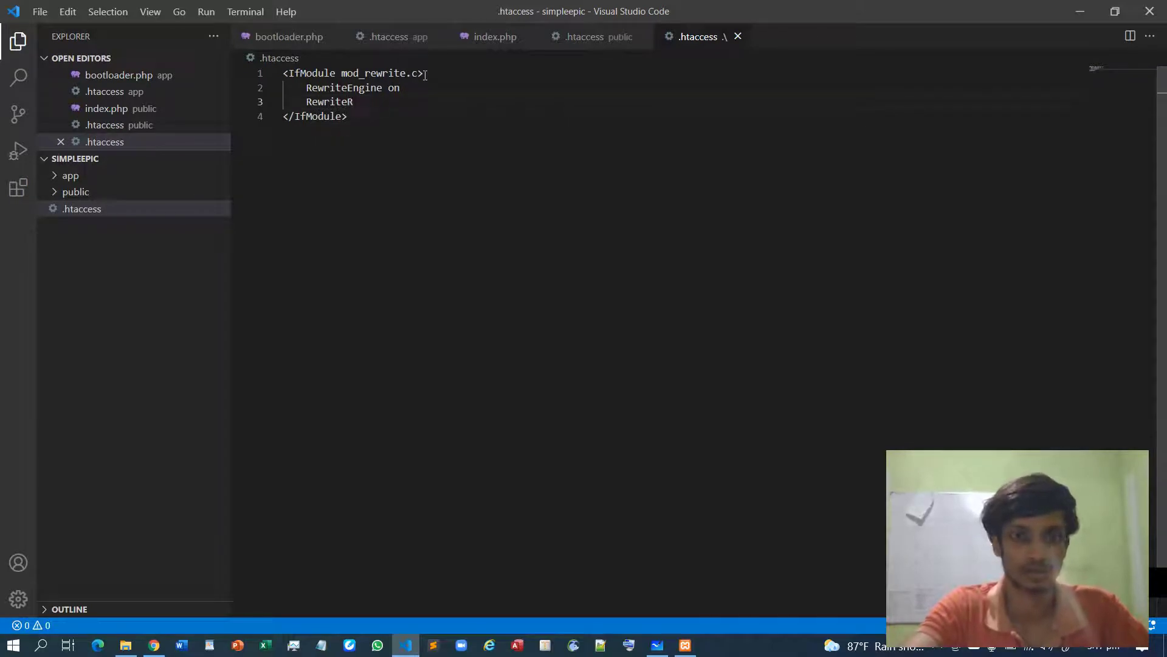
{"action": "type", "text": "ul ^$"}
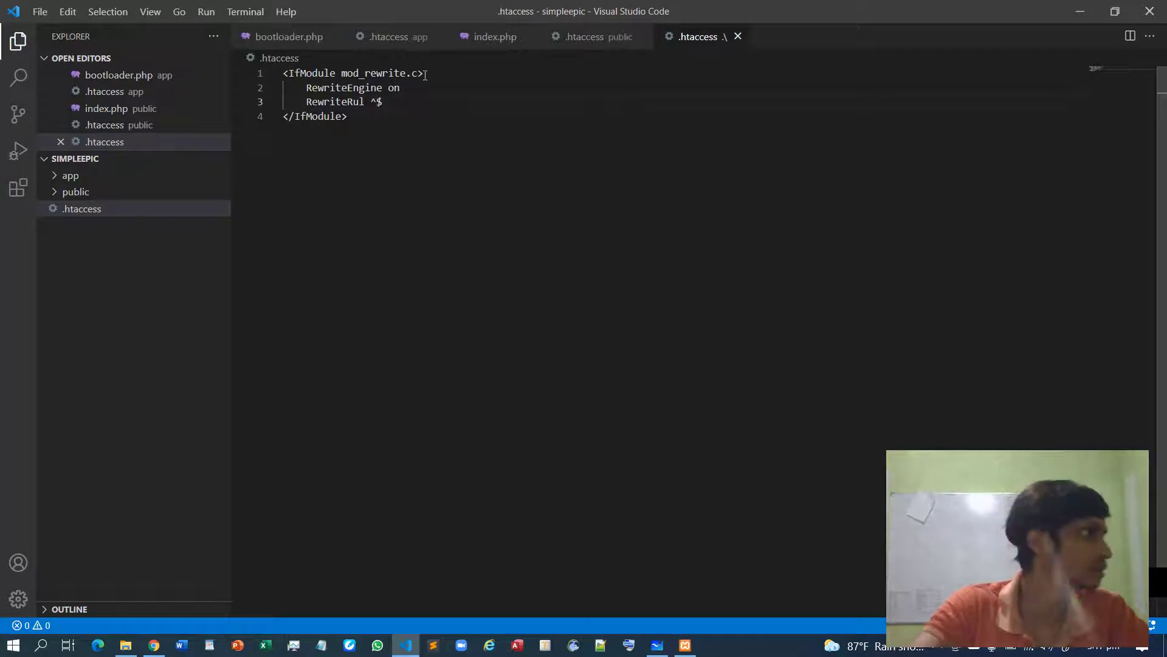
{"action": "type", "text": "pub"}
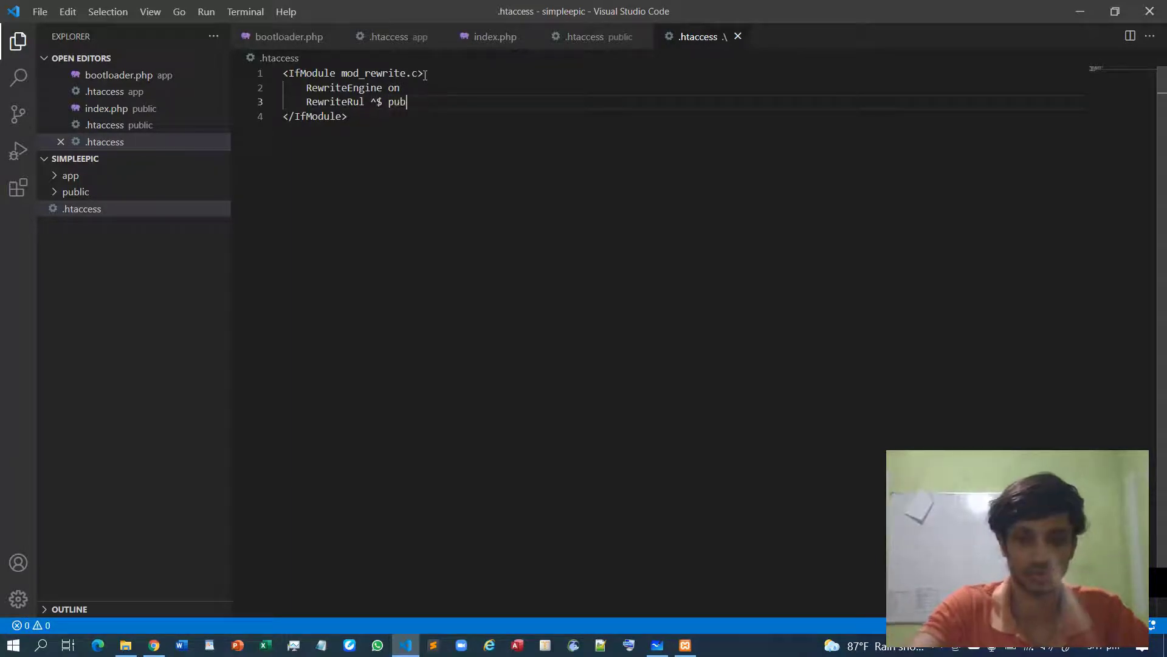
{"action": "type", "text": "lic"}
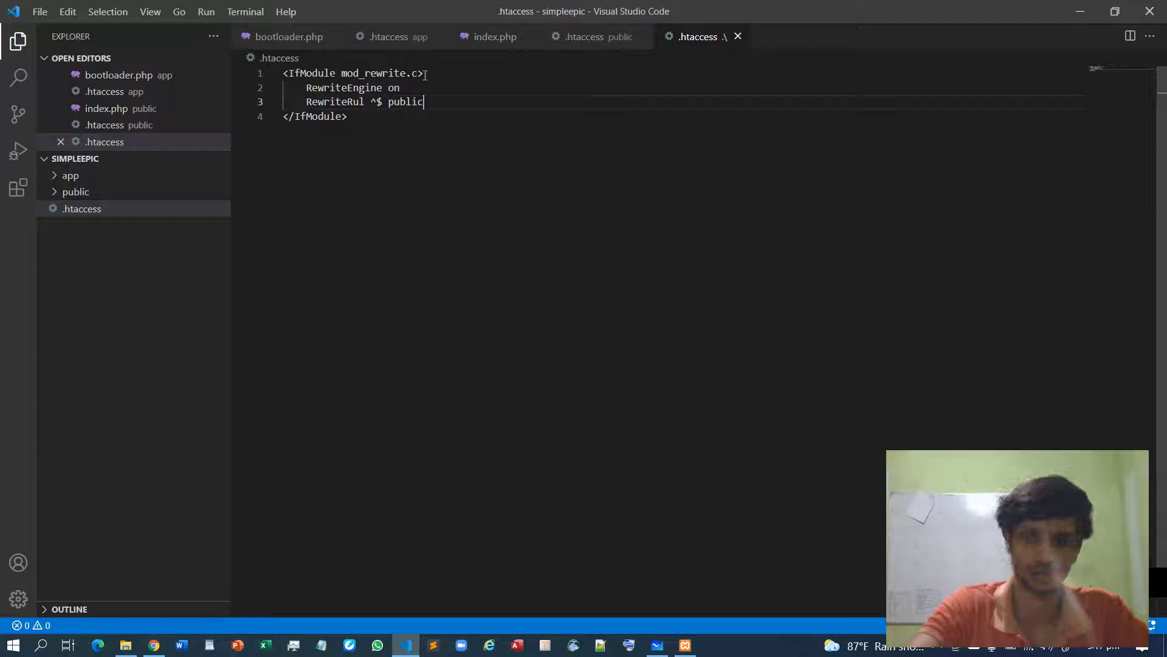
{"action": "type", "text": "/ []"}
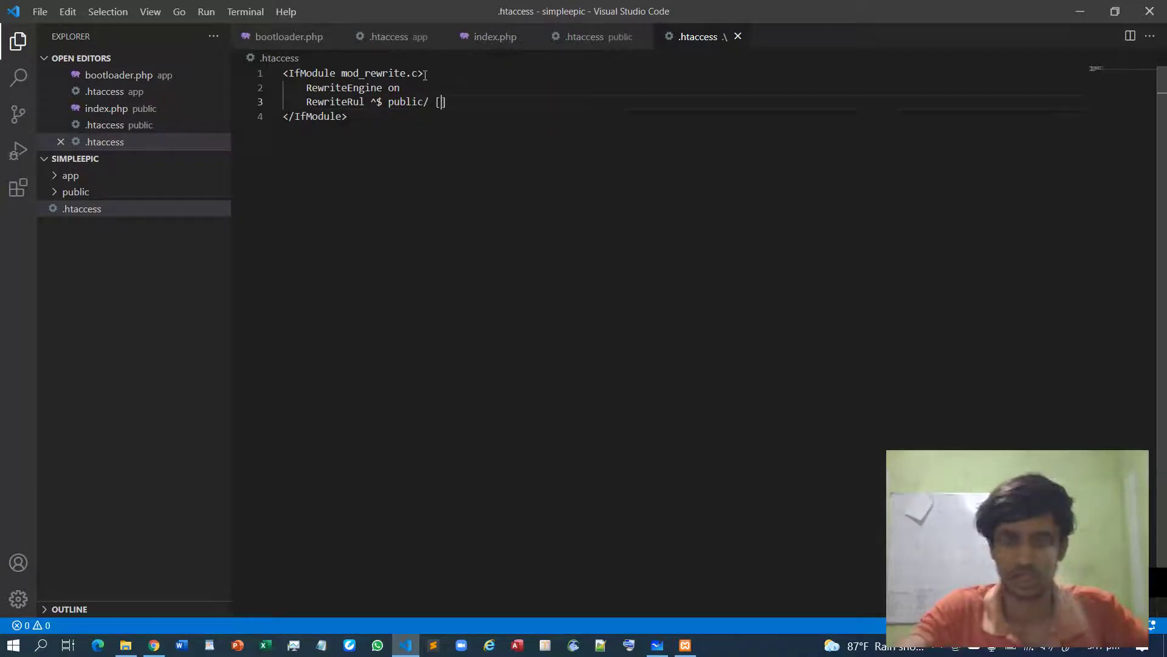
{"action": "type", "text": "L"}
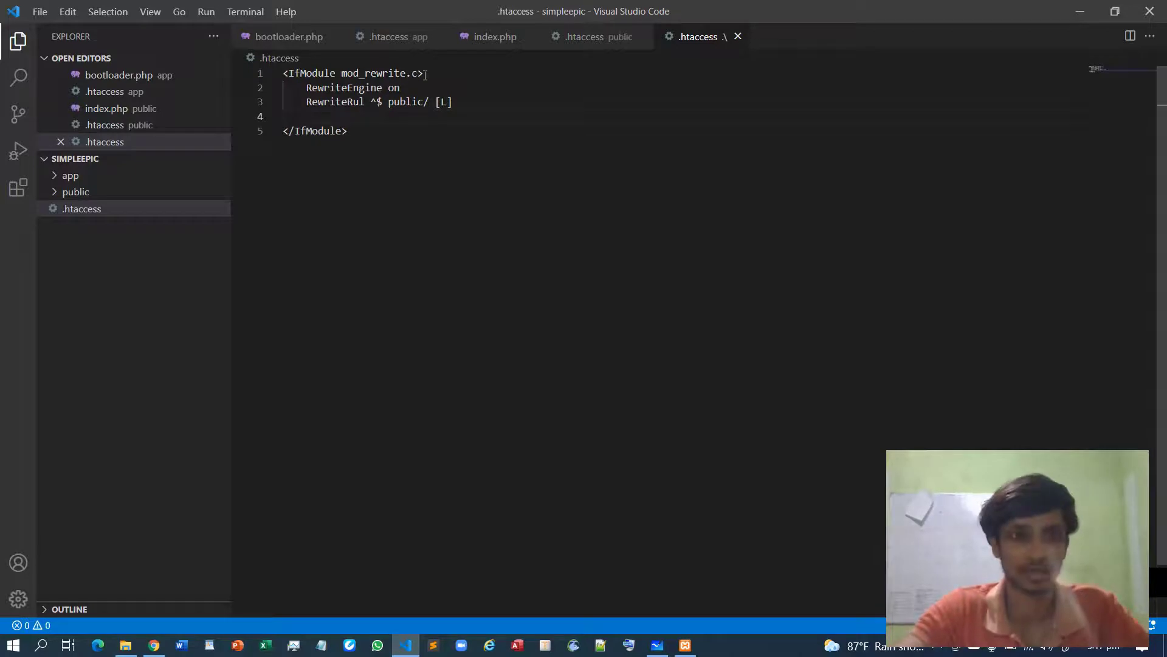
Add RewriteRule (.*) public/$1 [L] to forward every path into public.
{"action": "type", "text": "RewriteRul"}
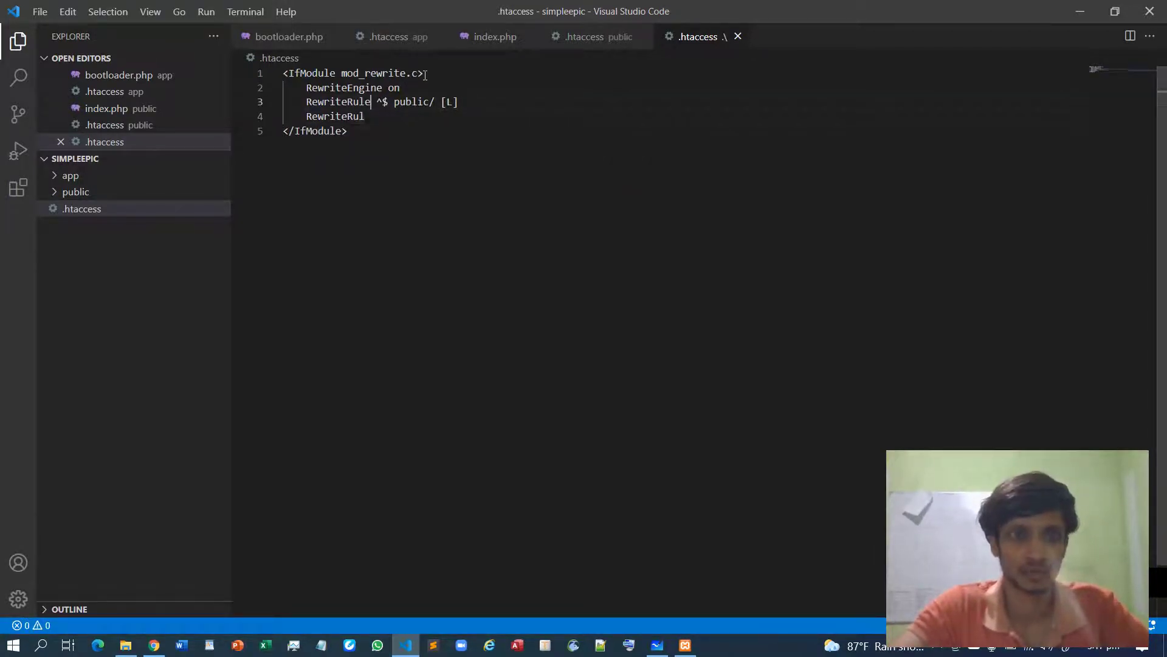
{"action": "type", "text": "e"}
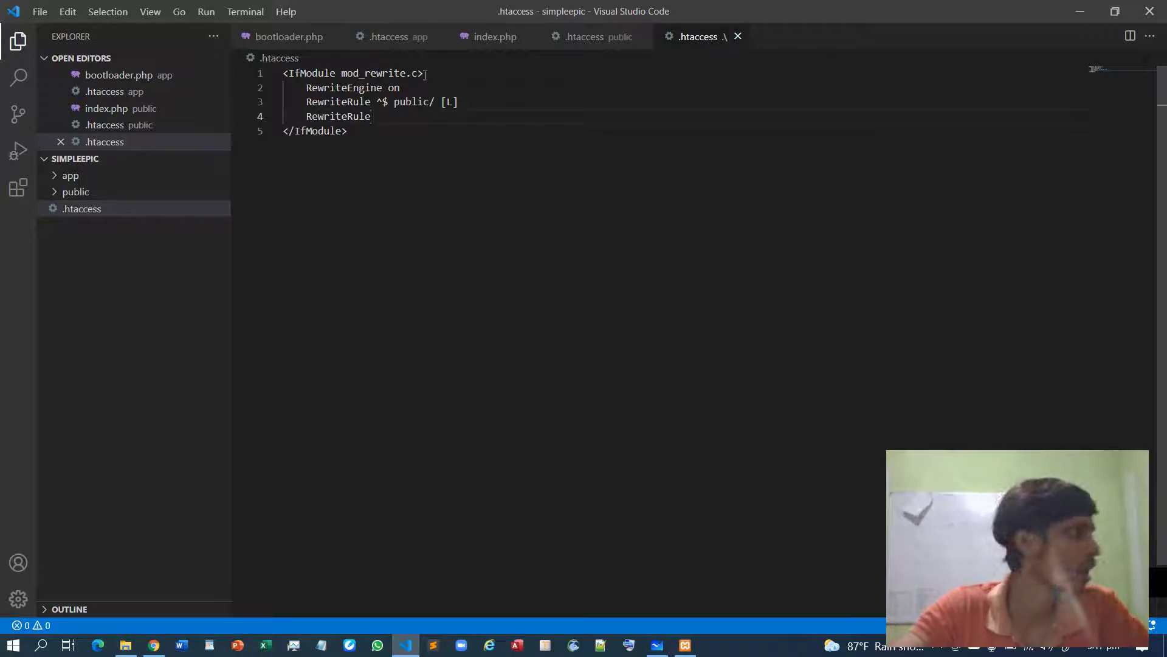
{"action": "type", "text": "(.)"}
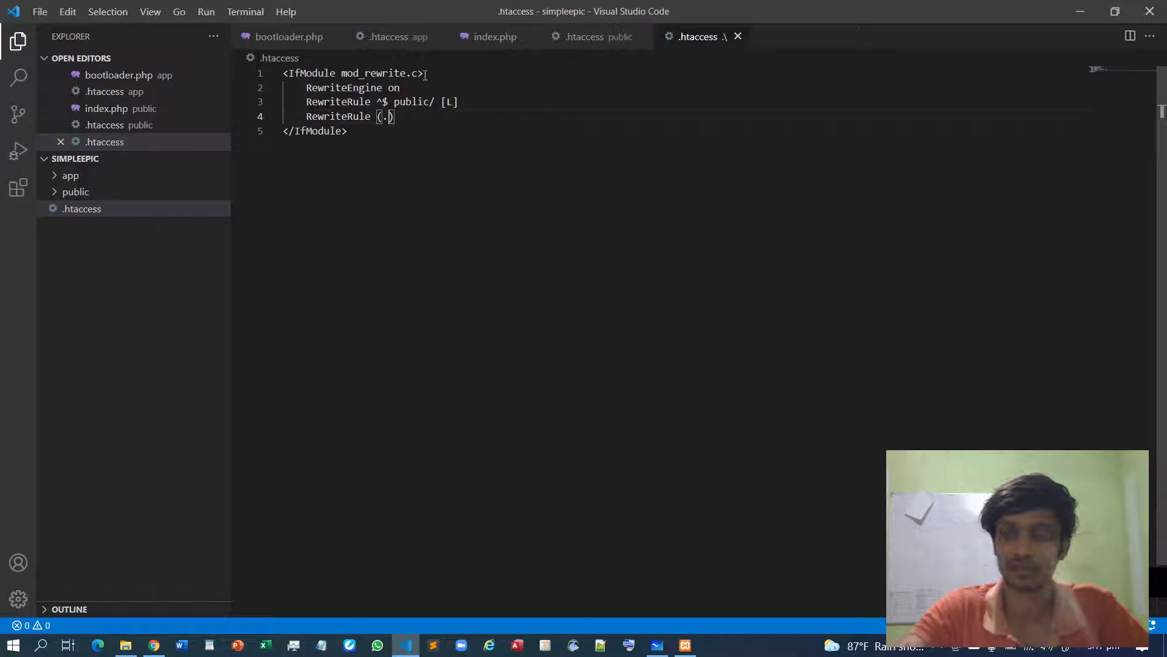
{"action": "type", "text": ".*"}
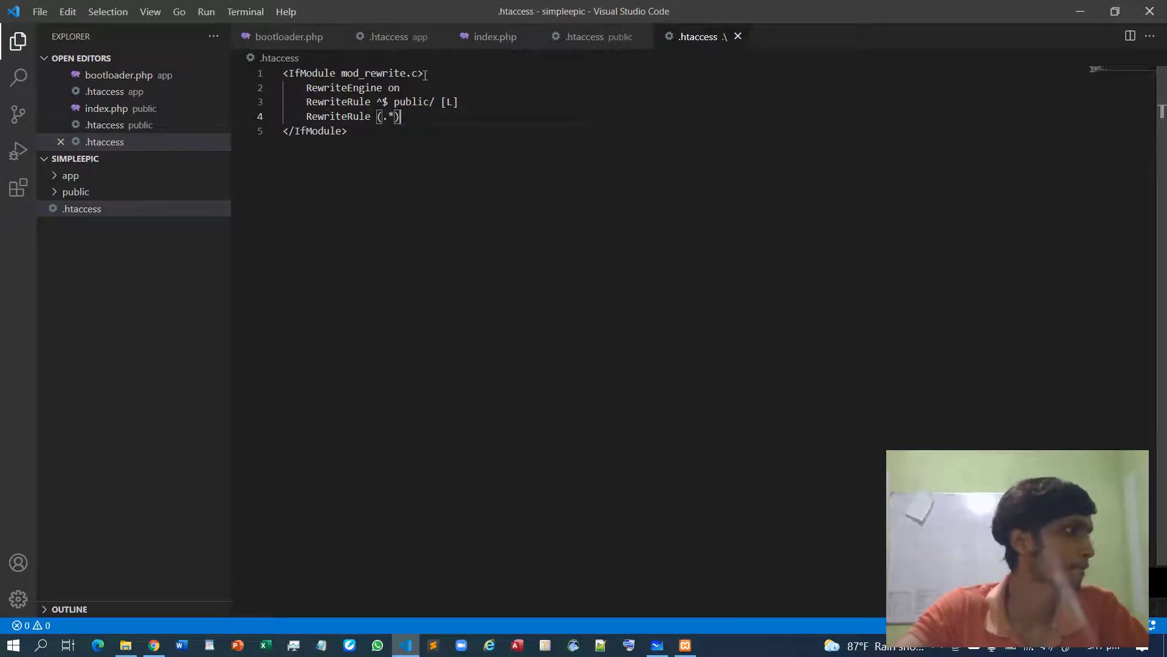
{"action": "type", "text": "public"}
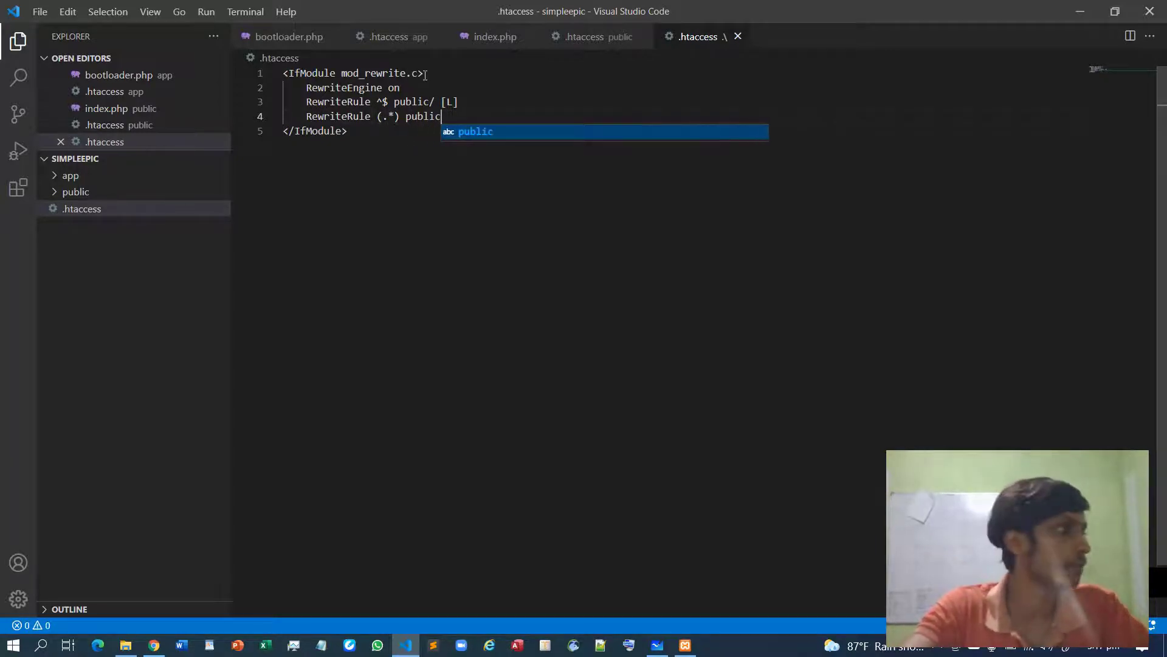
{"action": "type", "text": "/"}
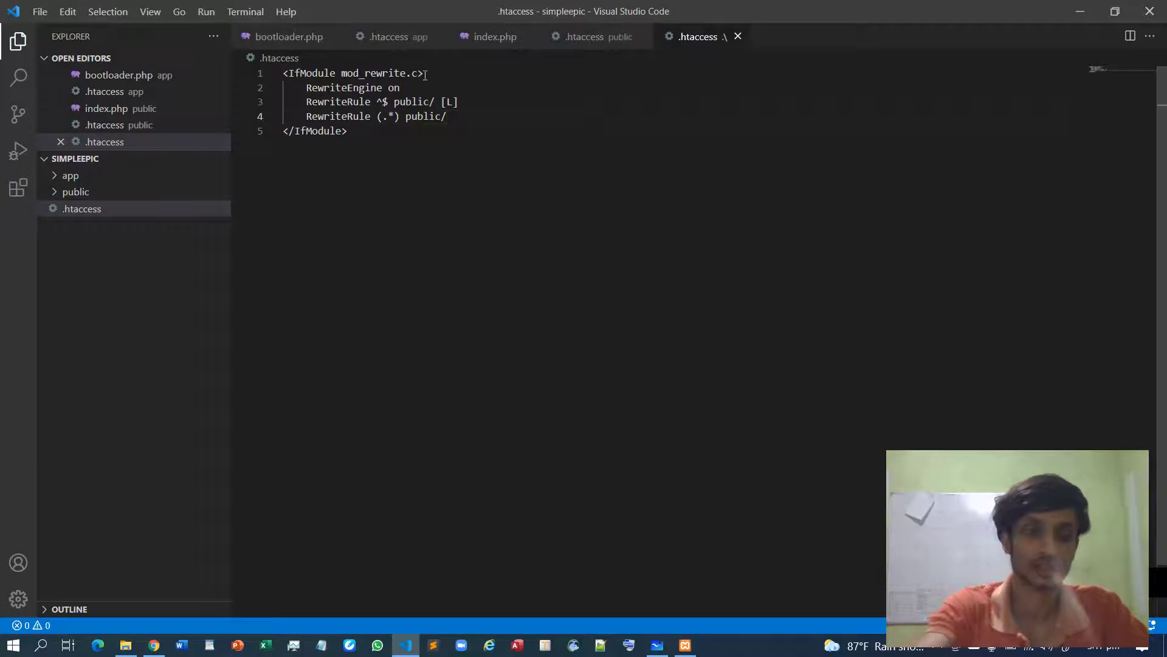
{"action": "type", "text": "$1"}
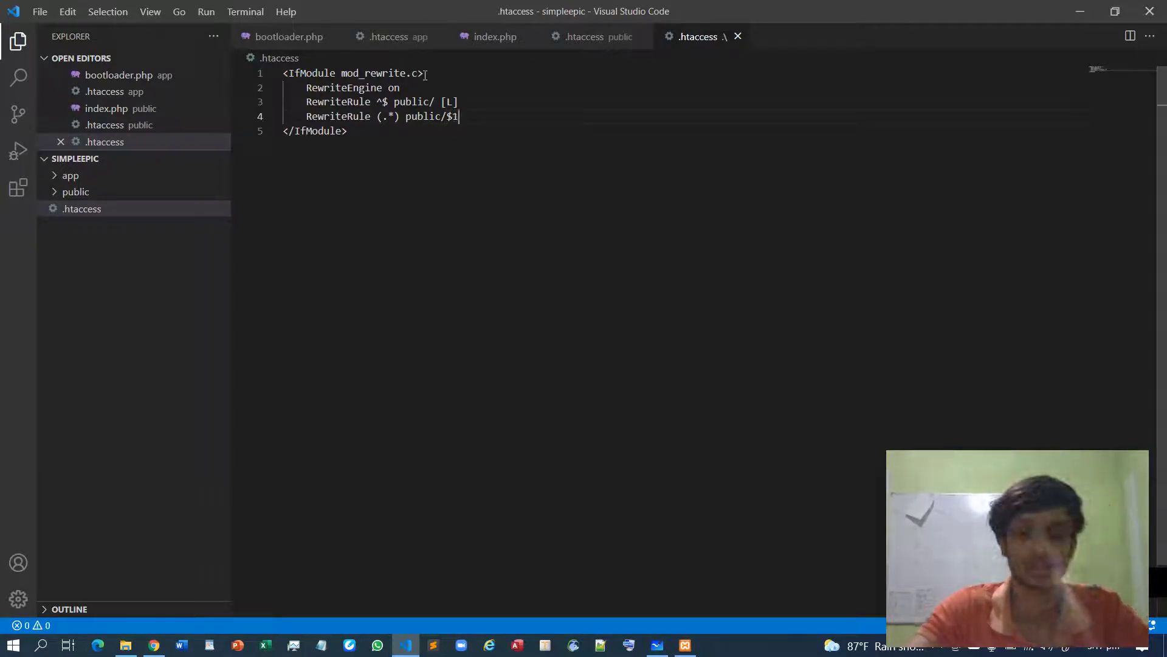
{"action": "type", "text": "[L]"}
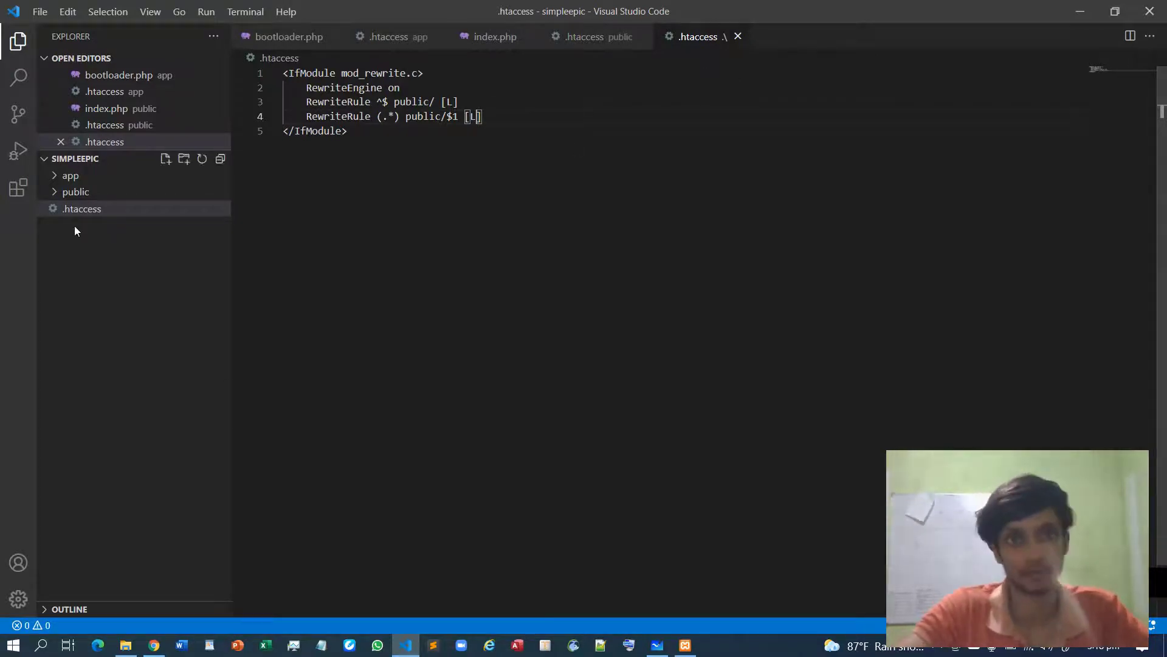
{"action": "left_click", "coordinate": [75, 191]}
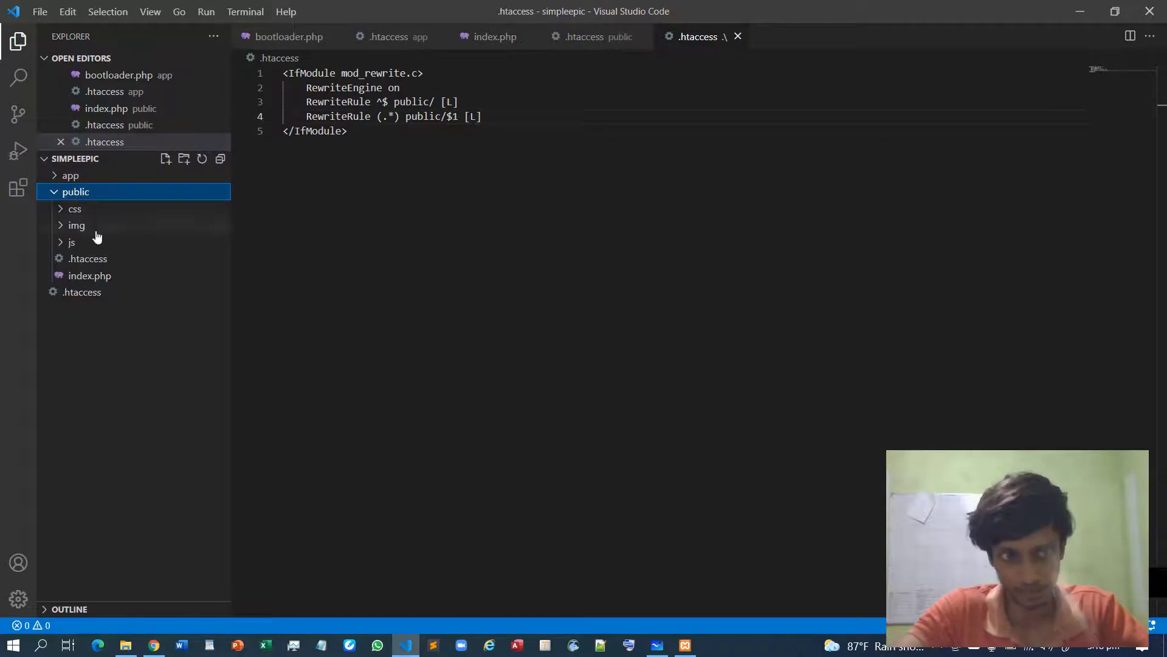
Paste the root mod_rewrite block into public/.htaccess and start a new line inside it.
{"action": "left_click", "coordinate": [87, 258]}
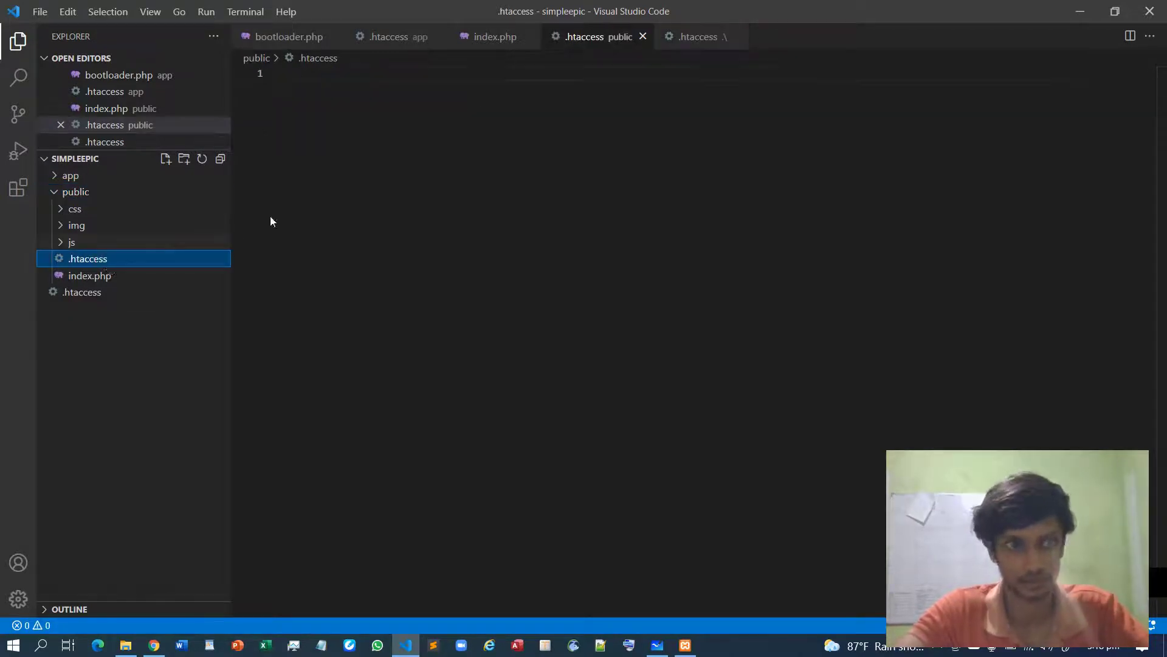
{"action": "left_click", "coordinate": [316, 206]}
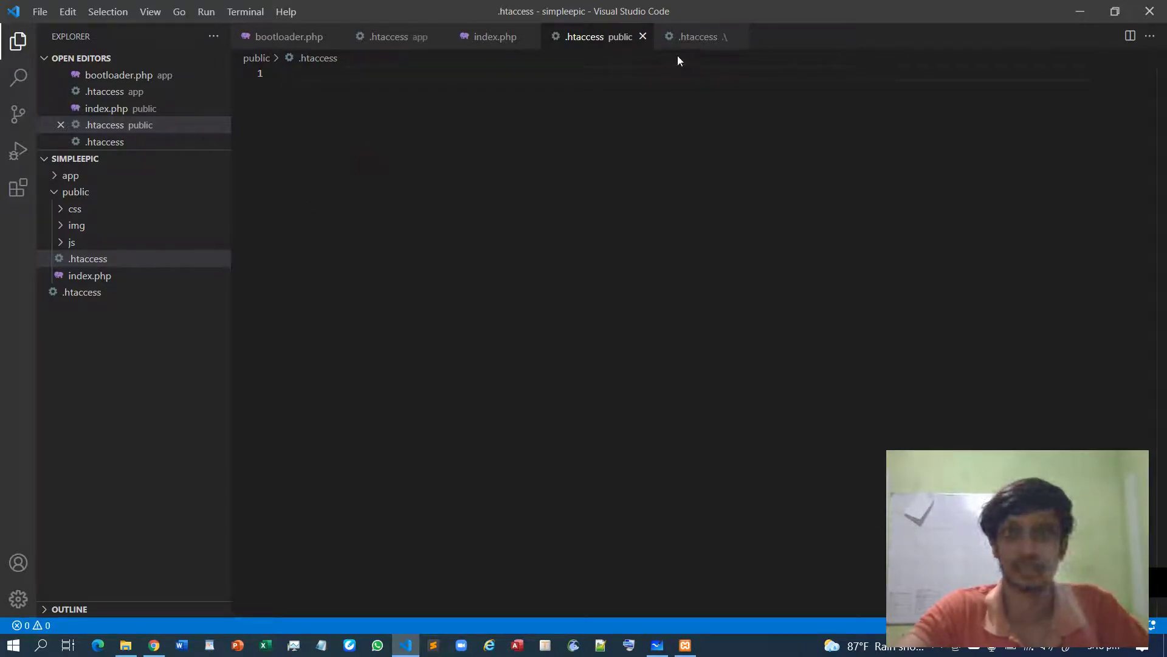
{"action": "left_click", "coordinate": [698, 36]}
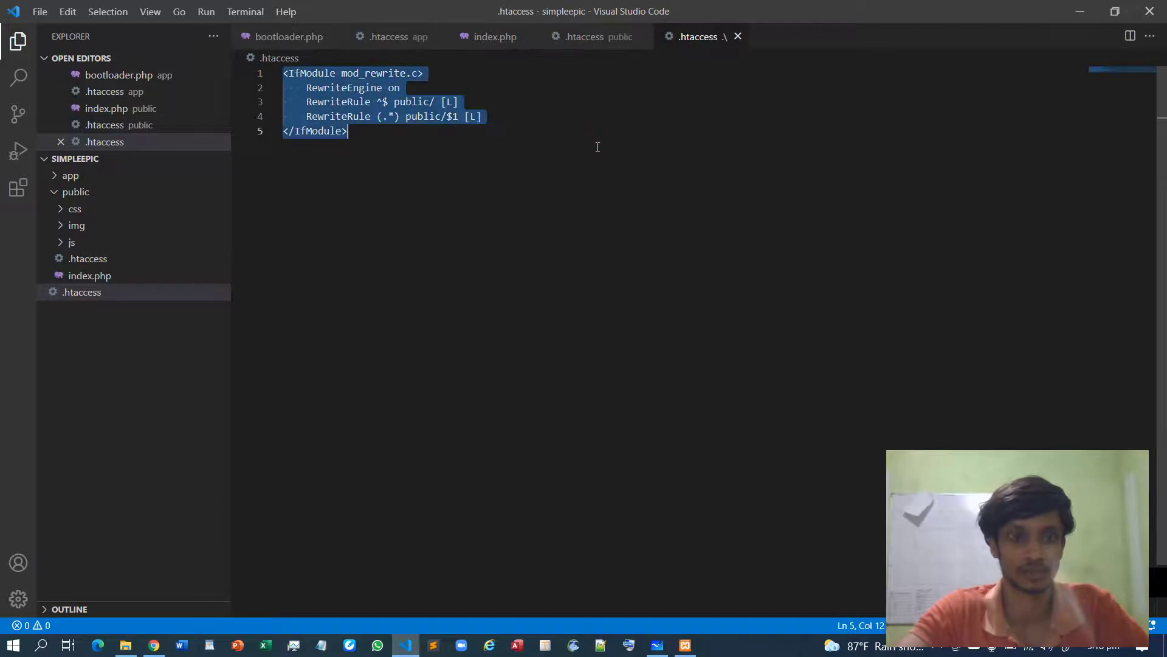
{"action": "left_click", "coordinate": [87, 258]}
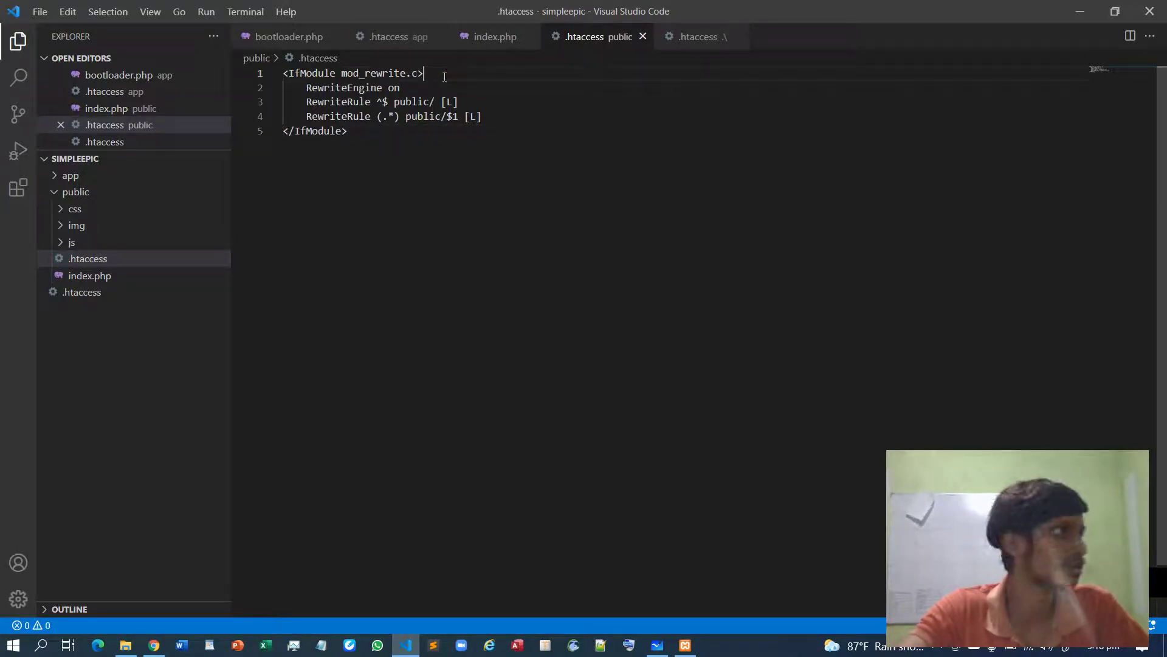
{"action": "key", "text": "enter"}
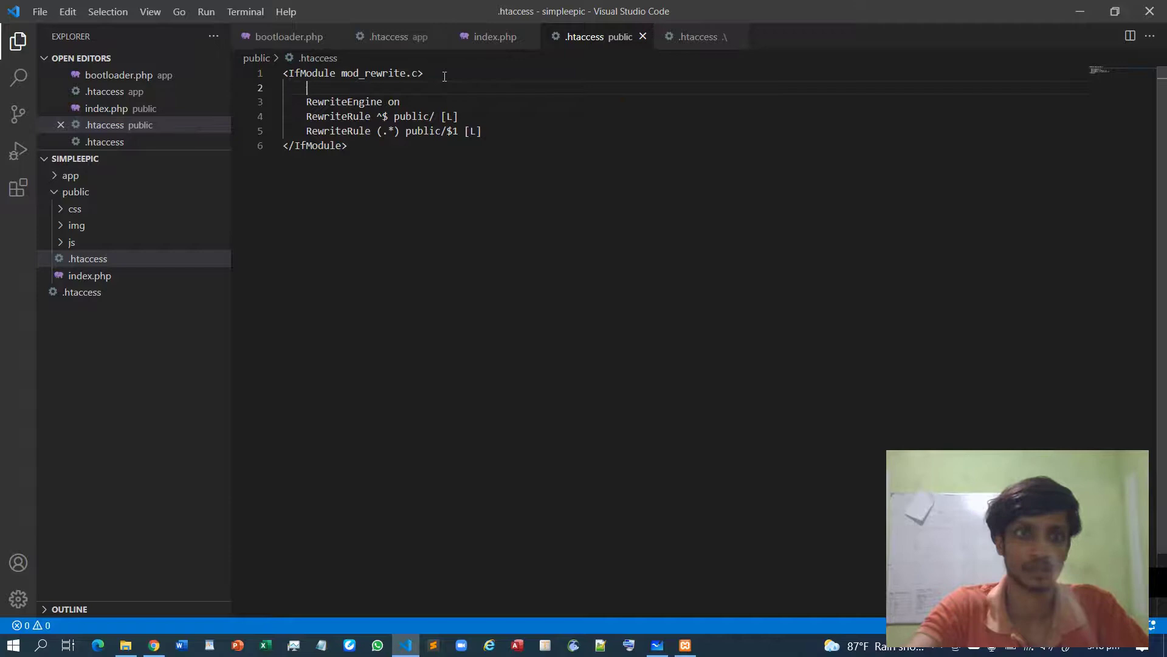
Add Options -Multiviews to the public .htaccess rewrite block.
{"action": "type", "text": "Options"}
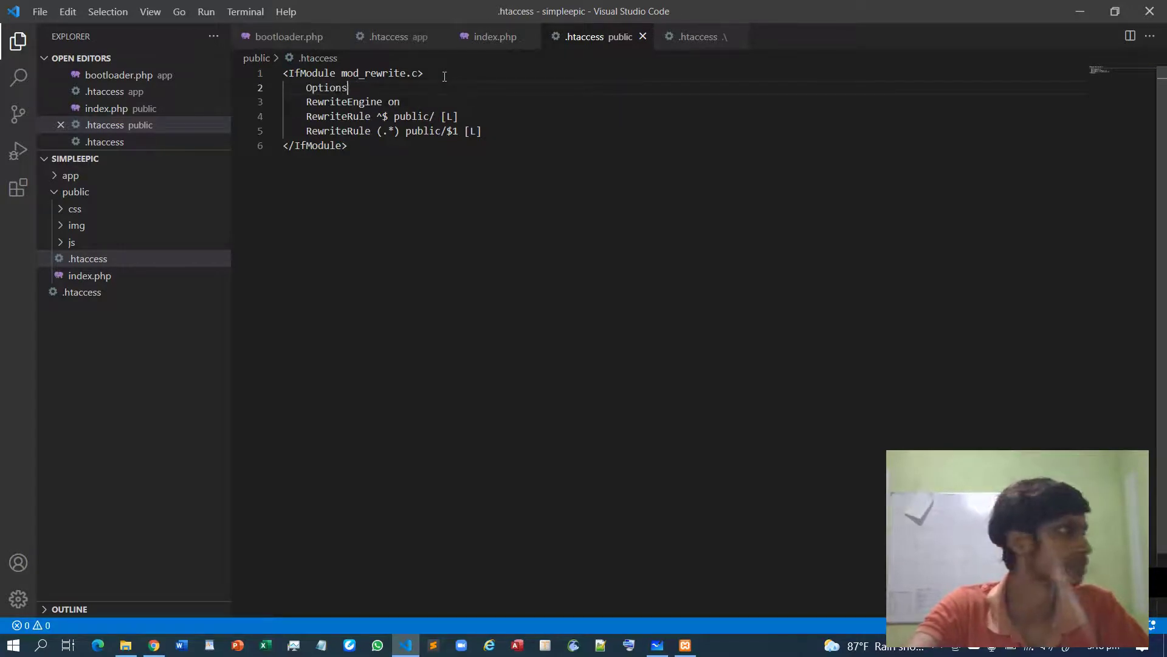
{"action": "type", "text": "-Multi"}
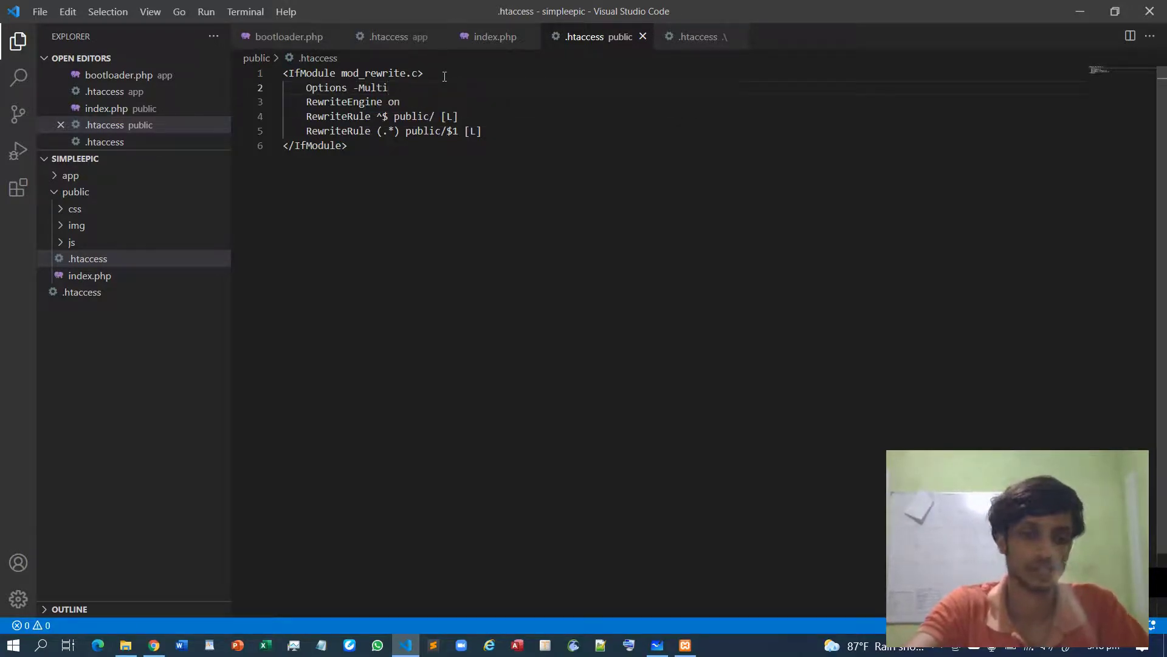
{"action": "type", "text": "views"}
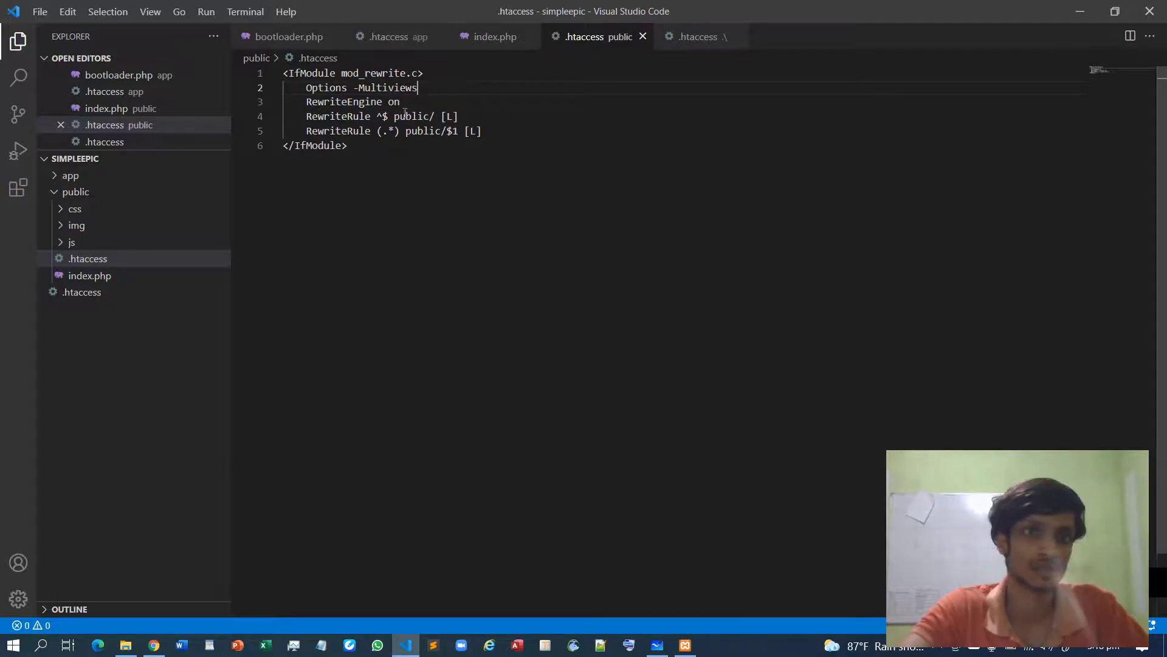
{"action": "left_click", "coordinate": [409, 101]}
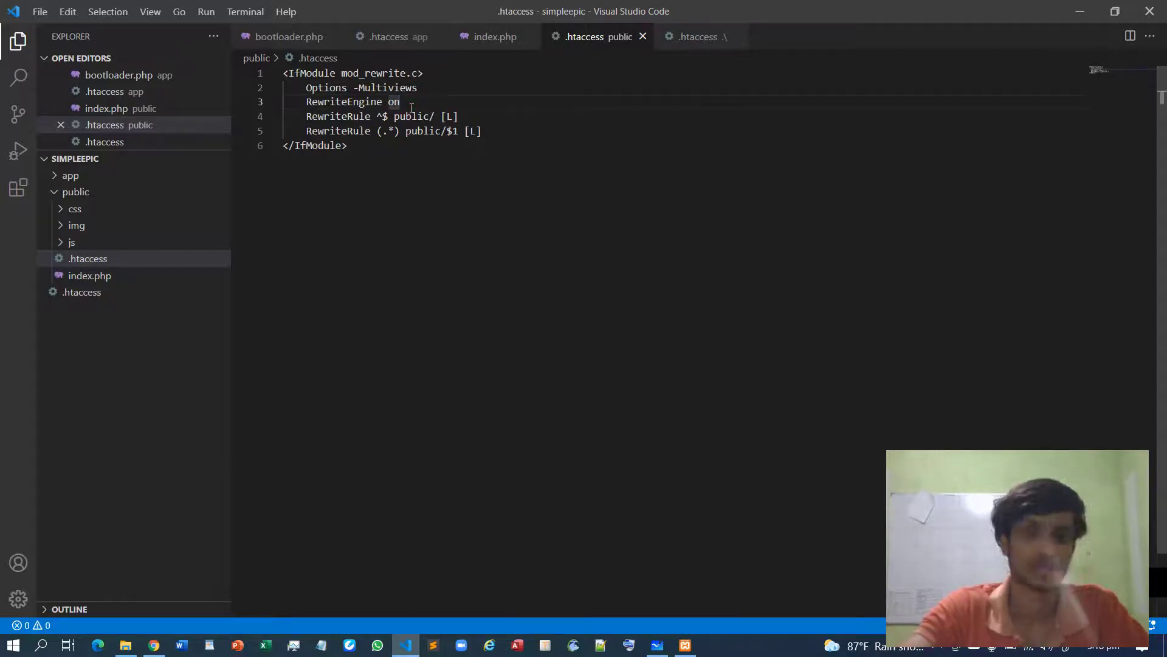
{"action": "key", "text": "Enter"}
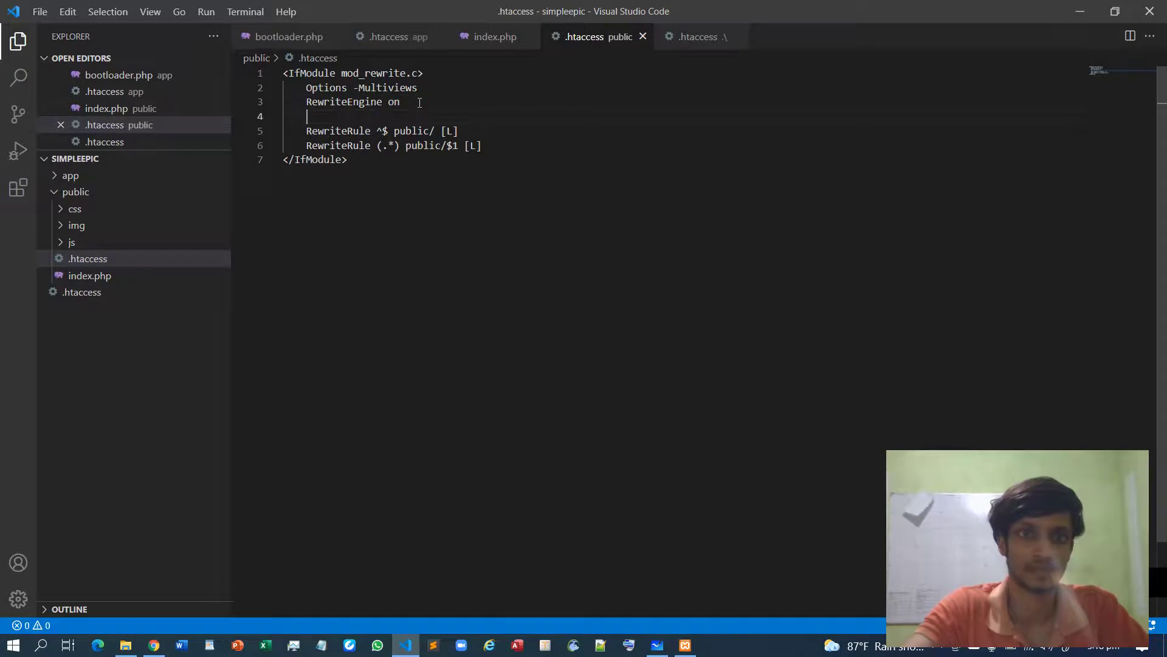
Add RewriteBase /simpleepic/public below RewriteEngine on.
{"action": "type", "text": "RewriteR"}
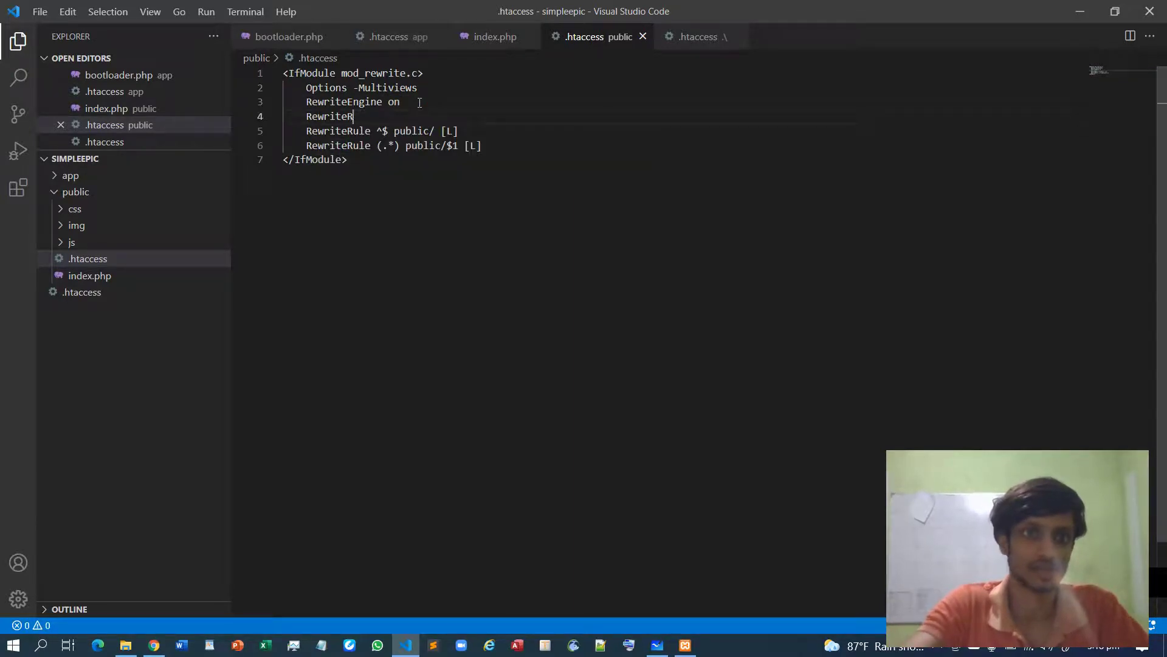
{"action": "type", "text": "Ba"}
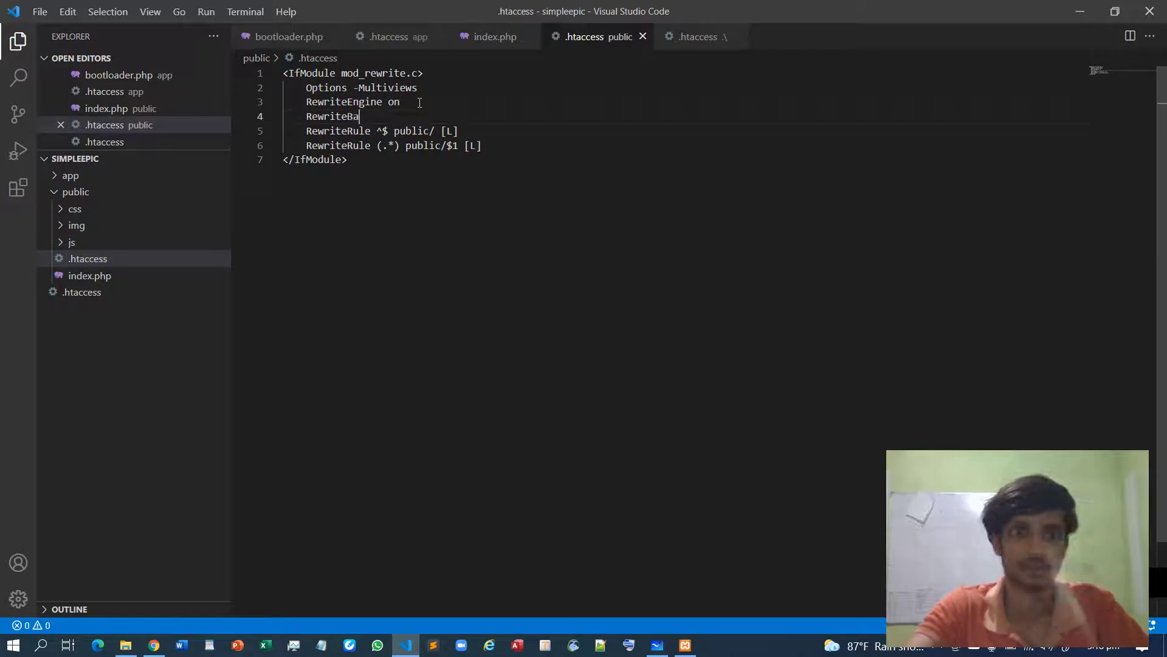
{"action": "type", "text": "se /si"}
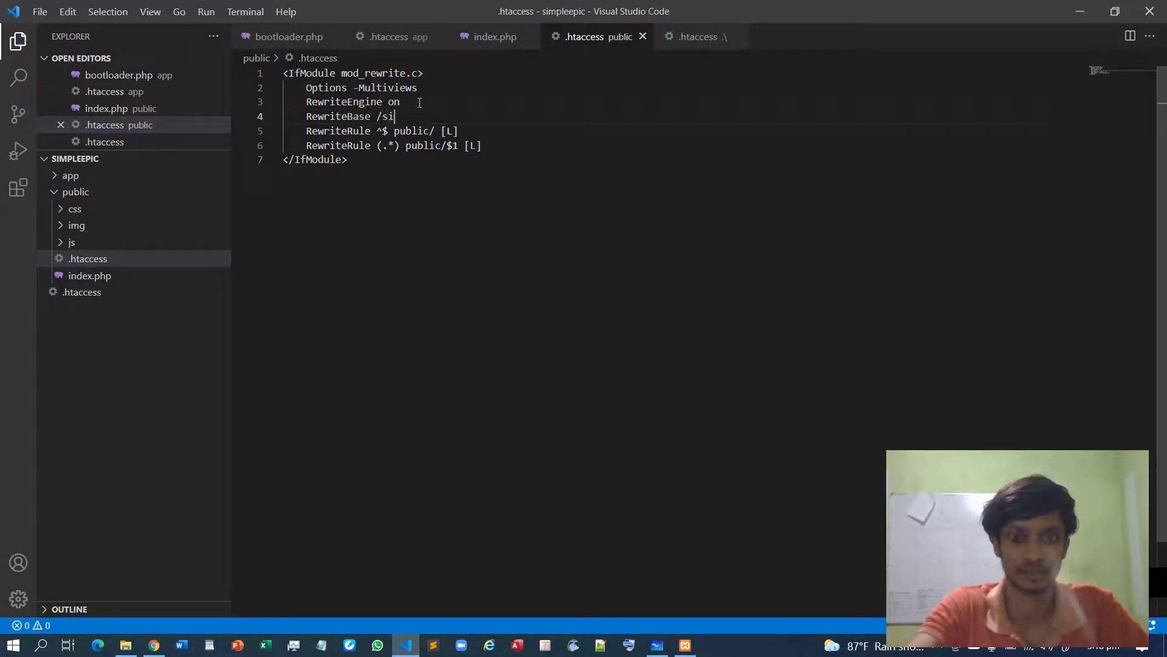
{"action": "type", "text": "mple"}
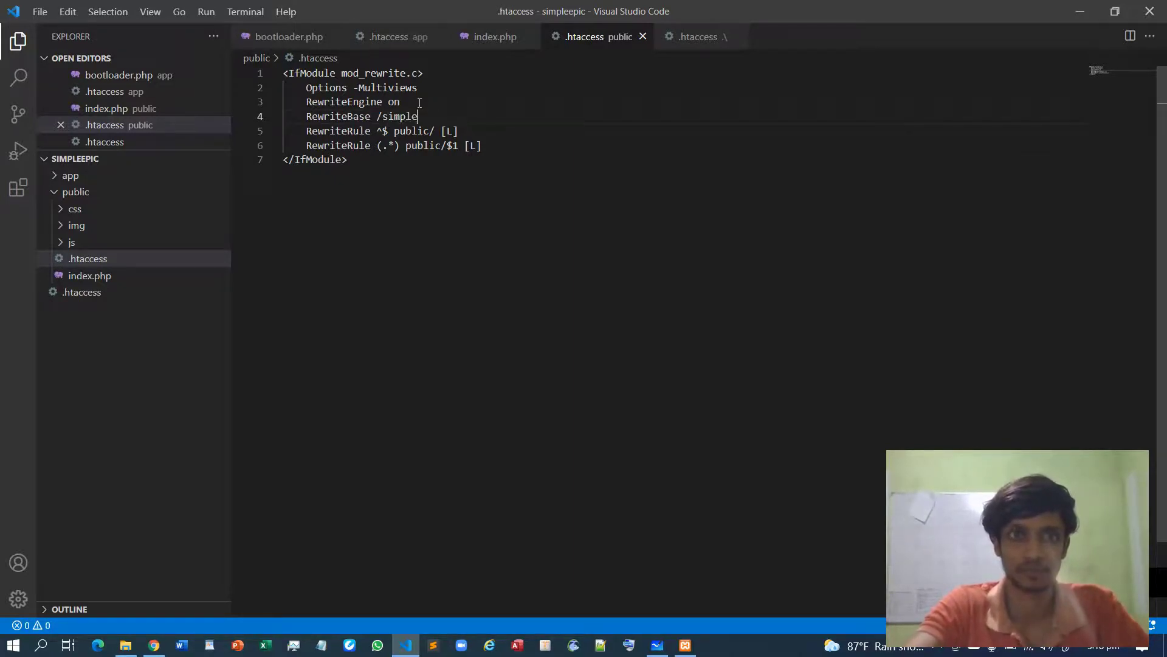
{"action": "type", "text": "epic"}
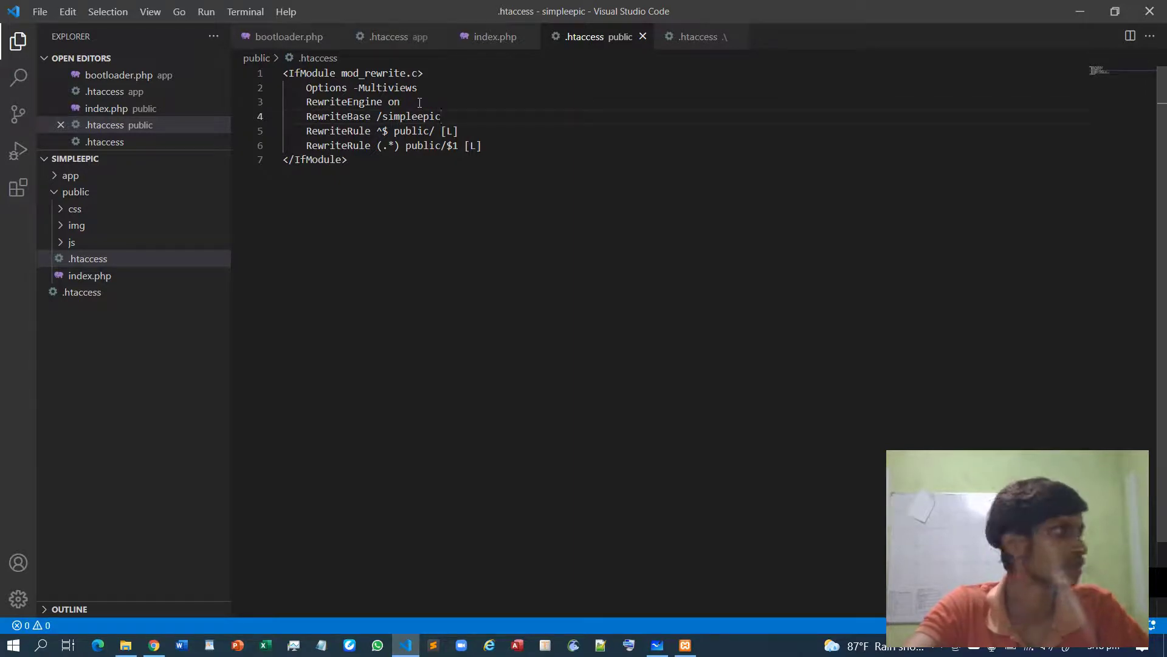
{"action": "type", "text": "/public"}
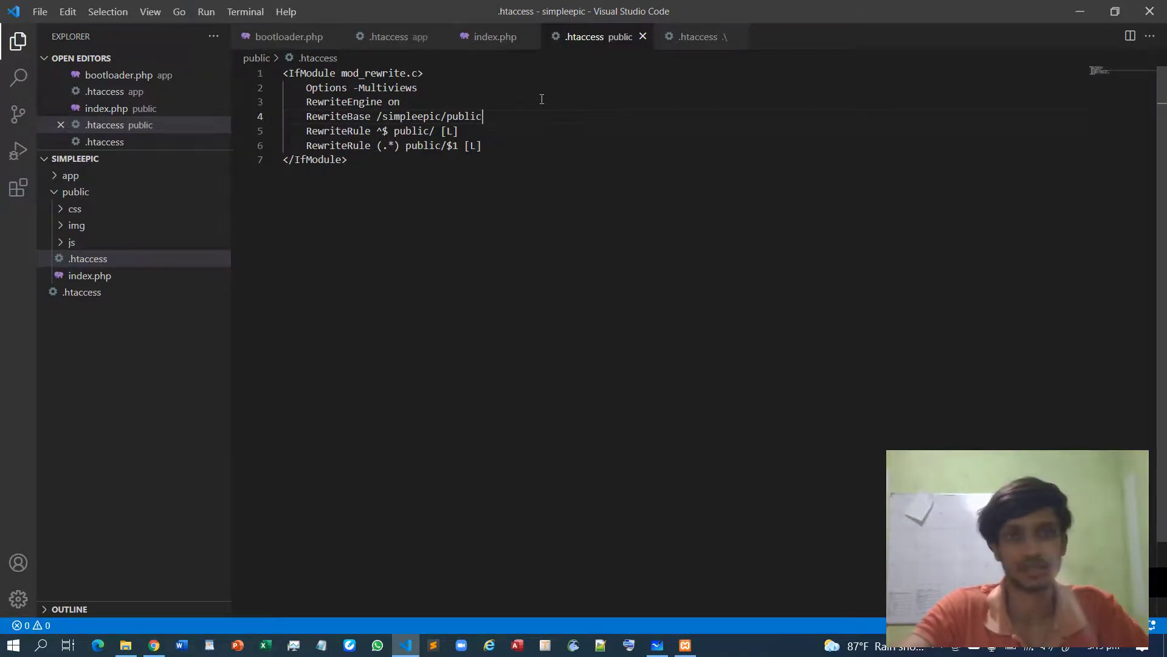
{"action": "type", "text": "RewriteBase"}
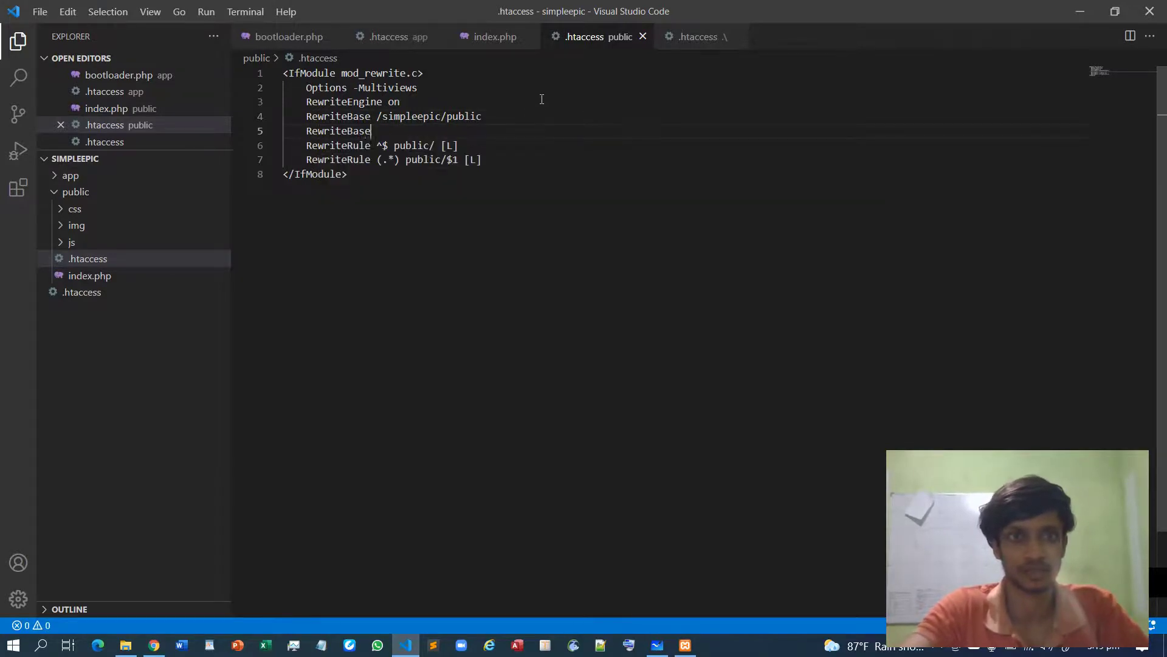
Add RewriteCond %{REQUEST_FILENAME} !-d and !-f conditions before the rule.
{"action": "type", "text": "Cond %["}
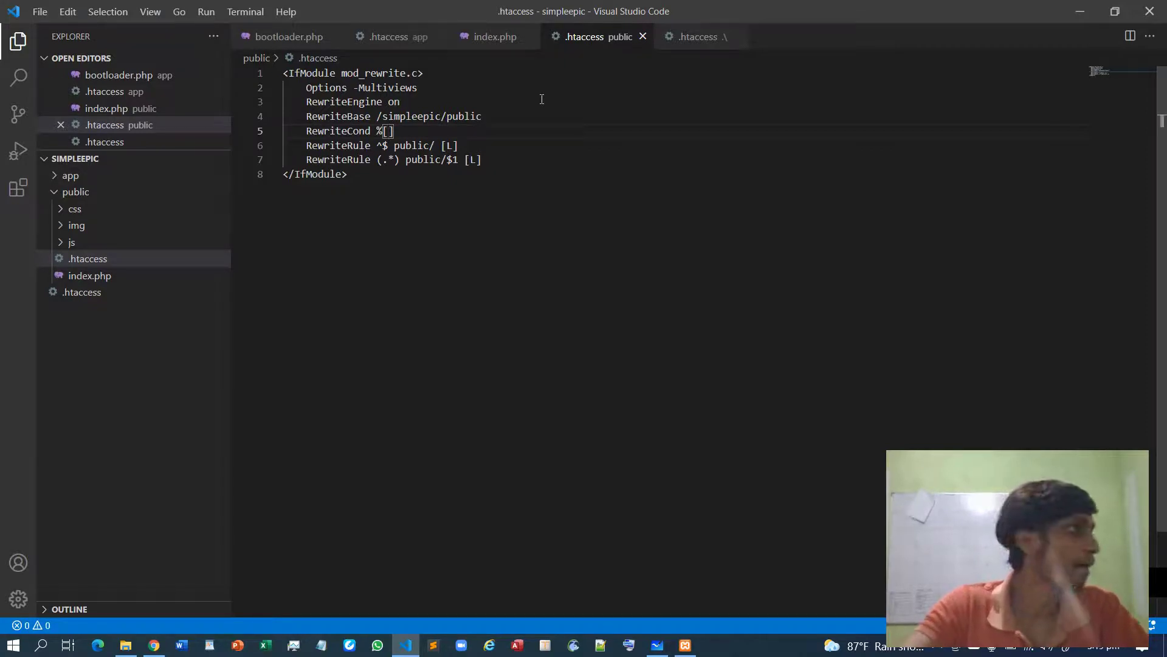
{"action": "type", "text": "REQUEST"}
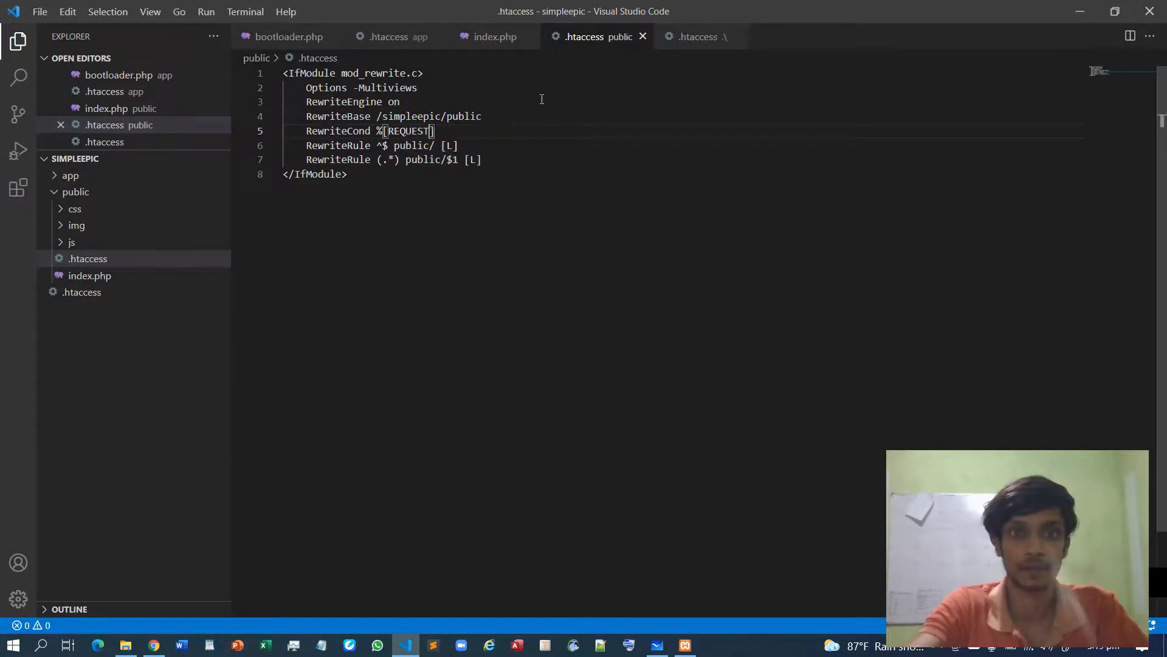
{"action": "type", "text": "_FILENAME"}
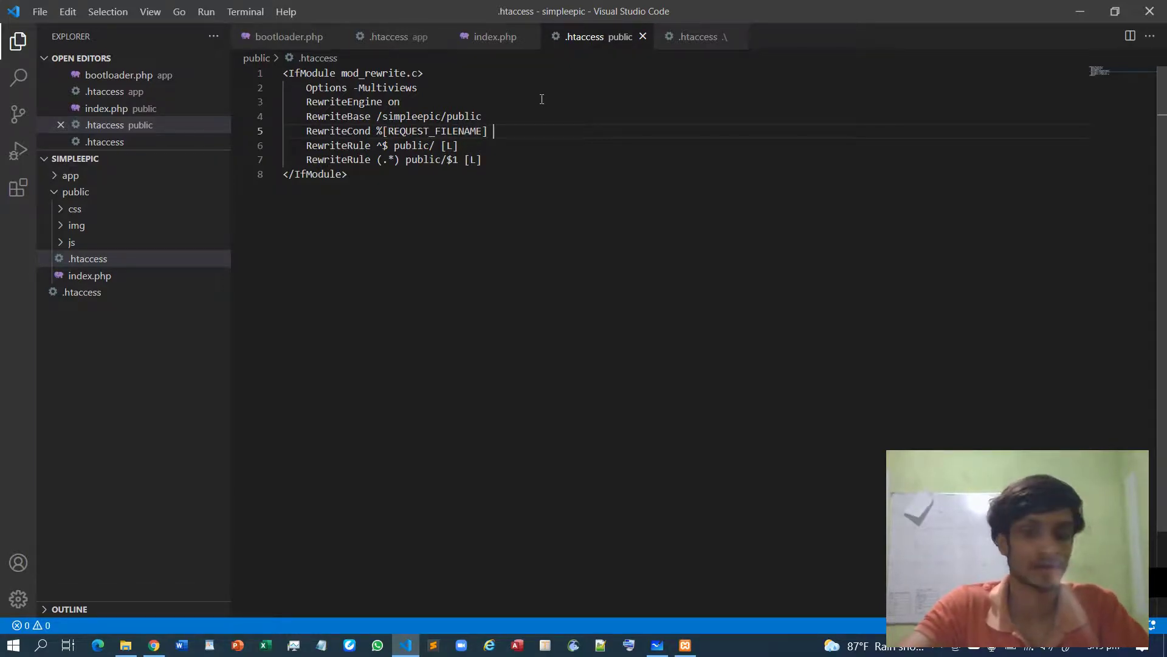
{"action": "type", "text": "!-d"}
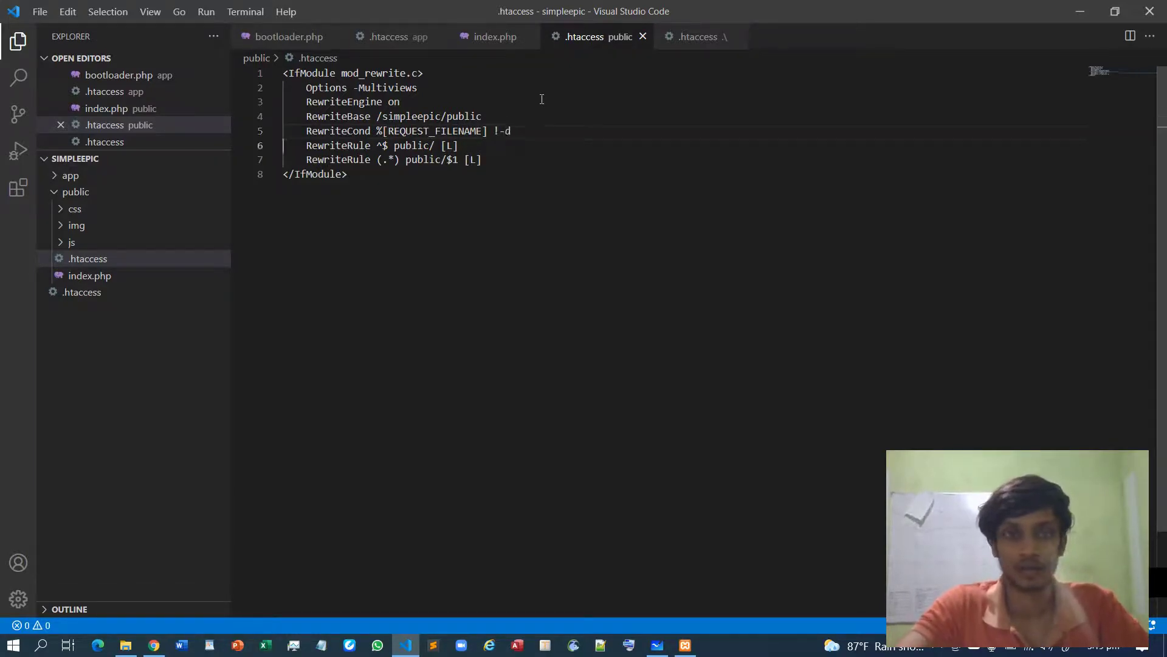
{"action": "key", "text": "enter"}
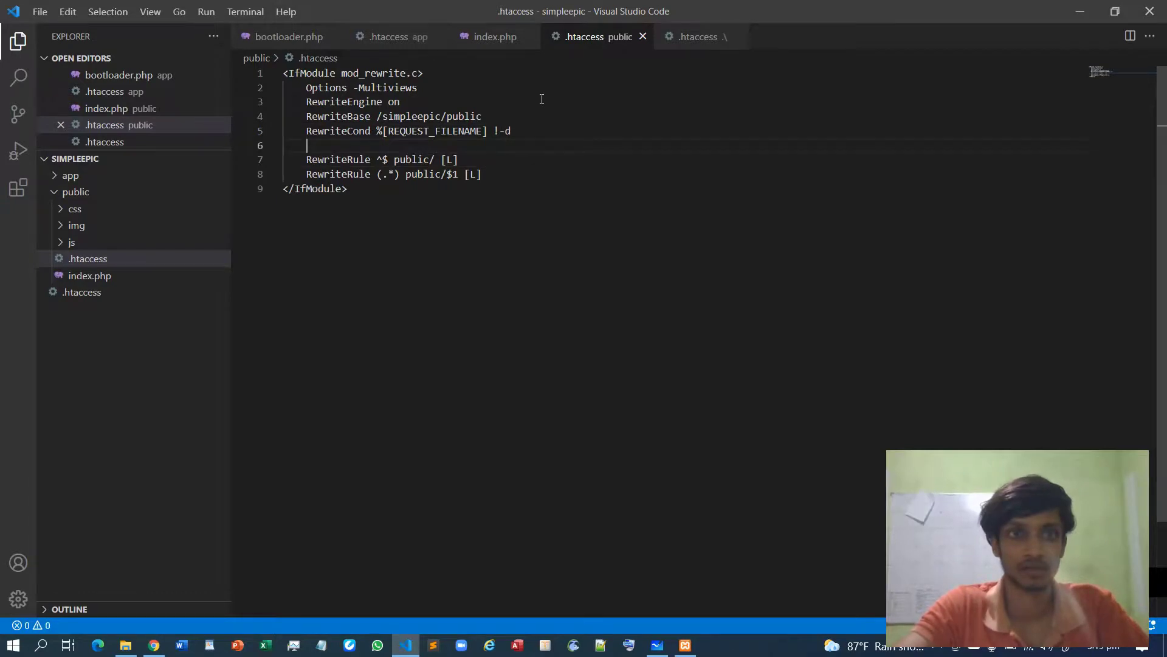
{"action": "type", "text": "RewriteCond"}
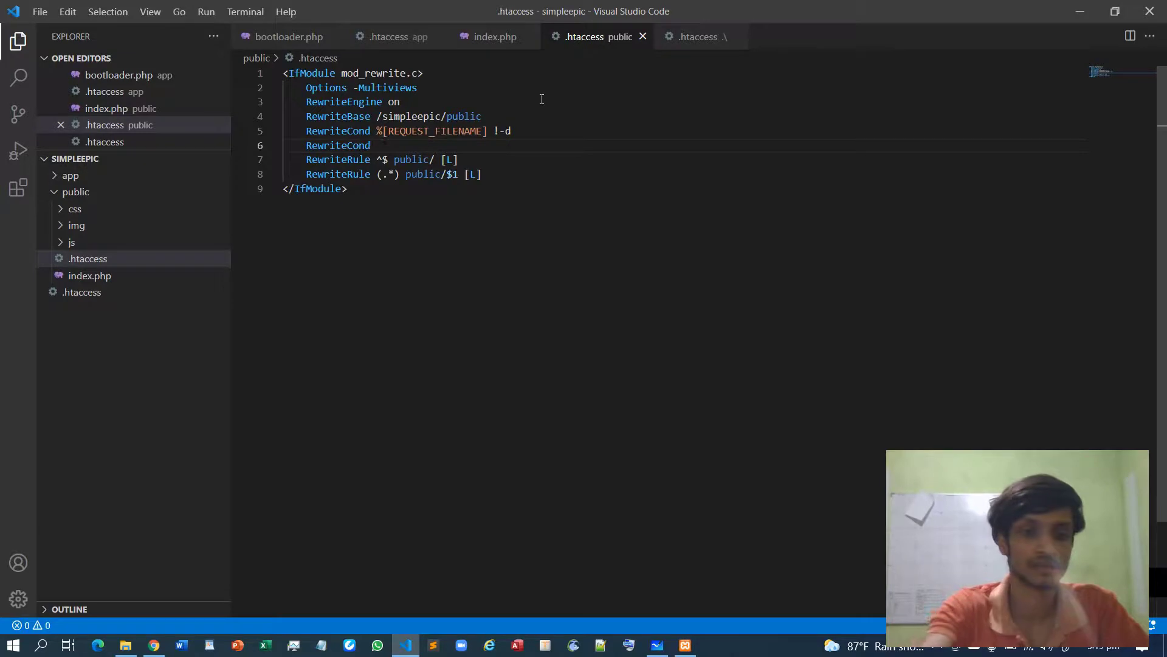
{"action": "type", "text": "%Re"}
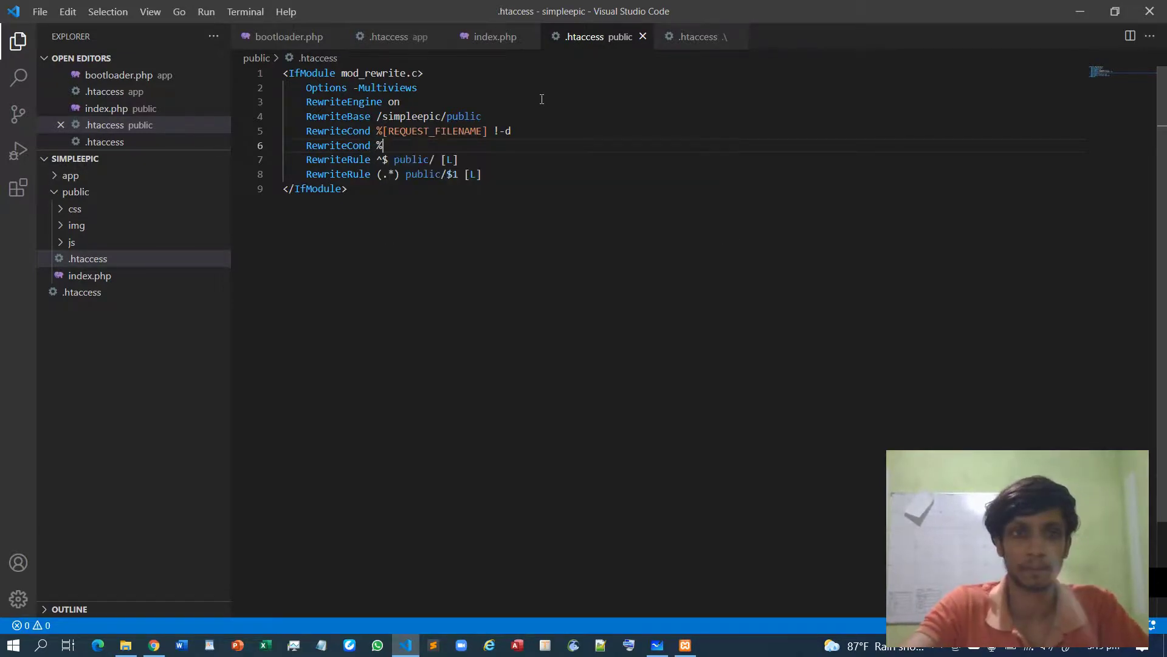
{"action": "type", "text": "[Request"}
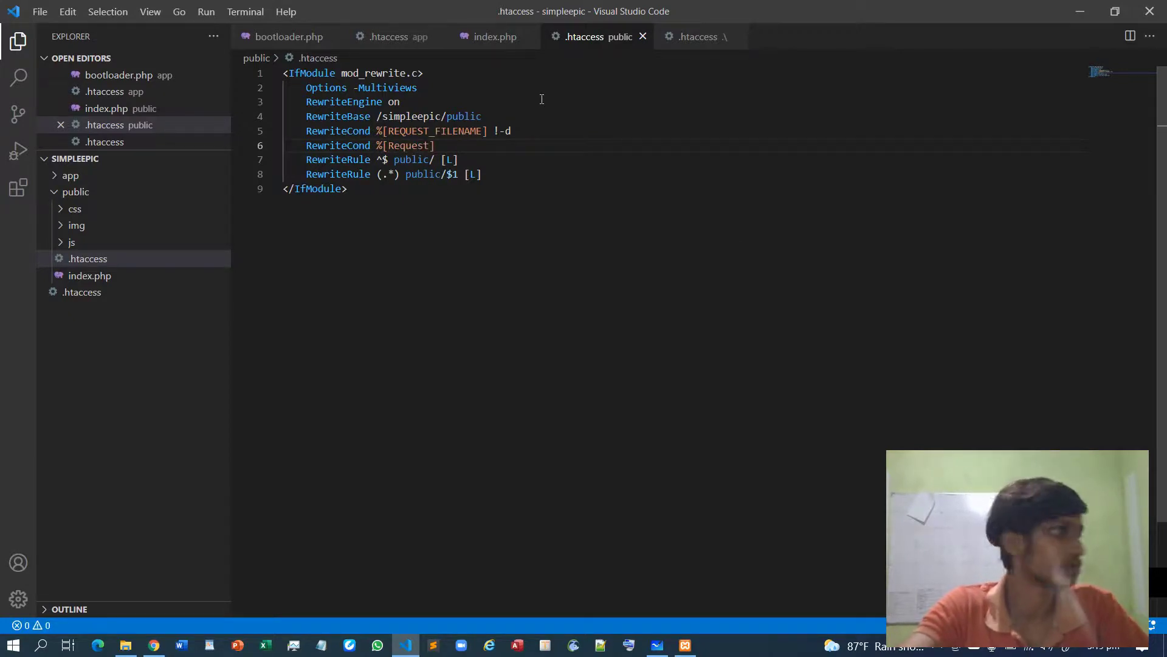
{"action": "key", "text": "Backspace"}
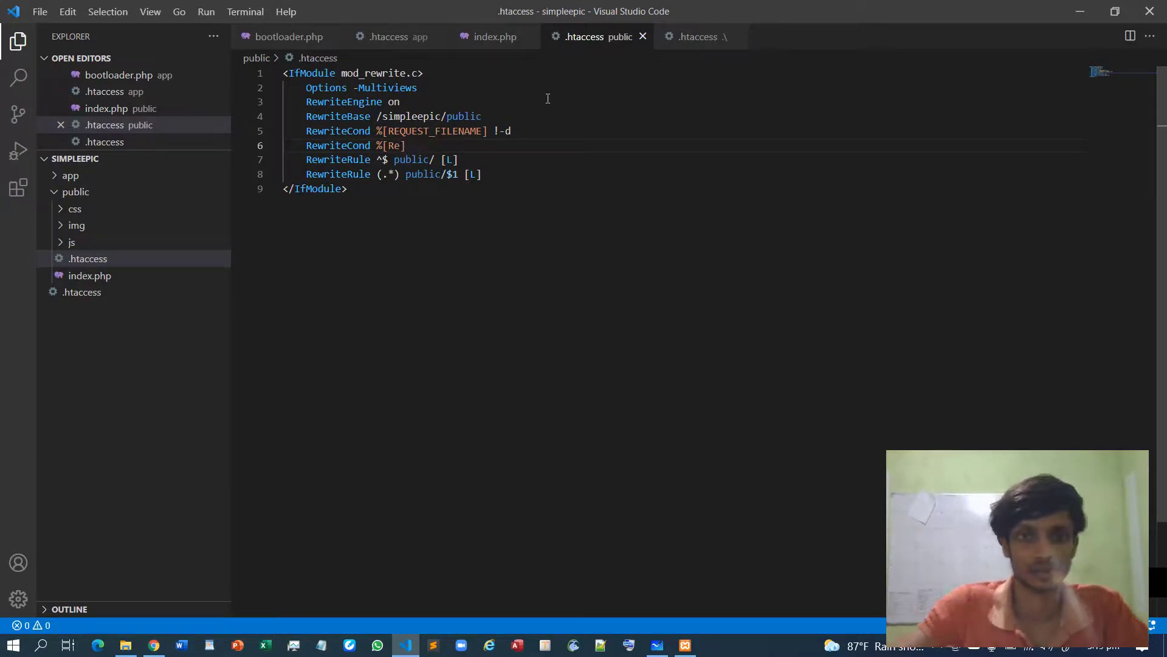
{"action": "type", "text": "REQUEST_FILENAME"}
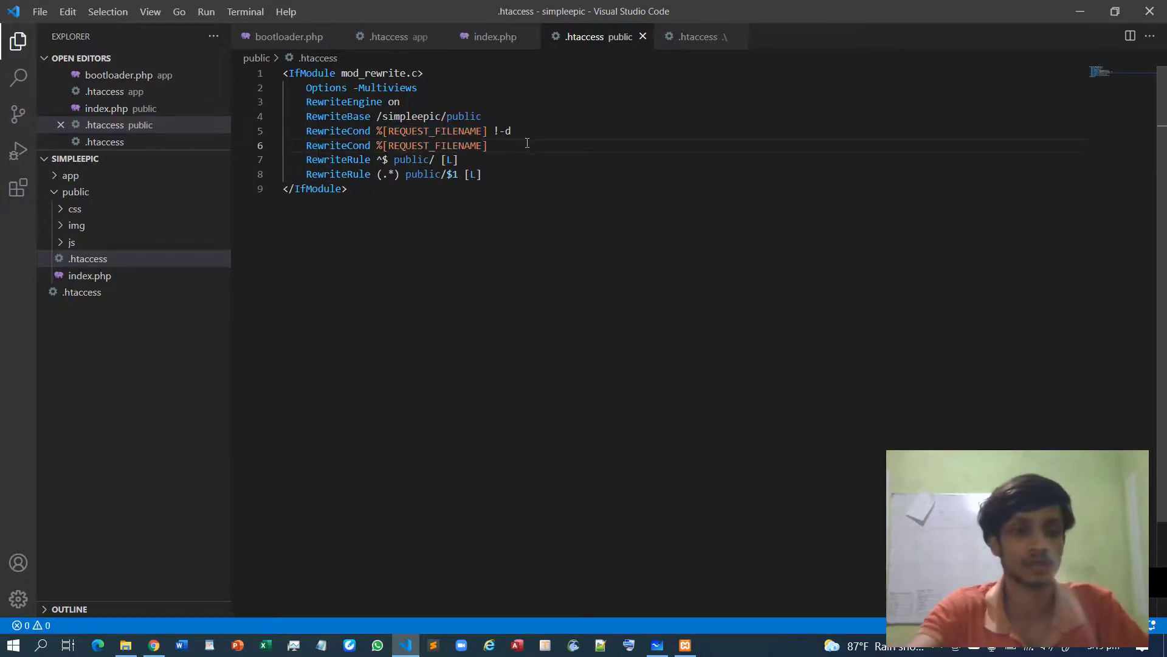
{"action": "type", "text": "!-f"}
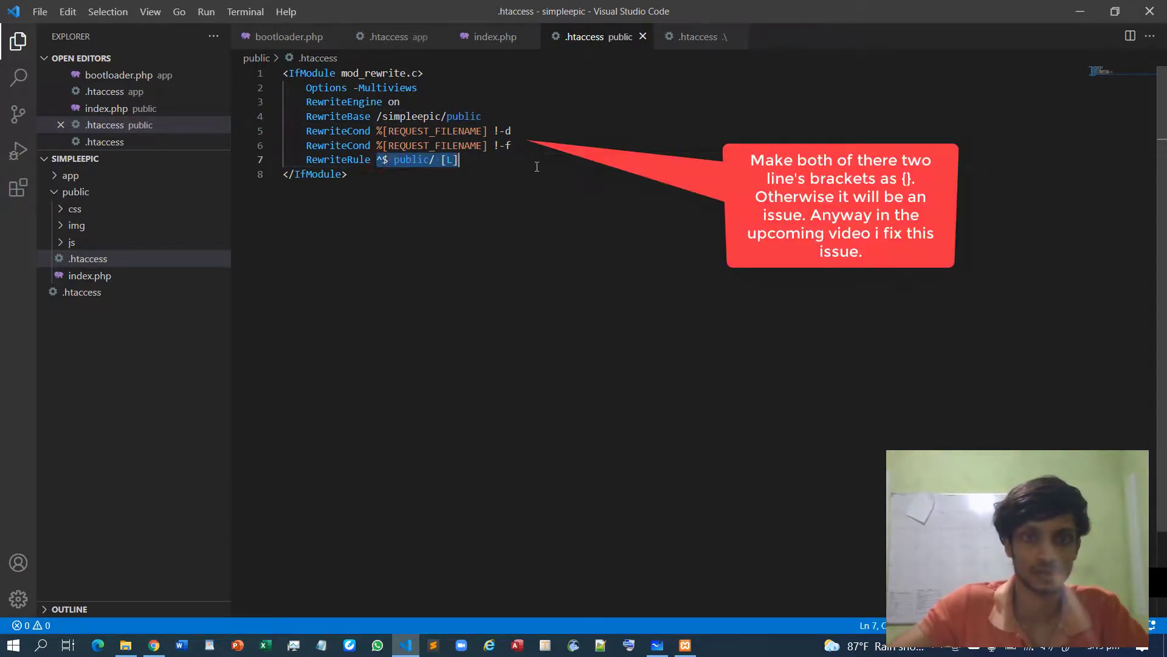
Complete the rule as RewriteRule ^(.+)$ index.php?url=$1 [QSA,L].
{"action": "key", "text": "Delete"}
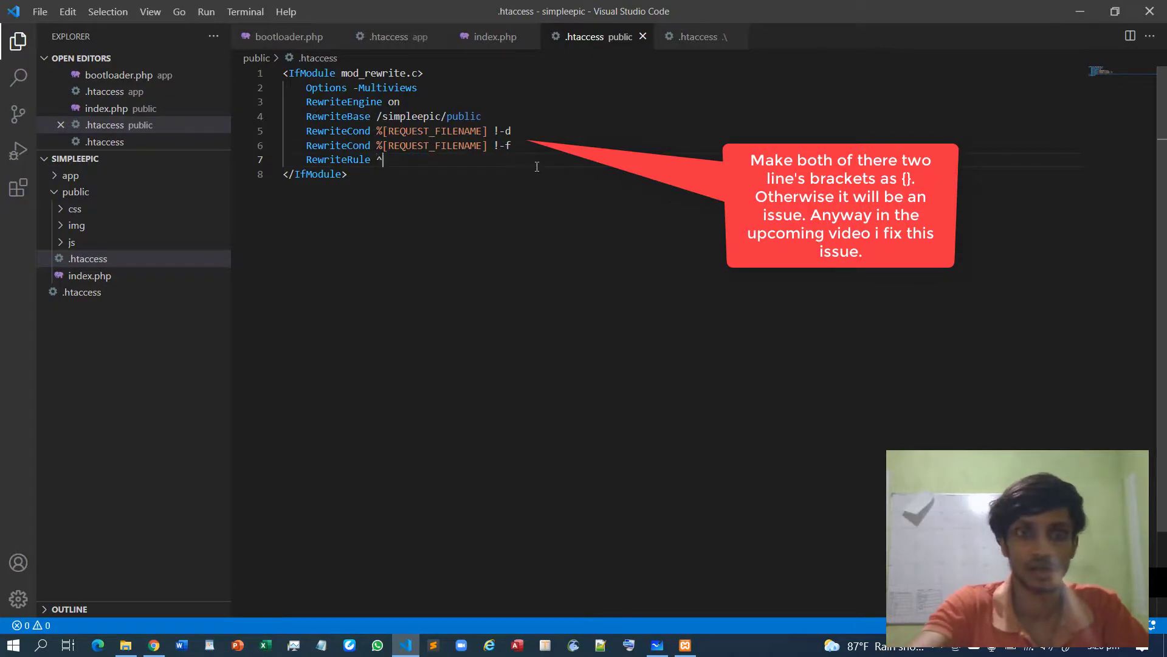
{"action": "type", "text": "()"}
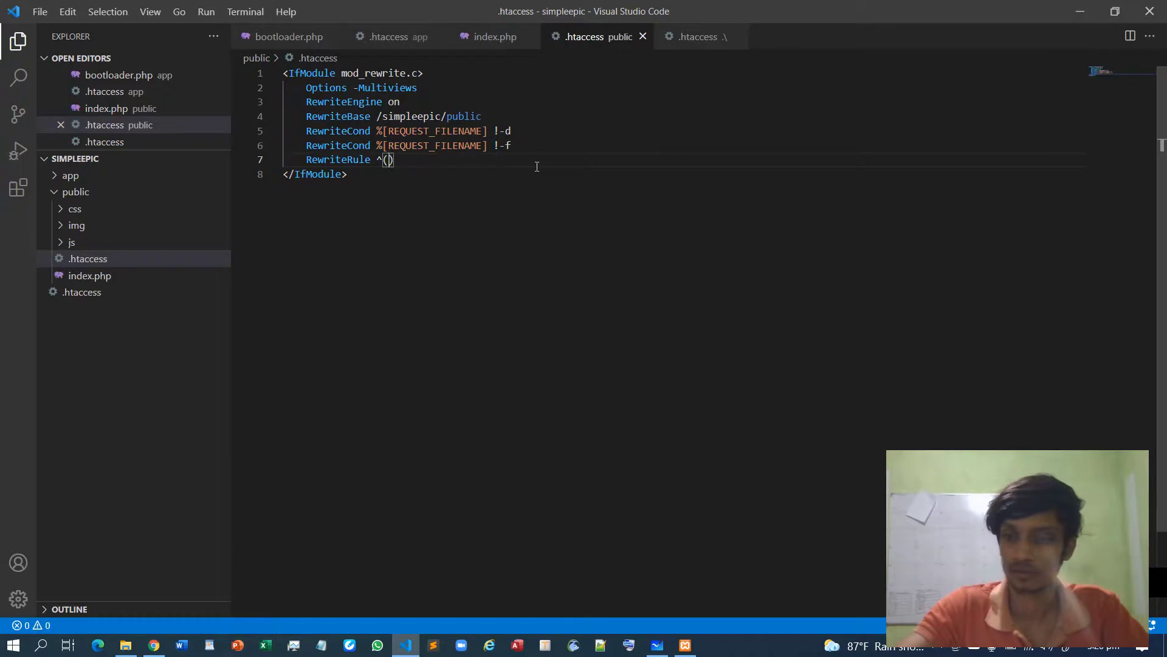
{"action": "type", "text": ".+"}
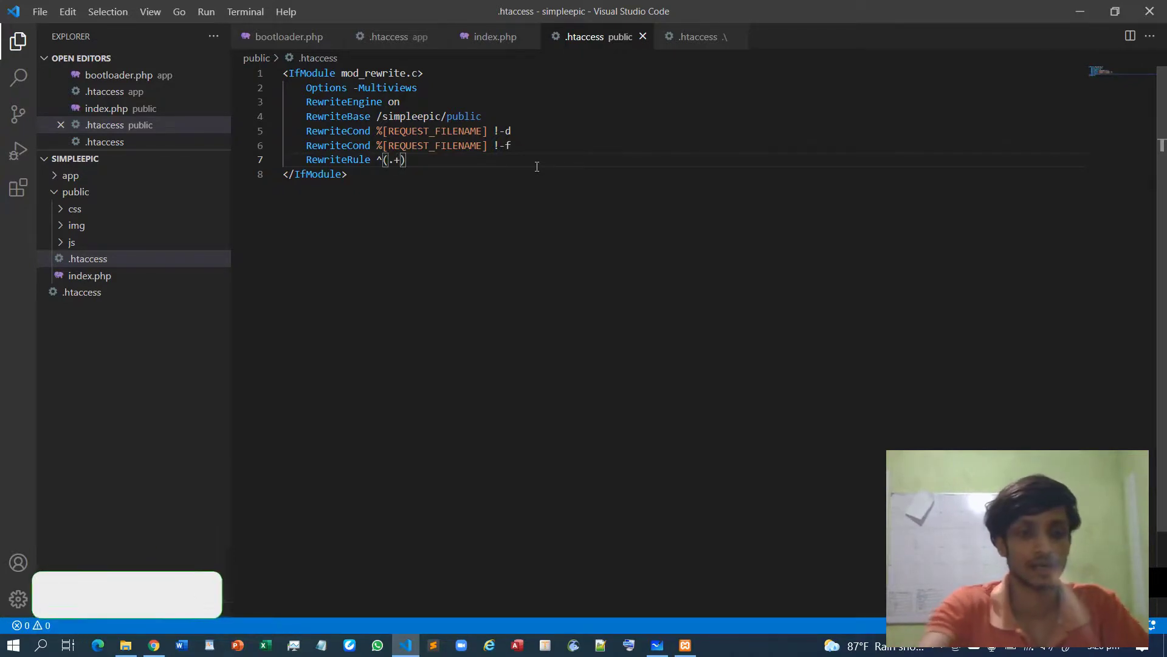
{"action": "type", "text": "$"}
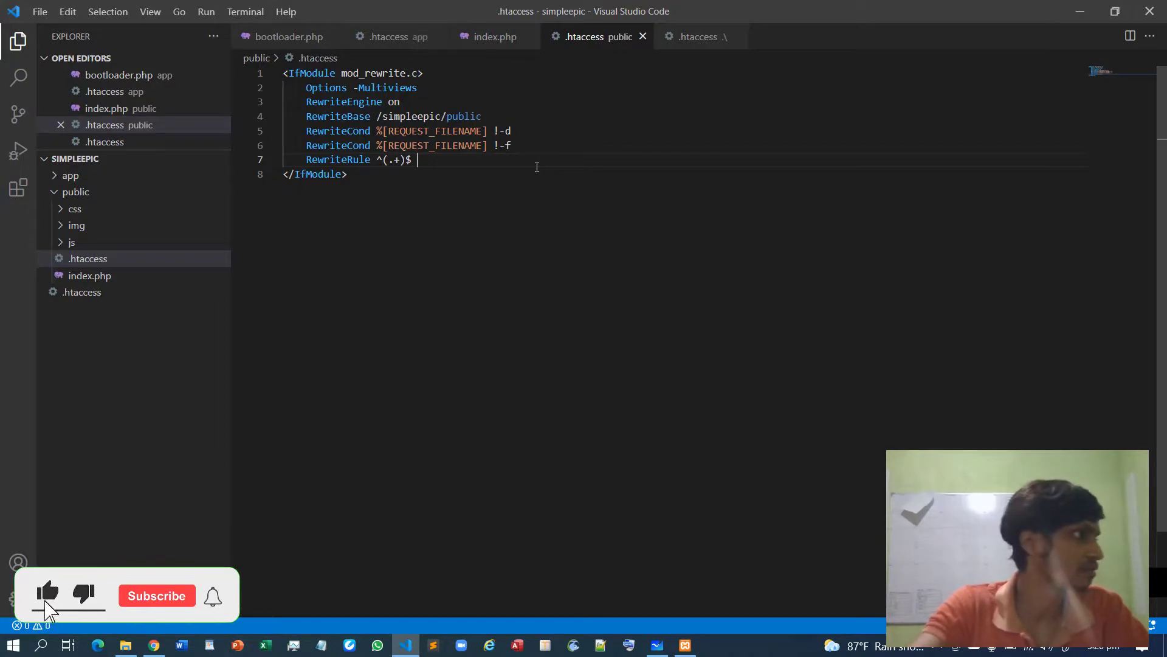
{"action": "type", "text": "index."}
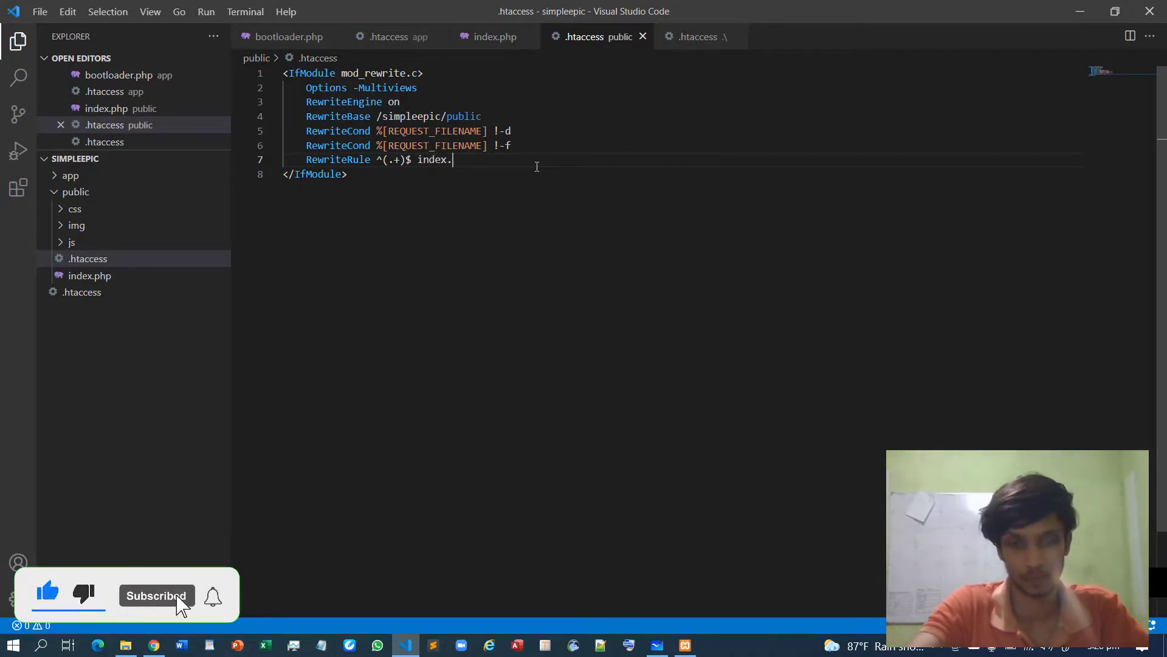
{"action": "type", "text": "php"}
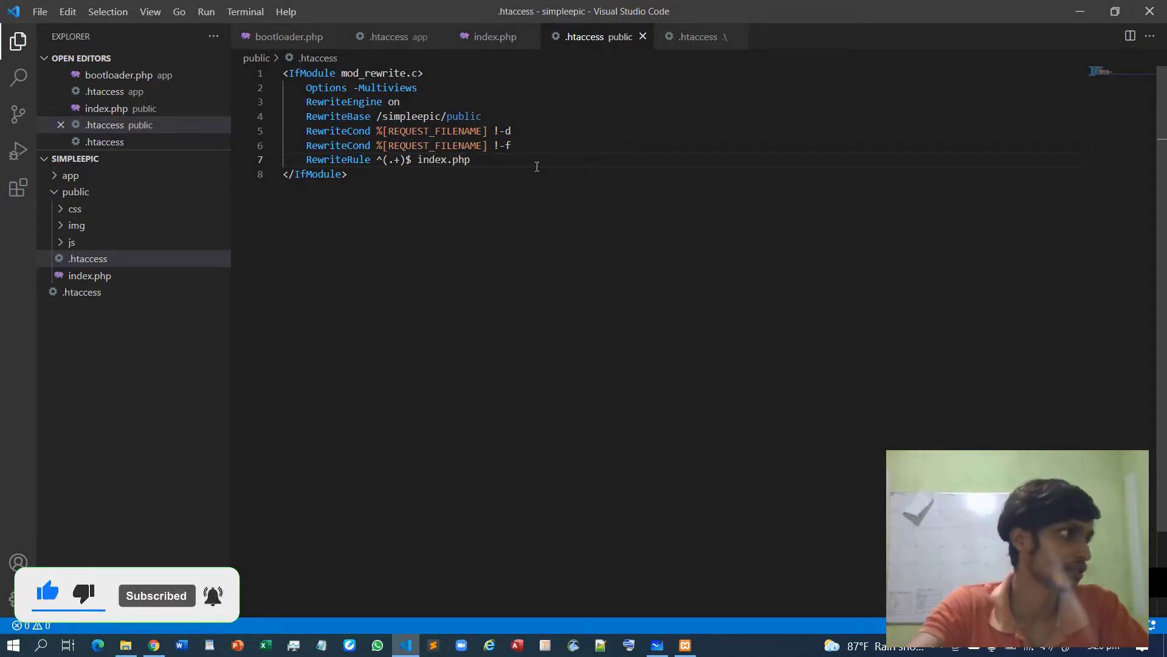
{"action": "type", "text": "?"}
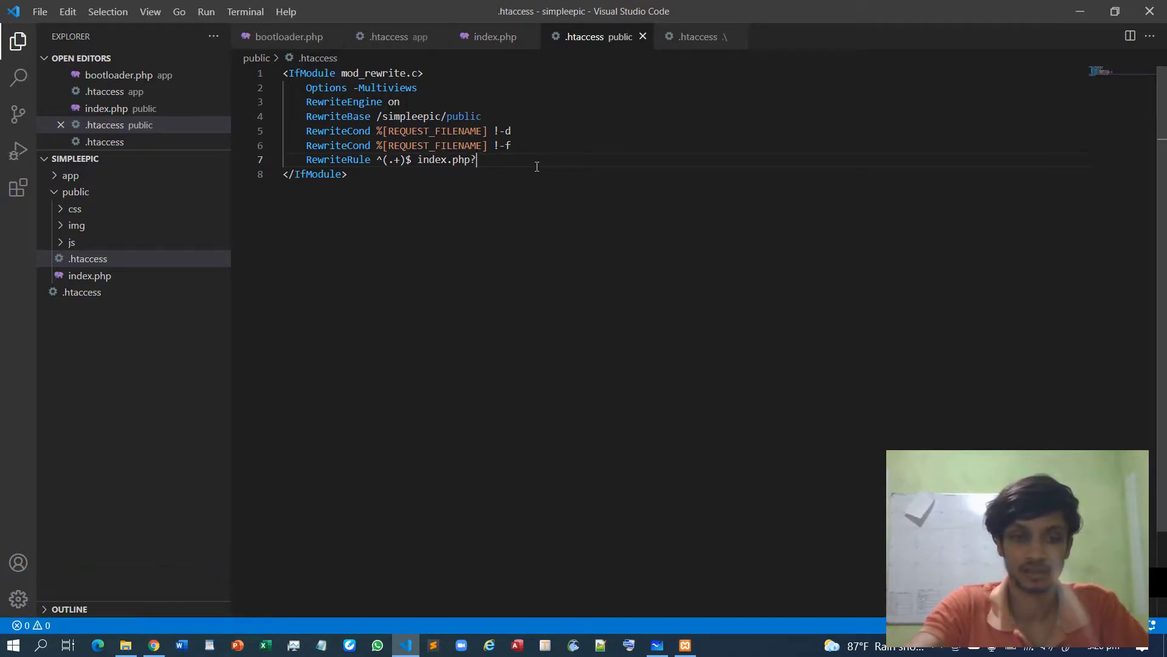
{"action": "type", "text": "url="}
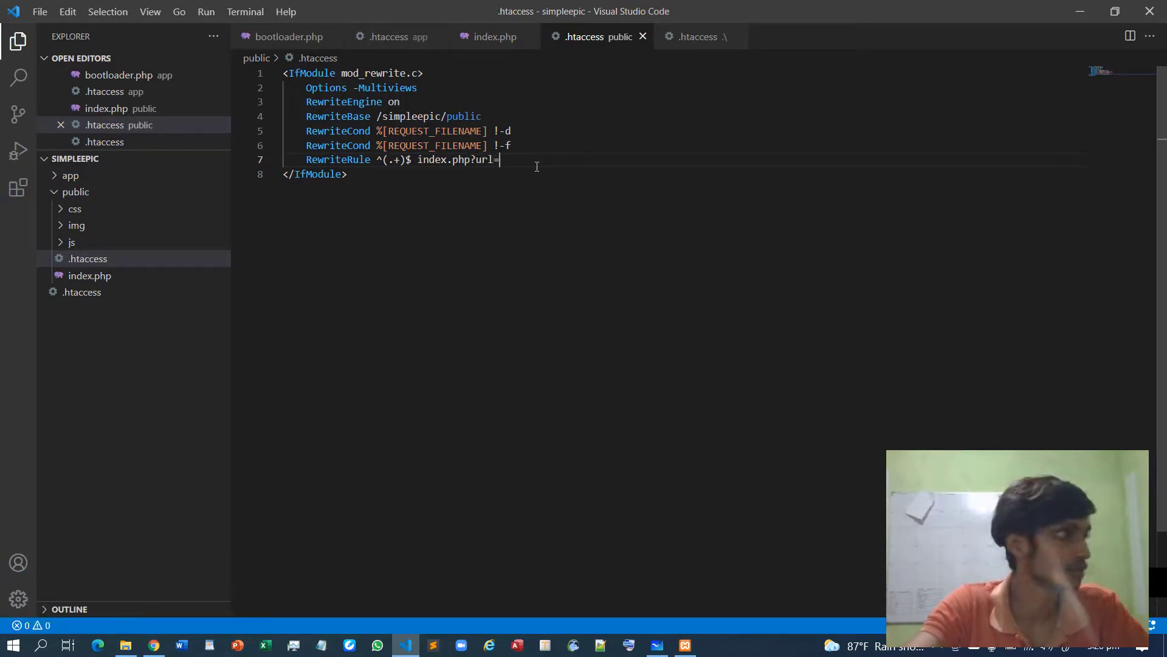
{"action": "type", "text": "$1"}
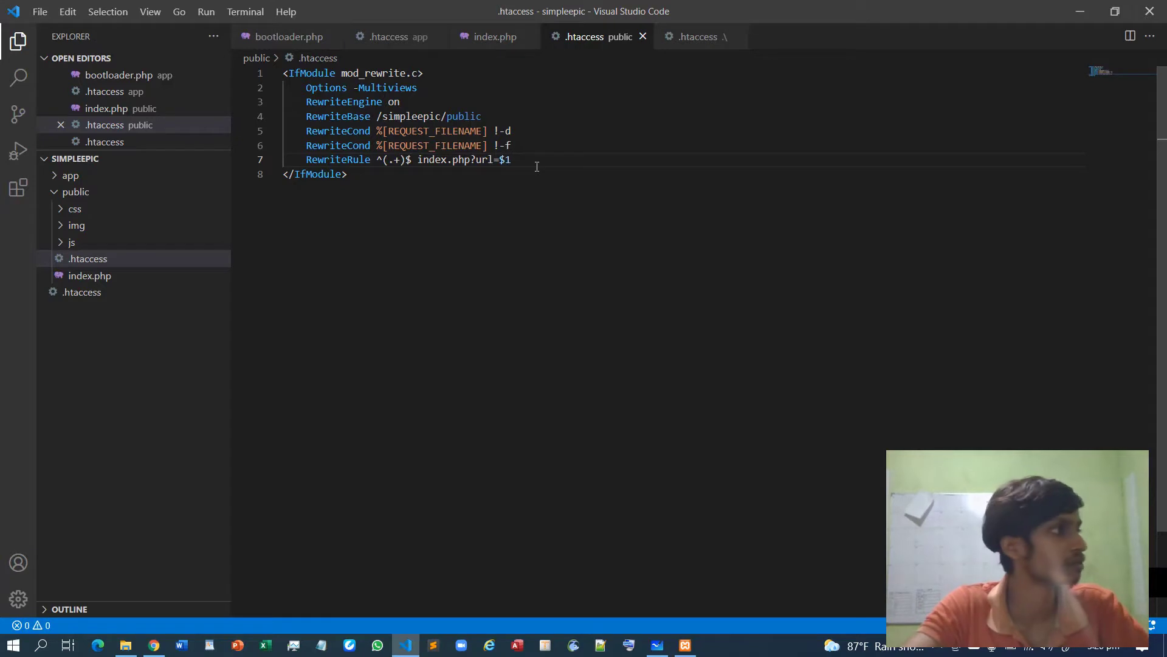
{"action": "type", "text": "[]"}
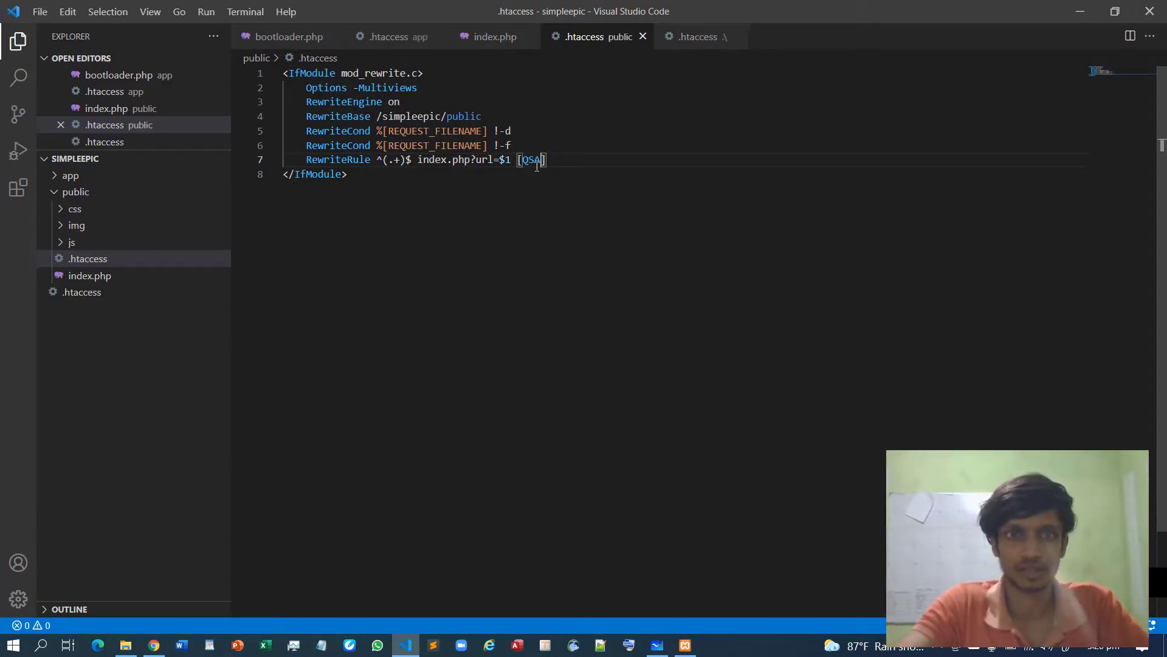
{"action": "type", "text": ","}
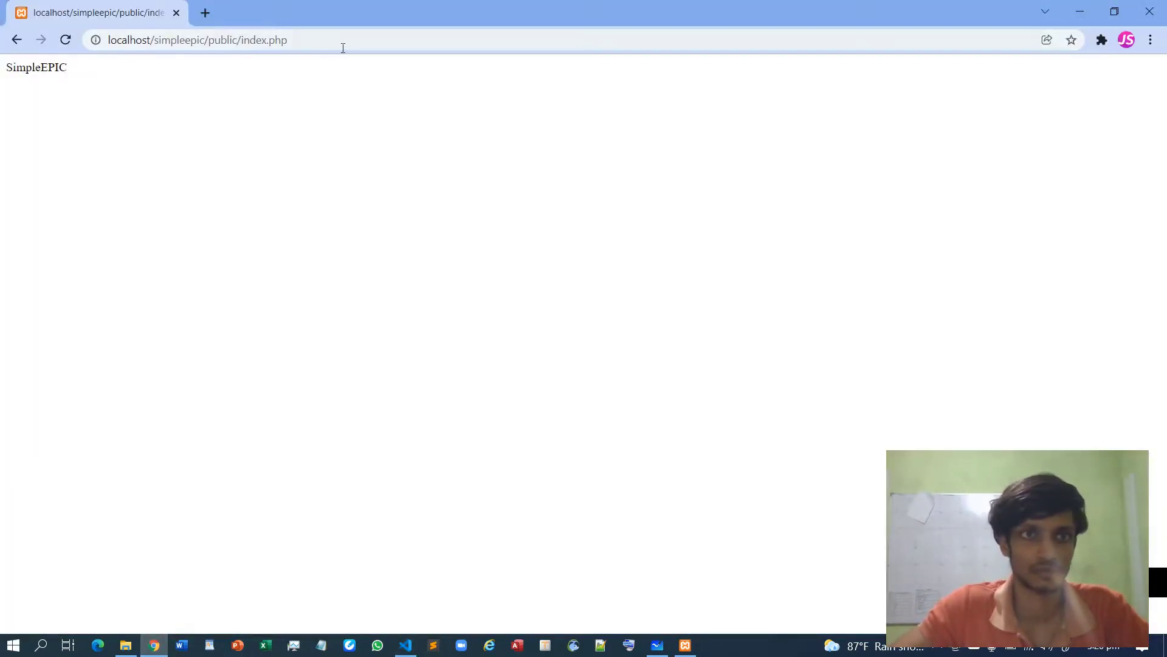
Load localhost/simpleepic/public/ then localhost/simpleepic/ and confirm SimpleEPIC still appears.
{"action": "left_click", "coordinate": [197, 39]}
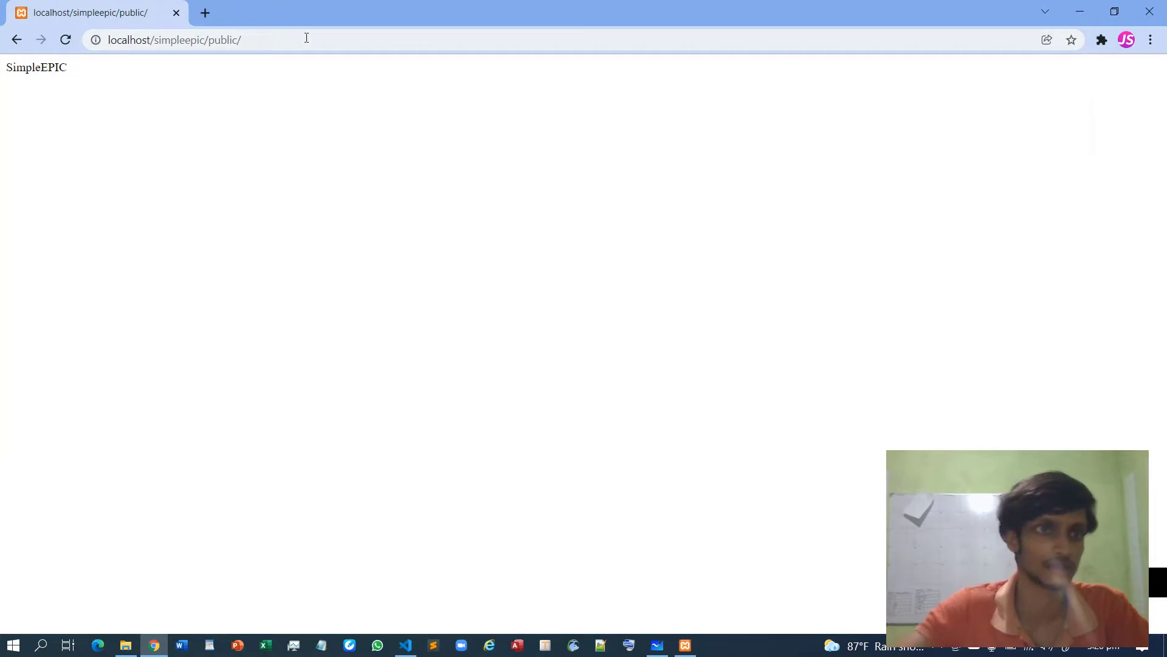
{"action": "mouse_move", "coordinate": [24, 84]}
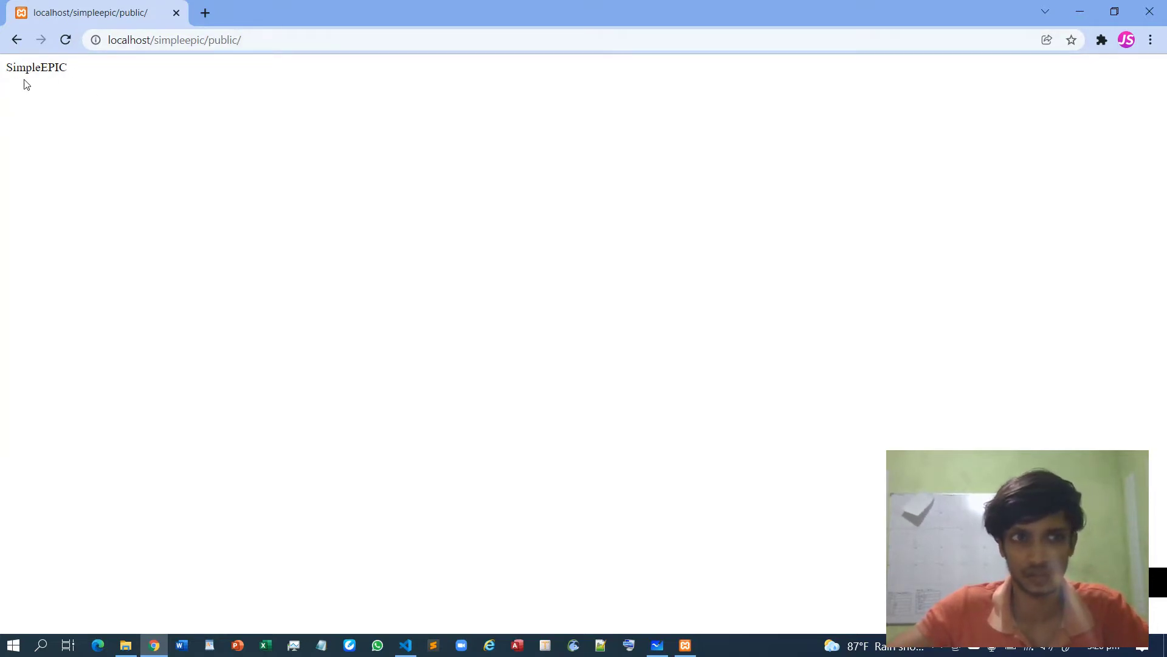
{"action": "double_click", "coordinate": [36, 67]}
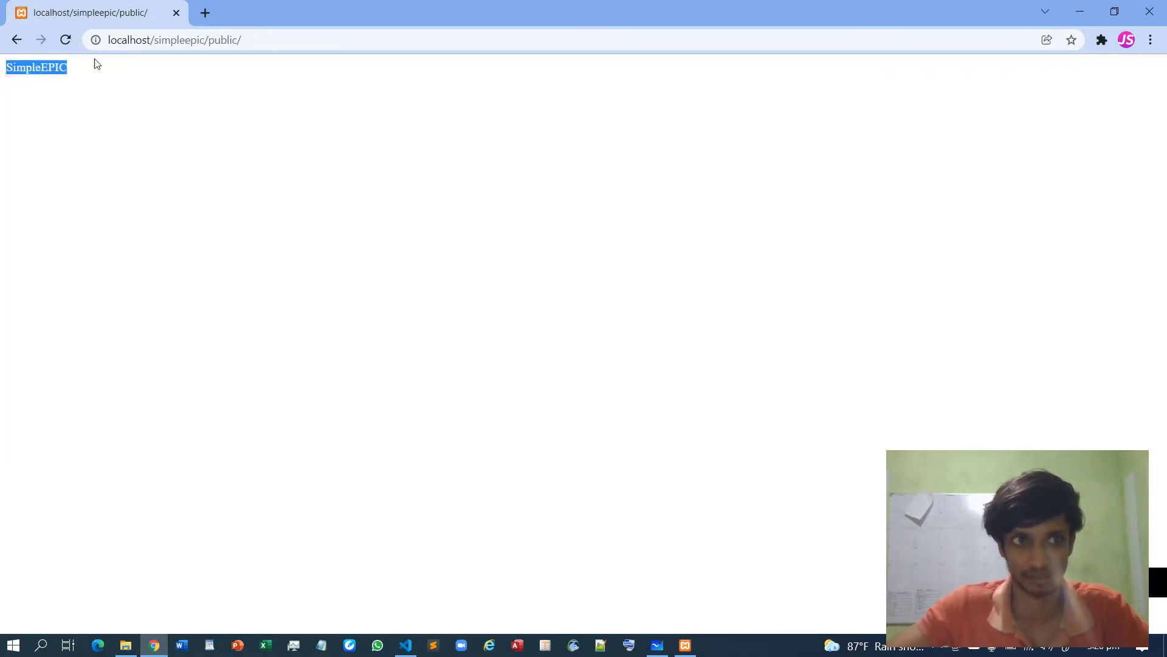
{"action": "left_click", "coordinate": [175, 39]}
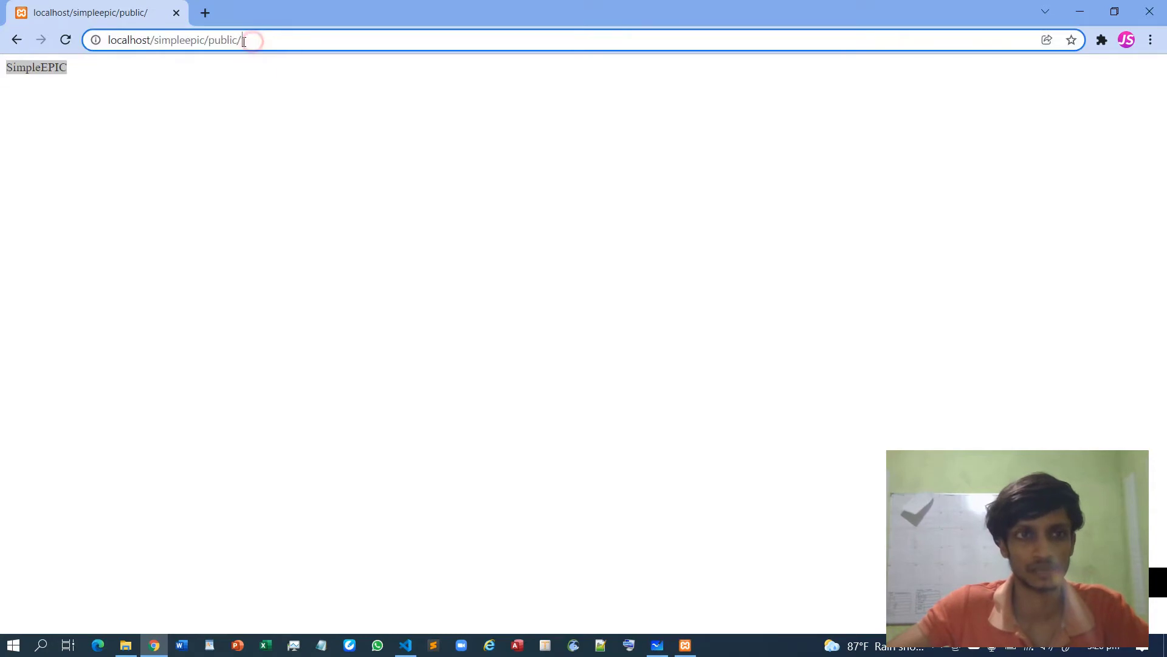
{"action": "double_click", "coordinate": [224, 40]}
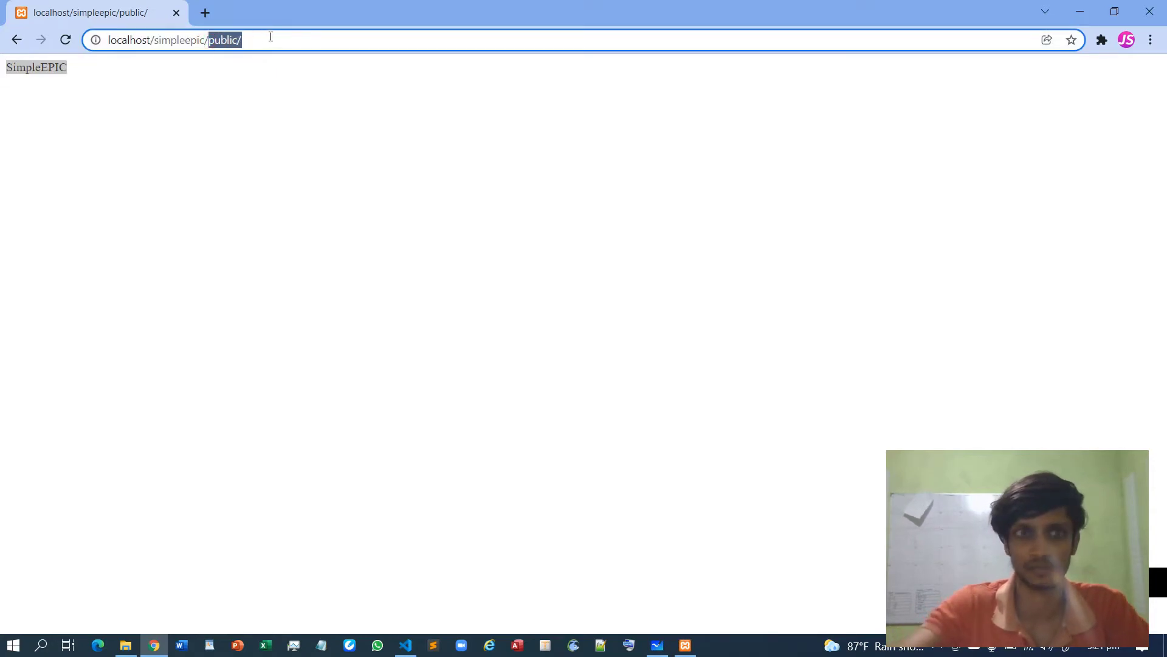
{"action": "key", "text": "Backspace"}
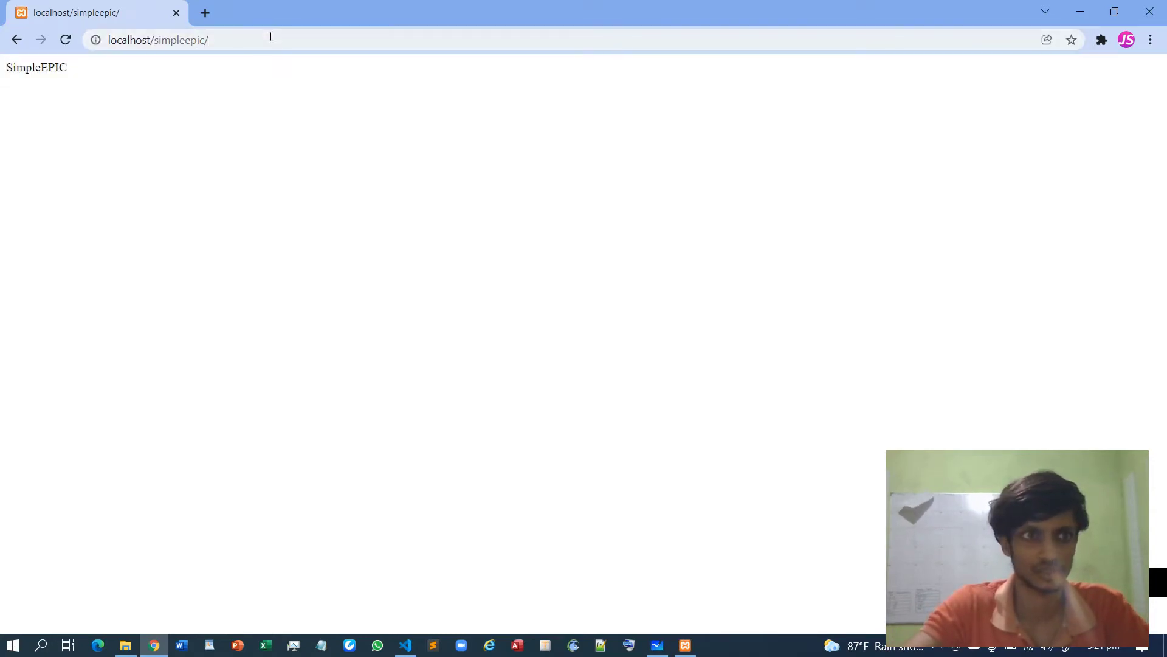
{"action": "double_click", "coordinate": [35, 67]}
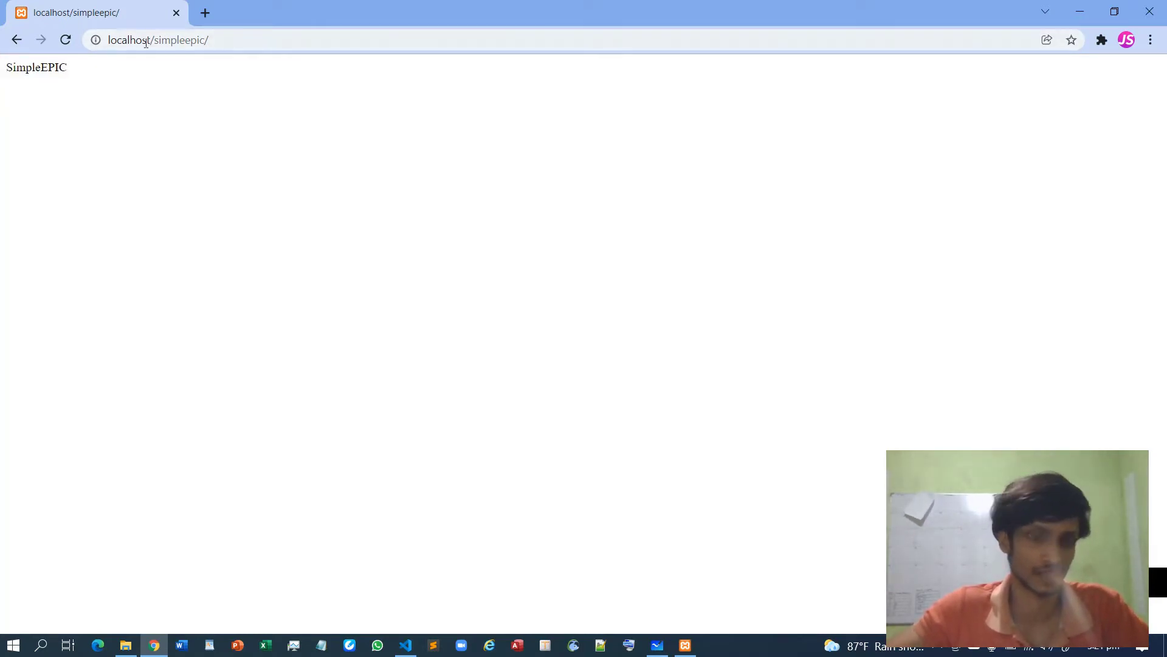
{"action": "double_click", "coordinate": [36, 67]}
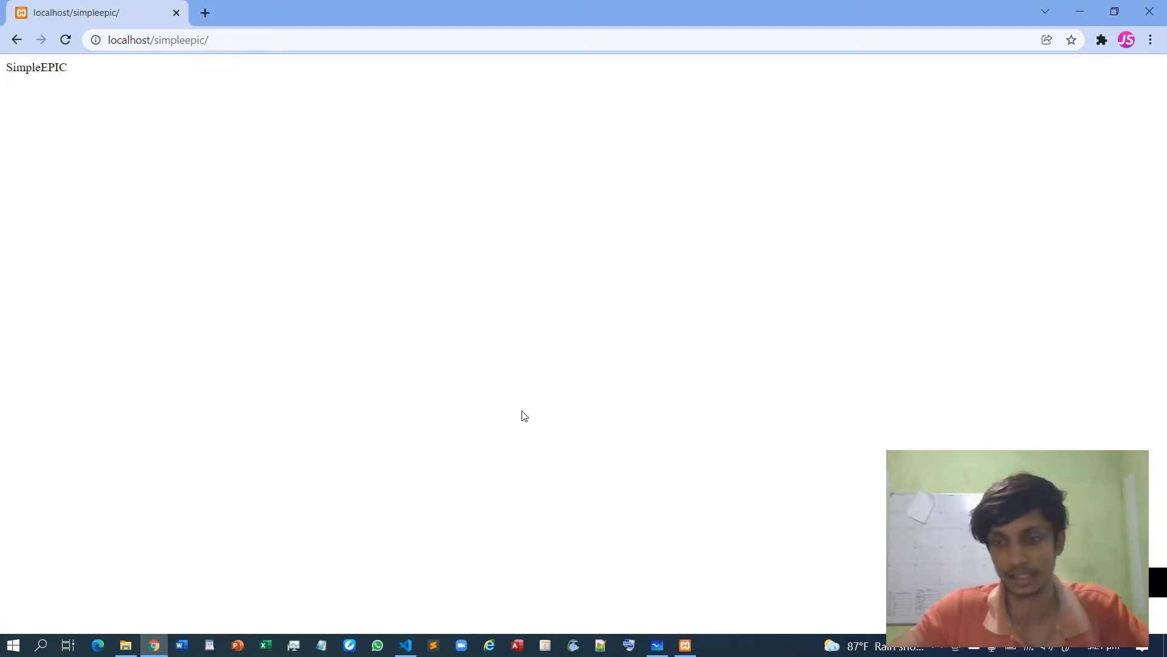
{"action": "mouse_move", "coordinate": [109, 586]}
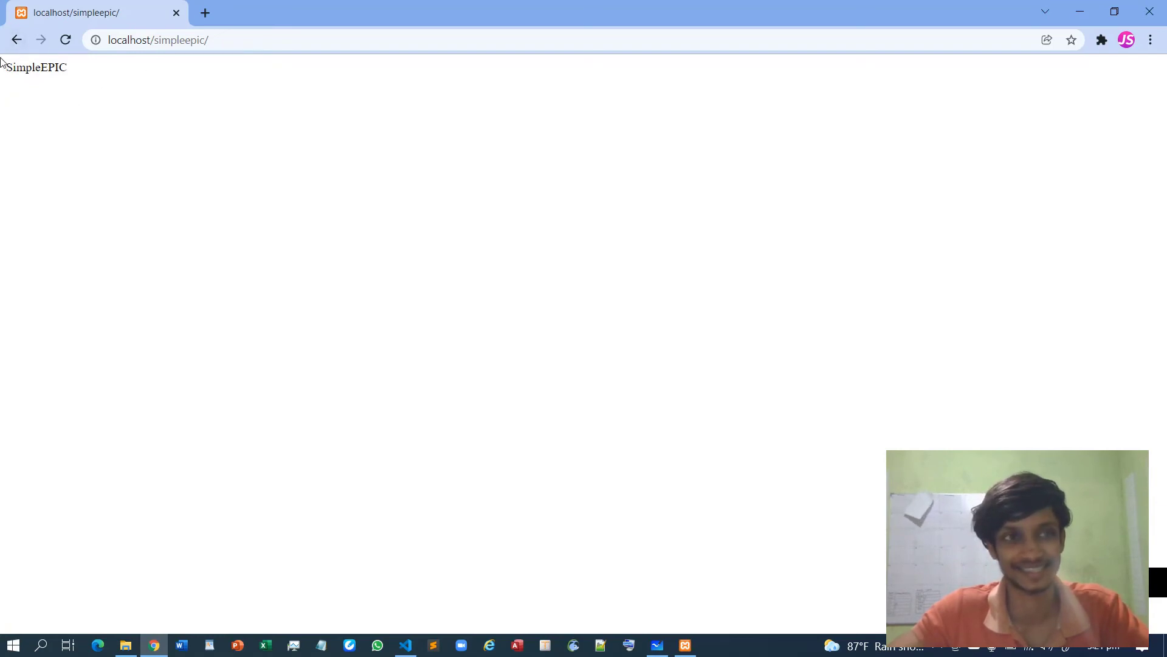
{"action": "mouse_move", "coordinate": [37, 85]}
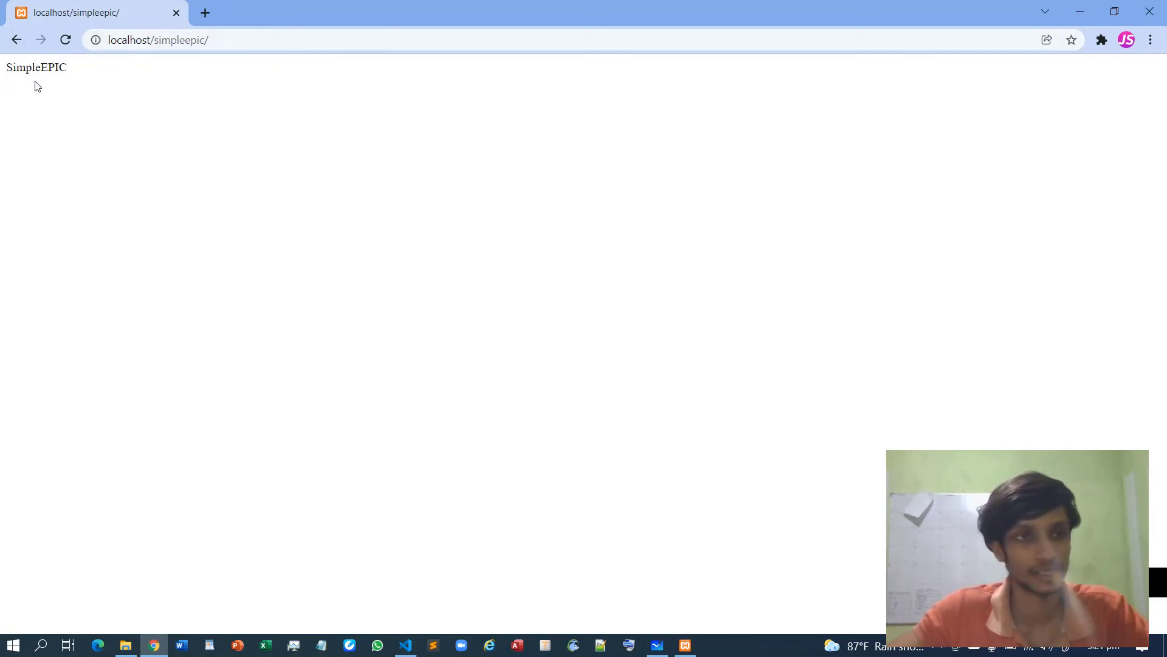
{"action": "mouse_move", "coordinate": [532, 192]}
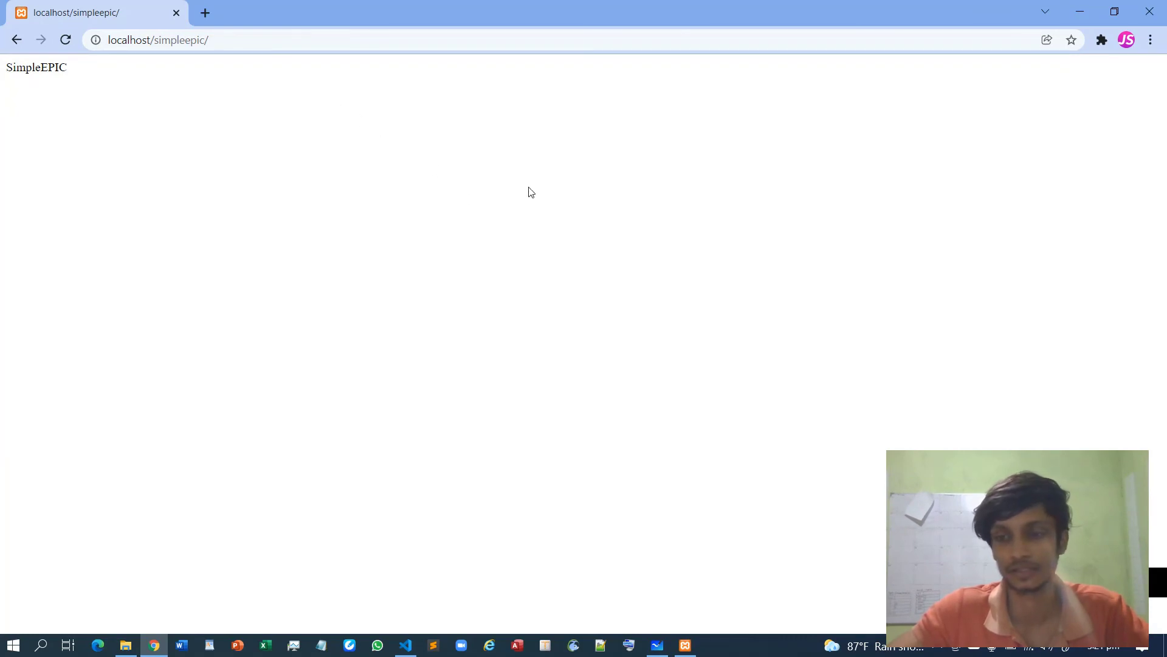